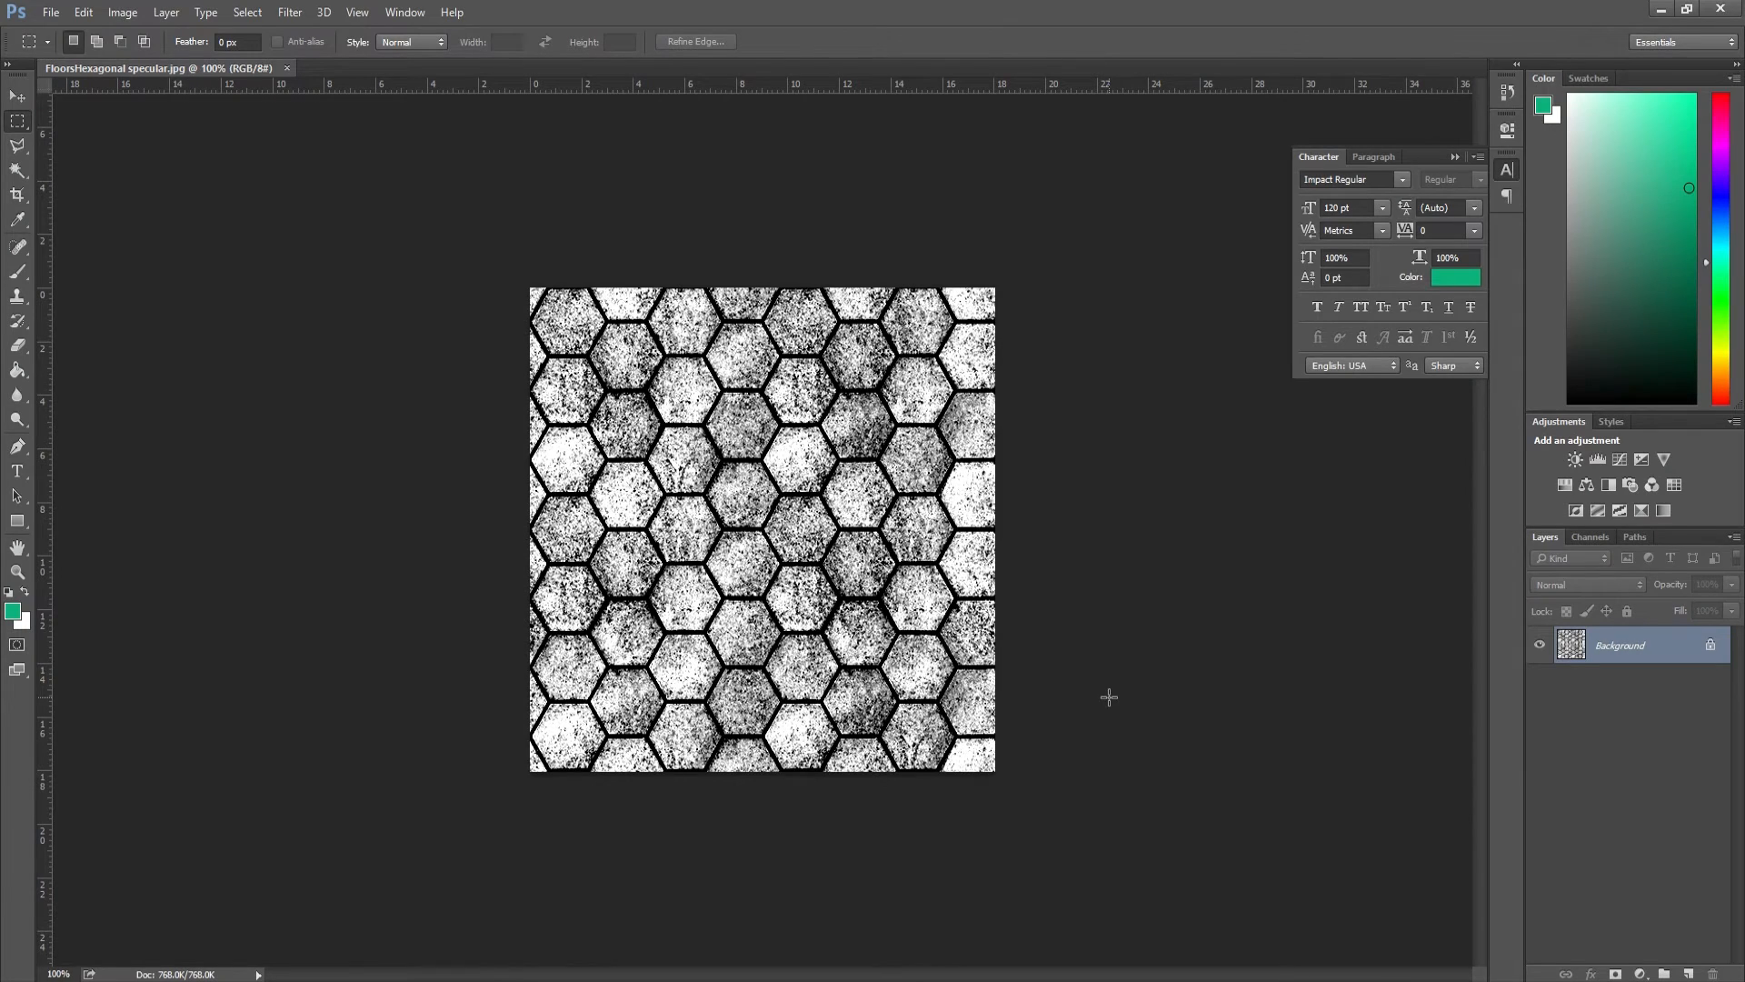
mouse_move(1112, 743)
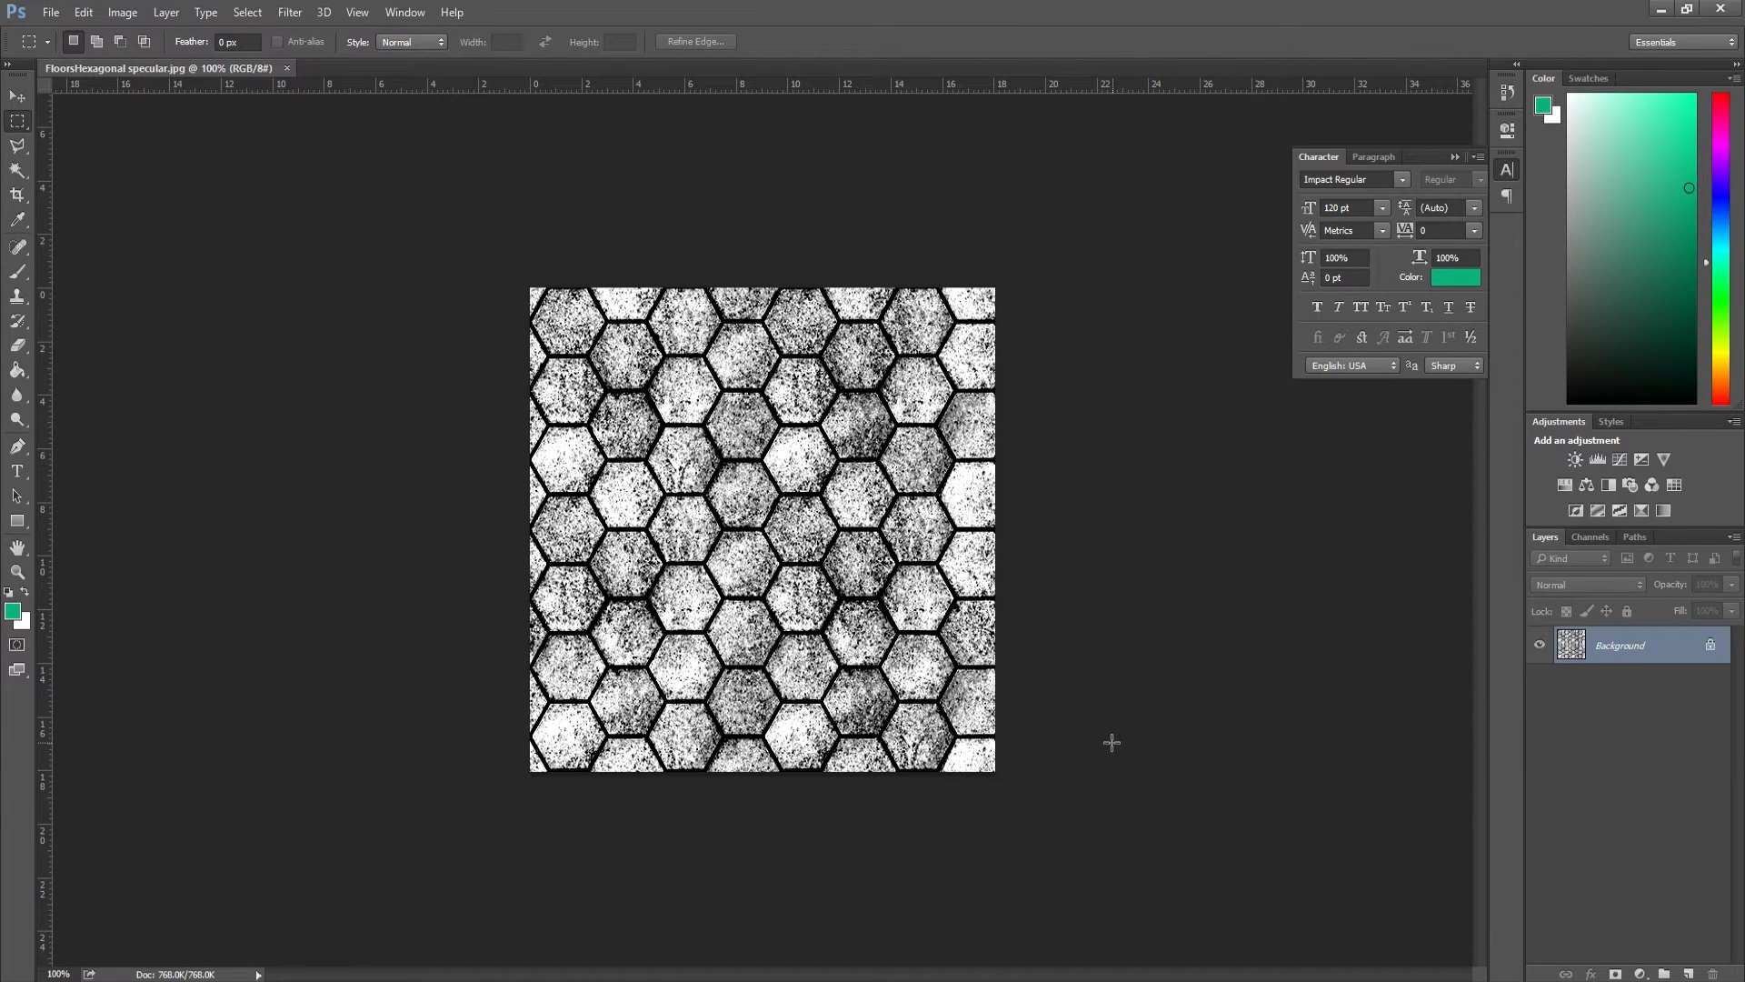
mouse_move(1126, 744)
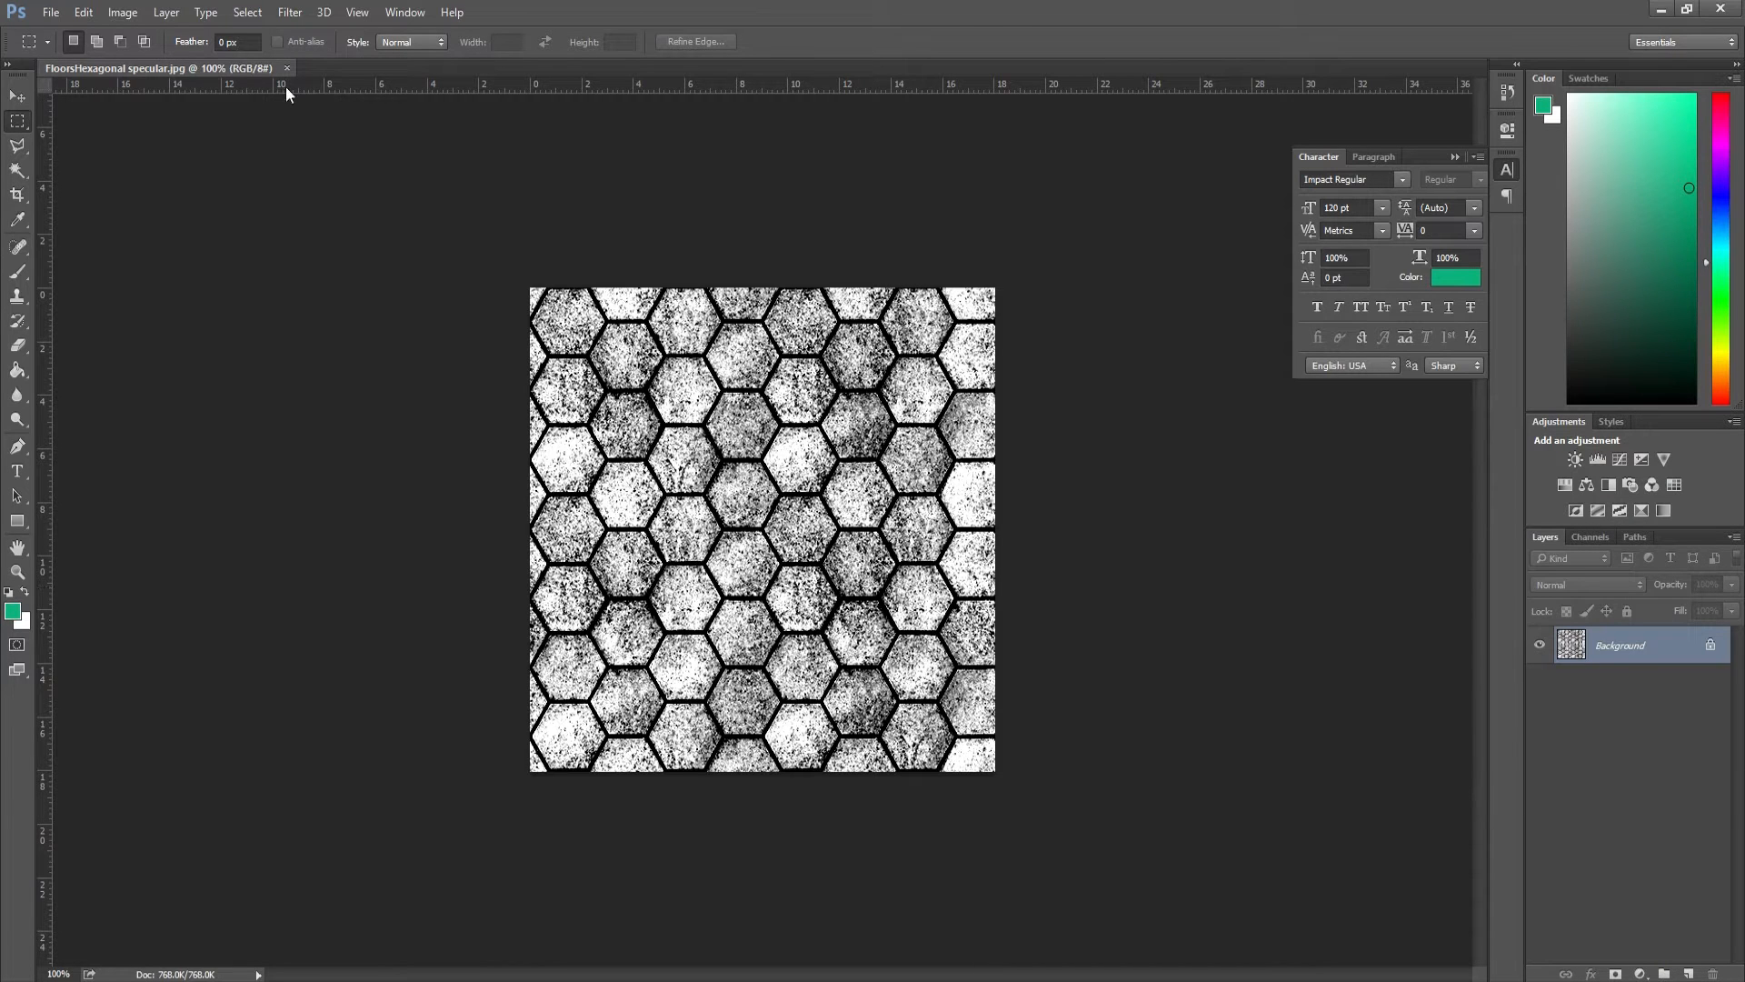
Close the specular texture, reopen FloorsHexagonal diffuse.jpg from recent files and desaturate it.
left_click(63, 16)
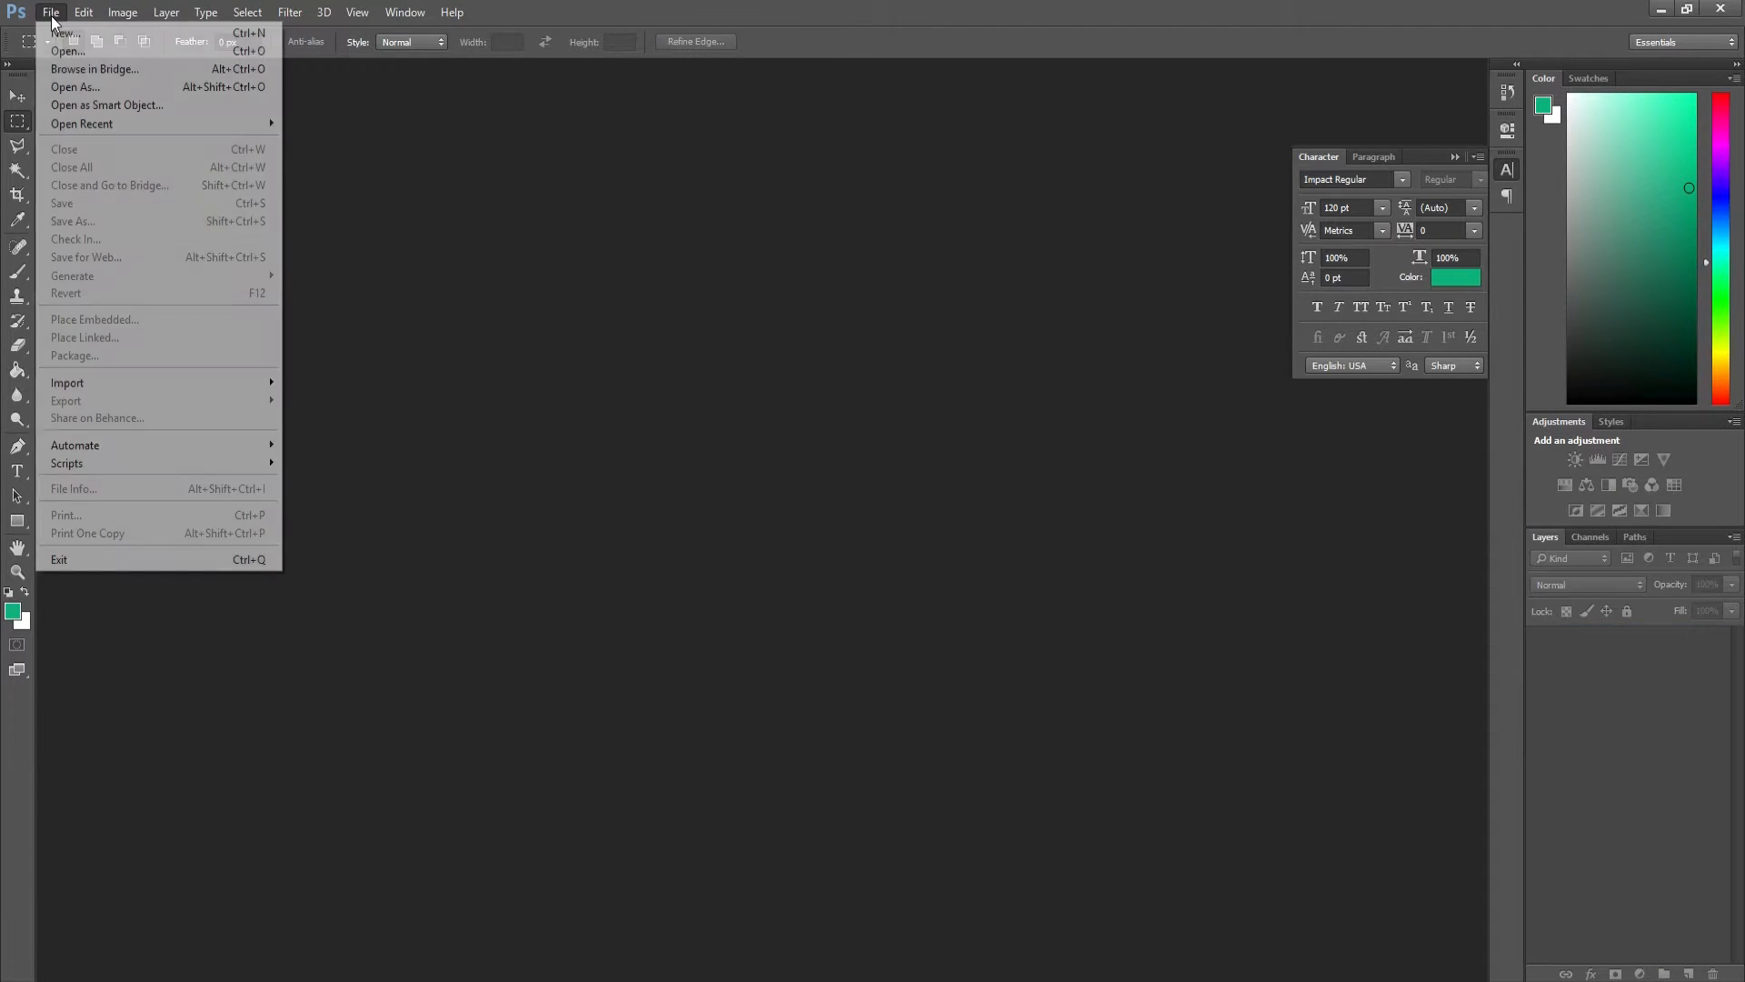
mouse_move(86, 125)
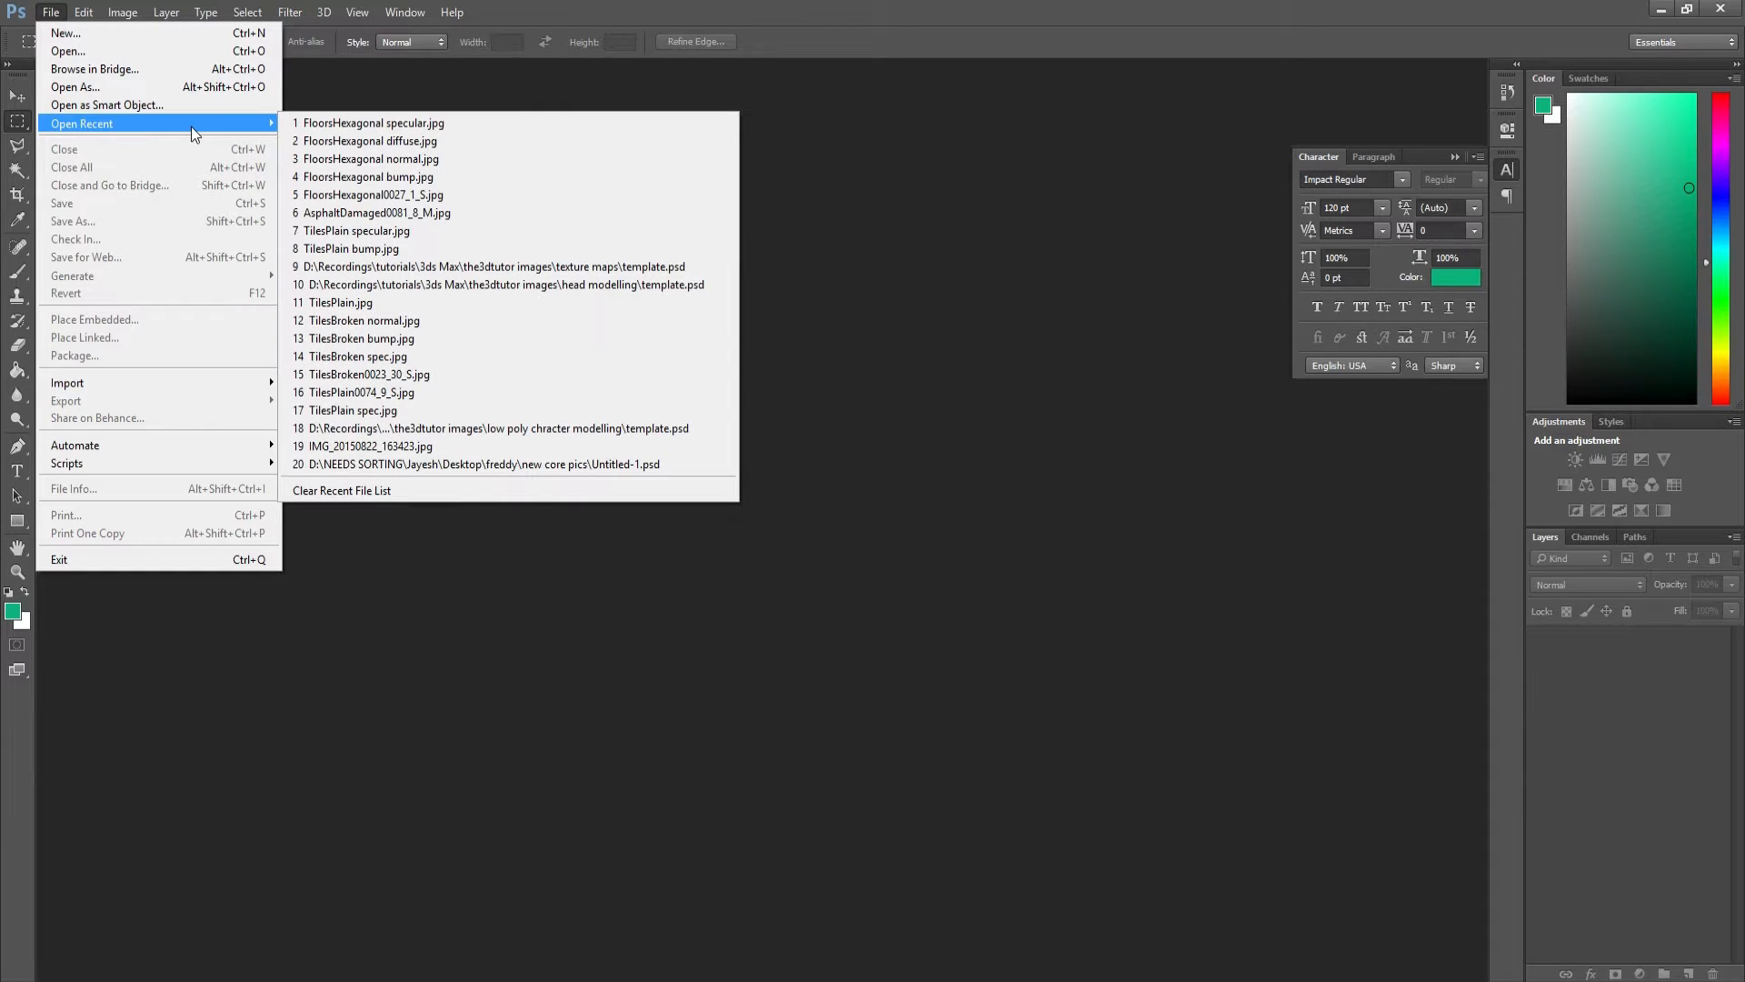
left_click(67, 55)
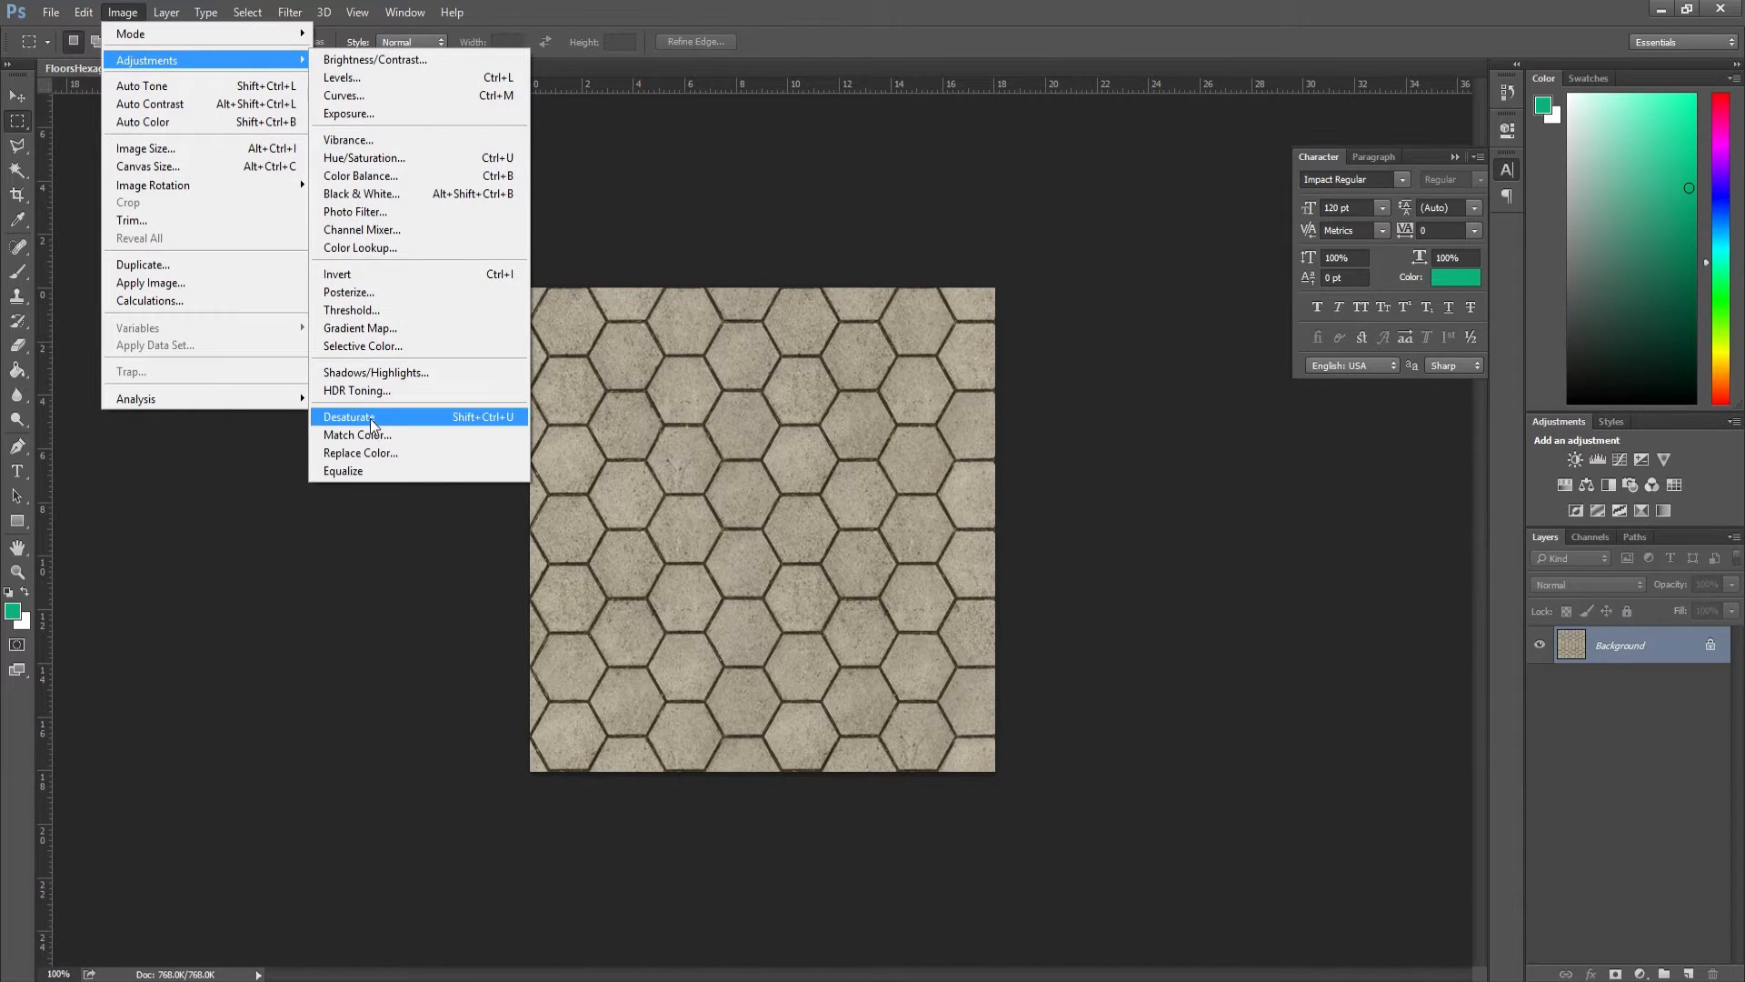
left_click(348, 416)
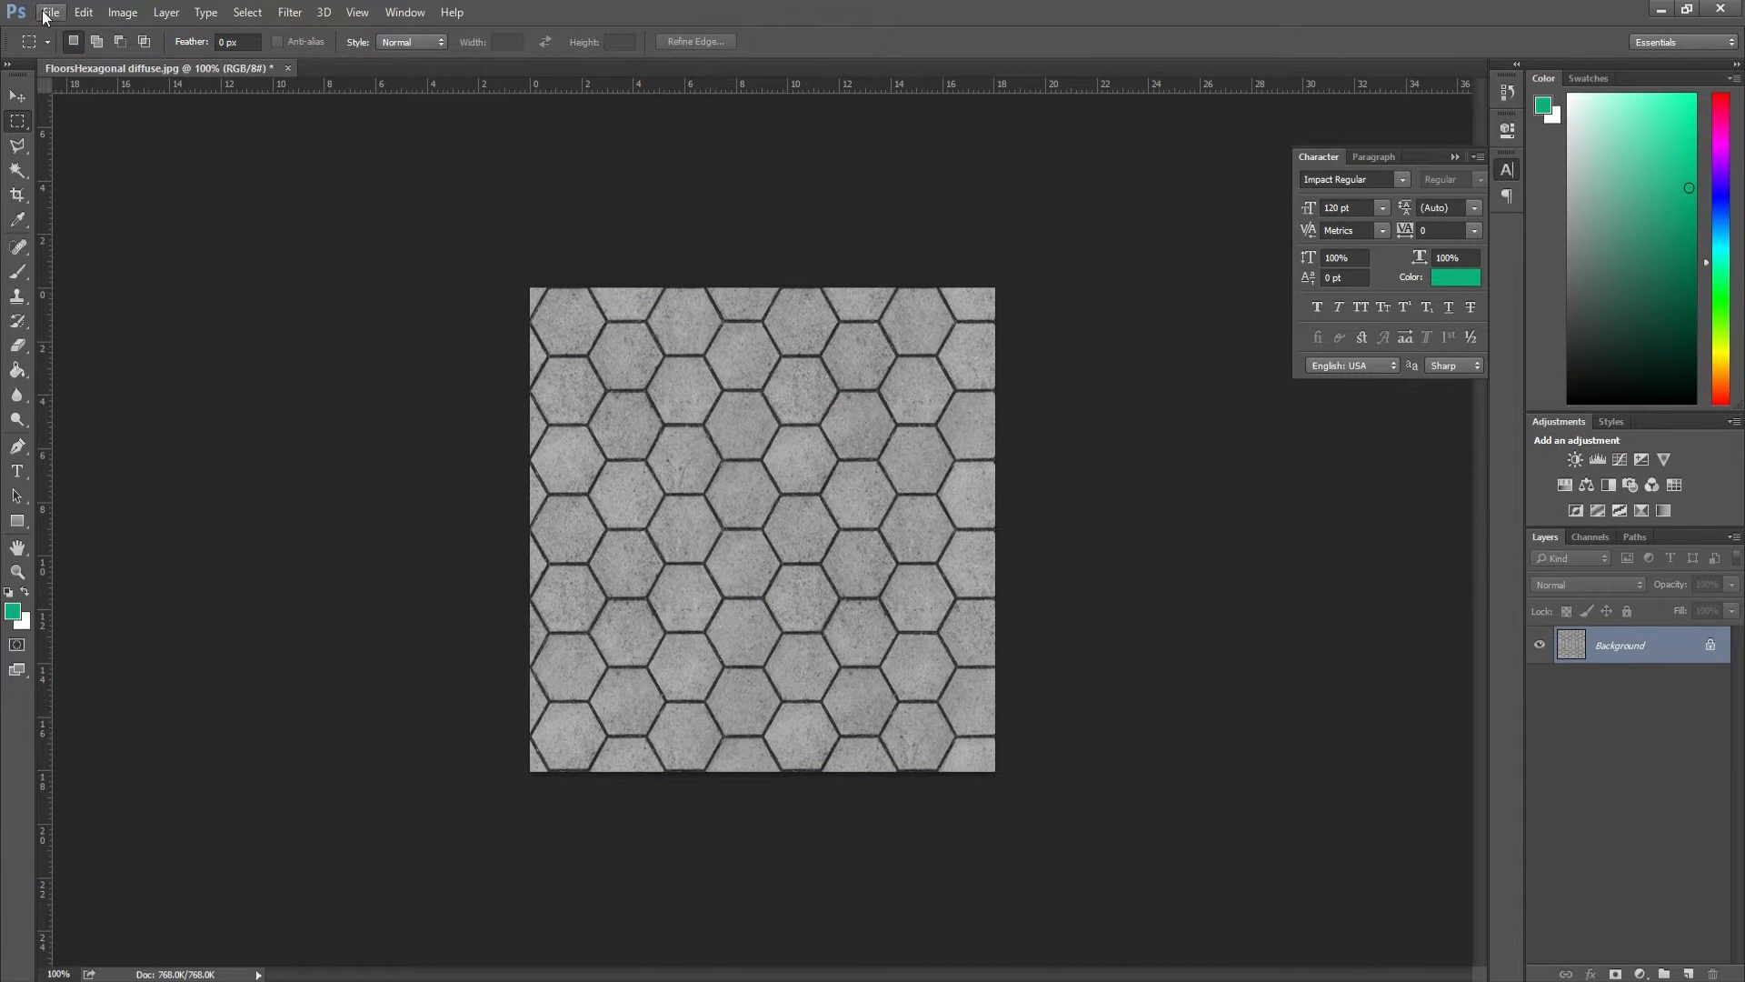
Save the grey texture over FloorsHexagonal bump.jpg, accepting the JPEG options.
left_click(53, 15)
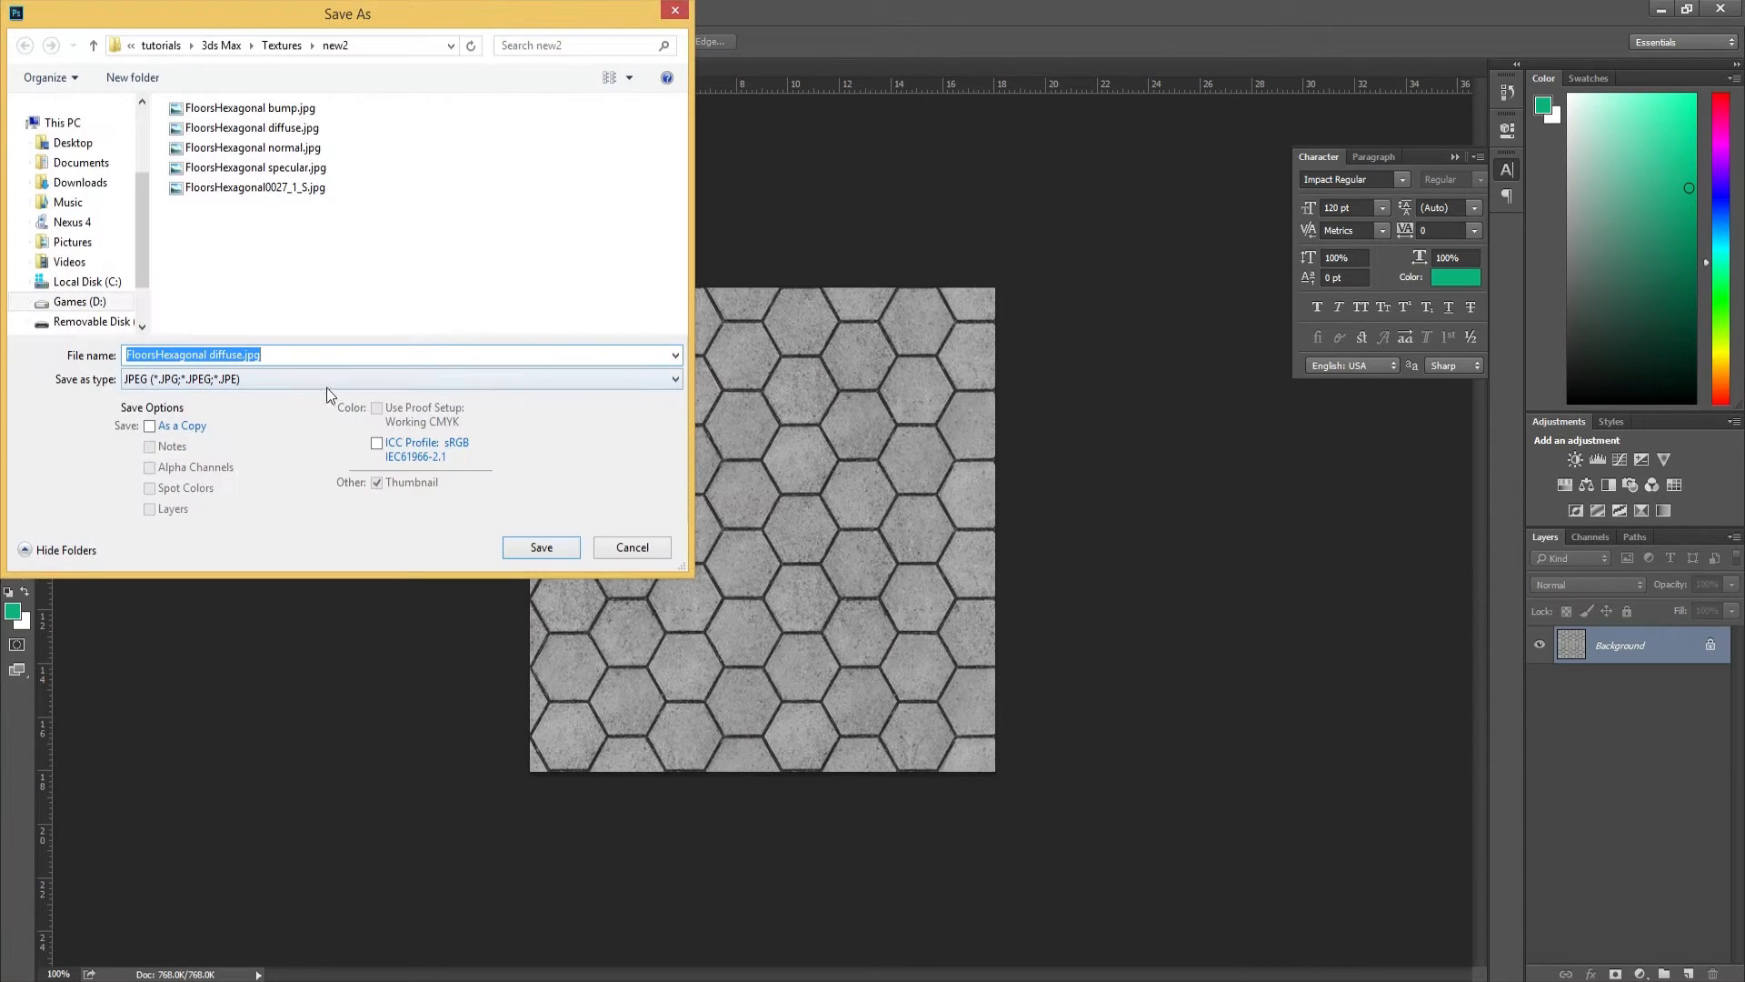
left_click(233, 107)
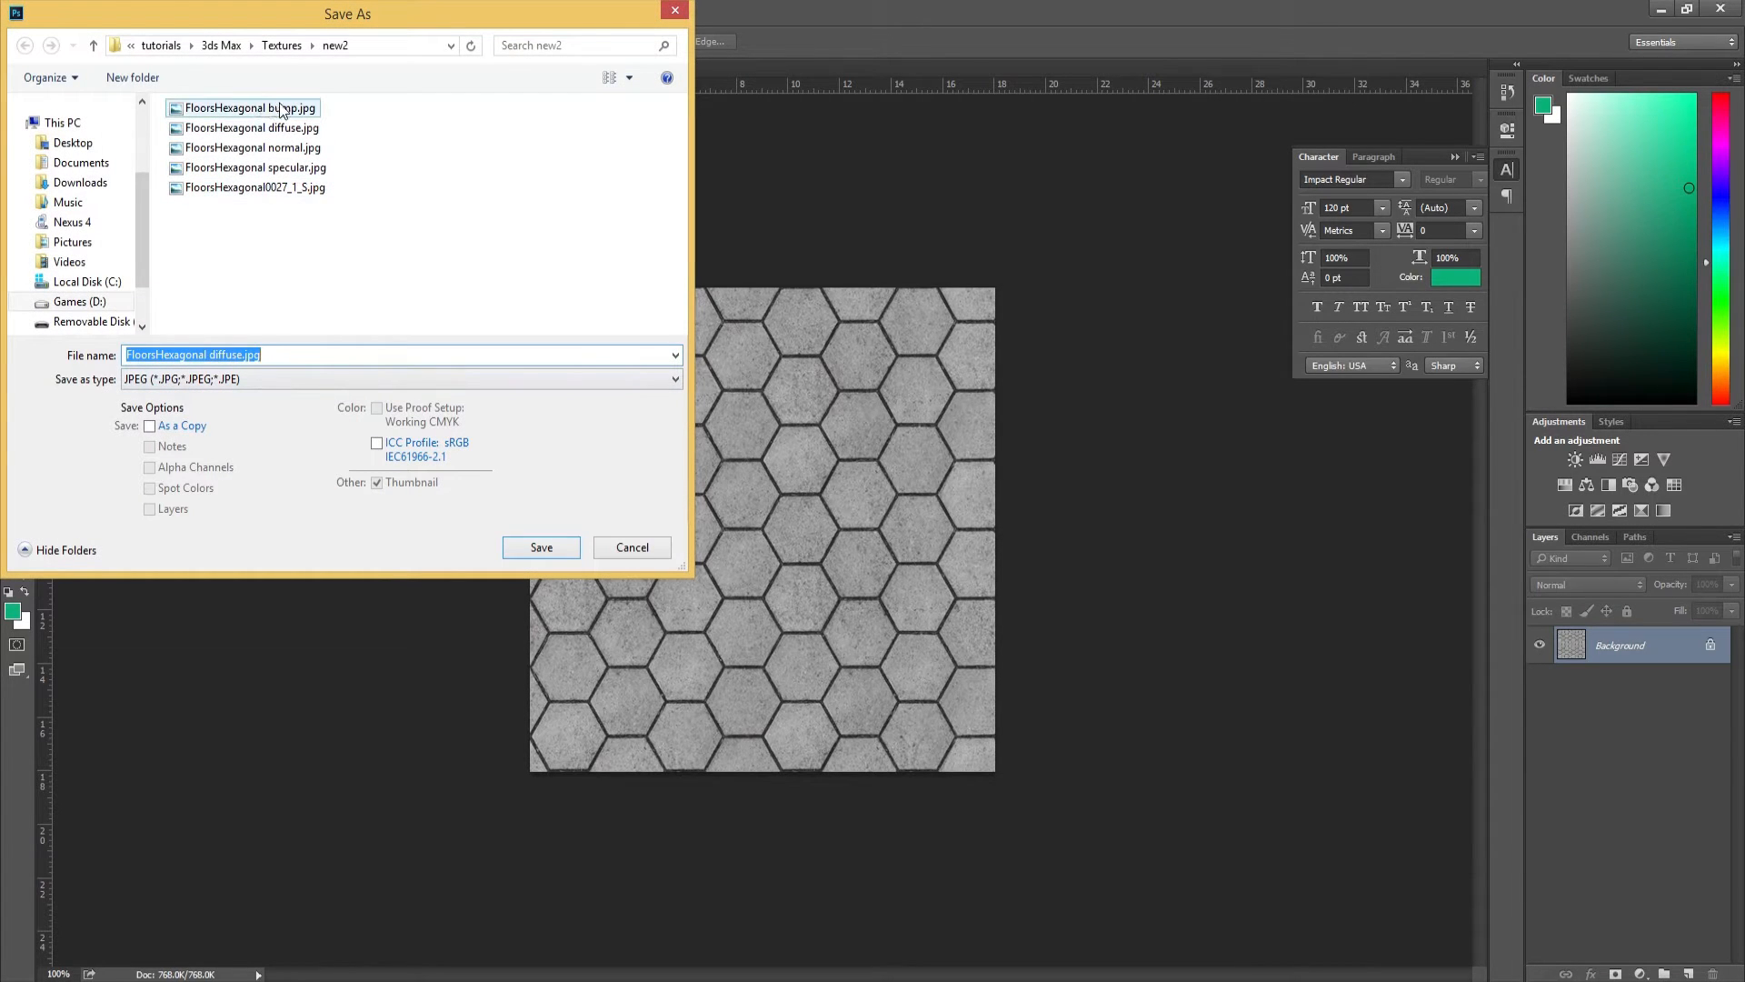
mouse_move(305, 121)
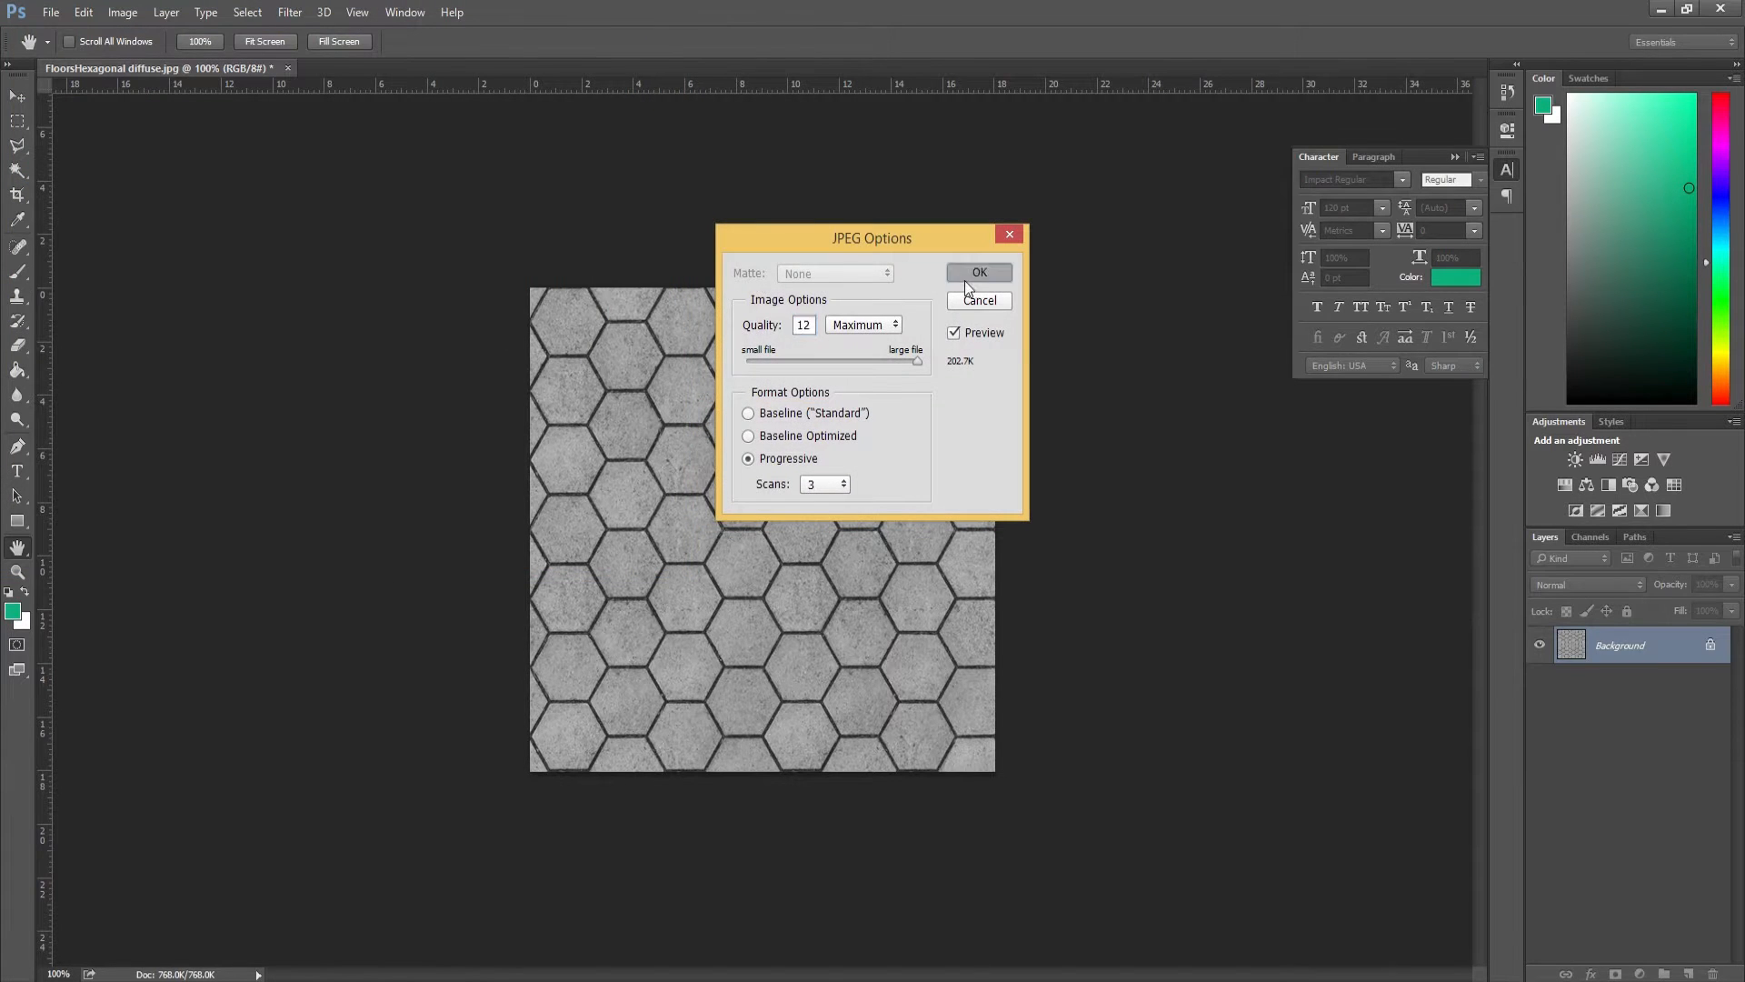
left_click(979, 272)
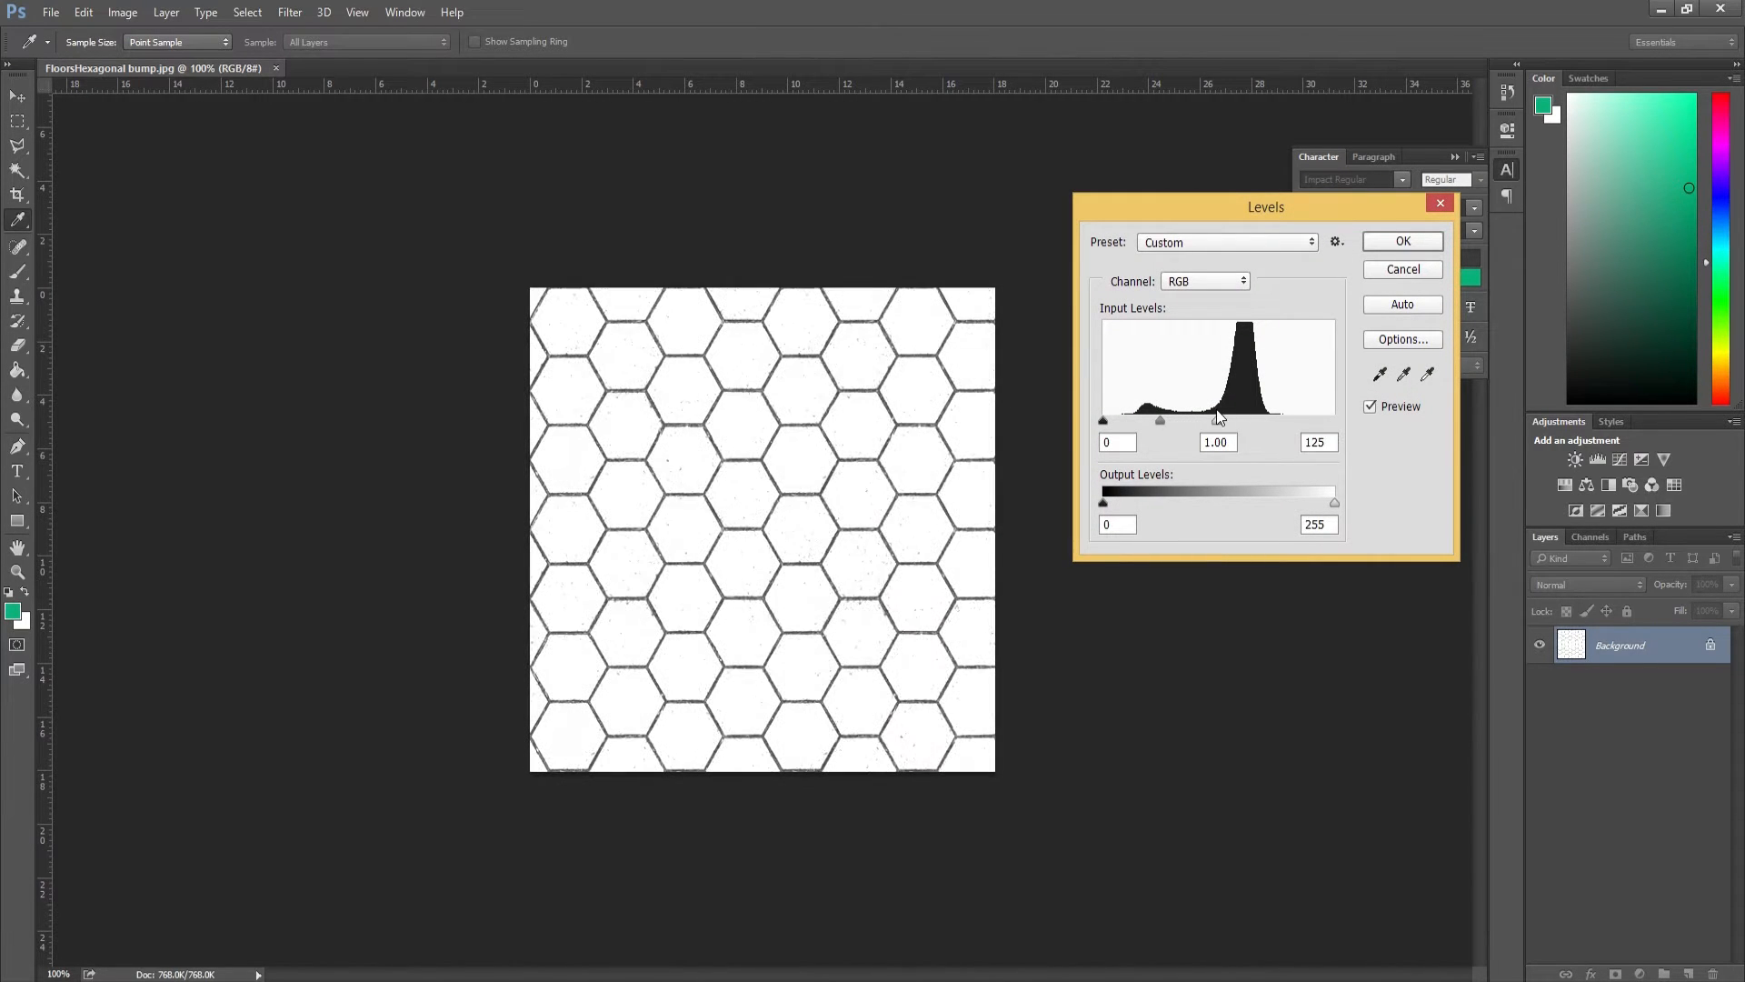
Adjust the Levels input sliders, settling the black point at 50 to darken grout lines.
left_click_drag(1219, 421, 1241, 421)
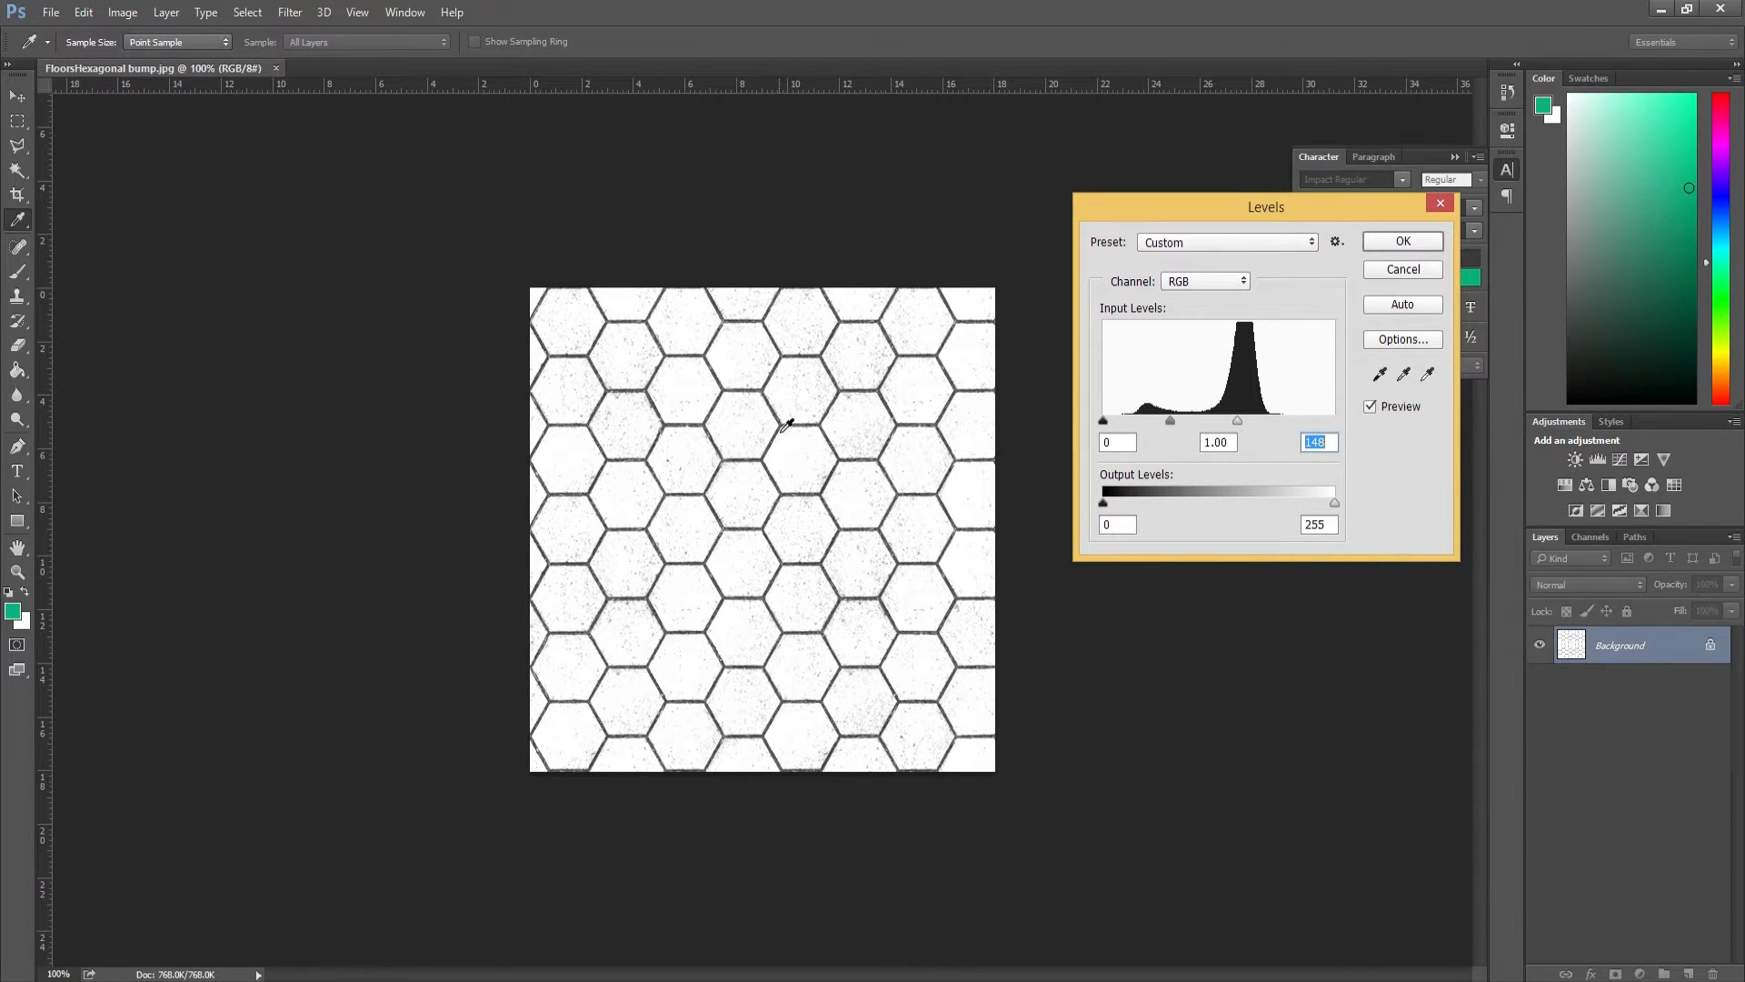
mouse_move(814, 428)
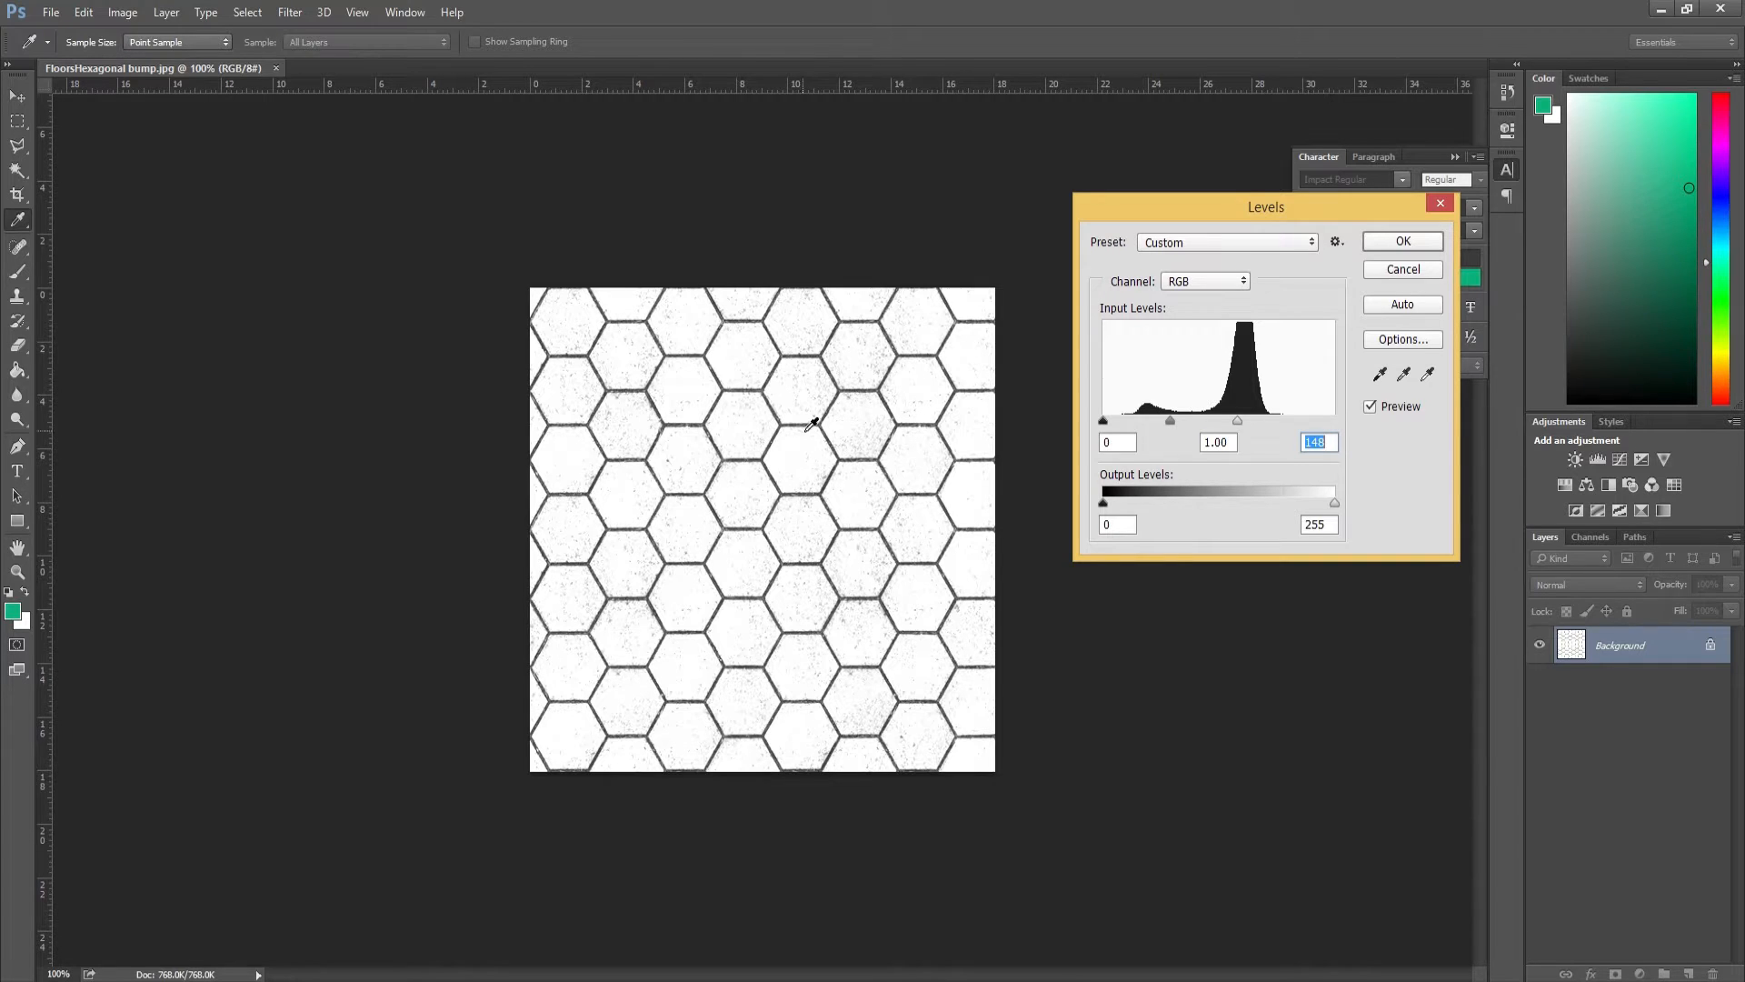
mouse_move(814, 494)
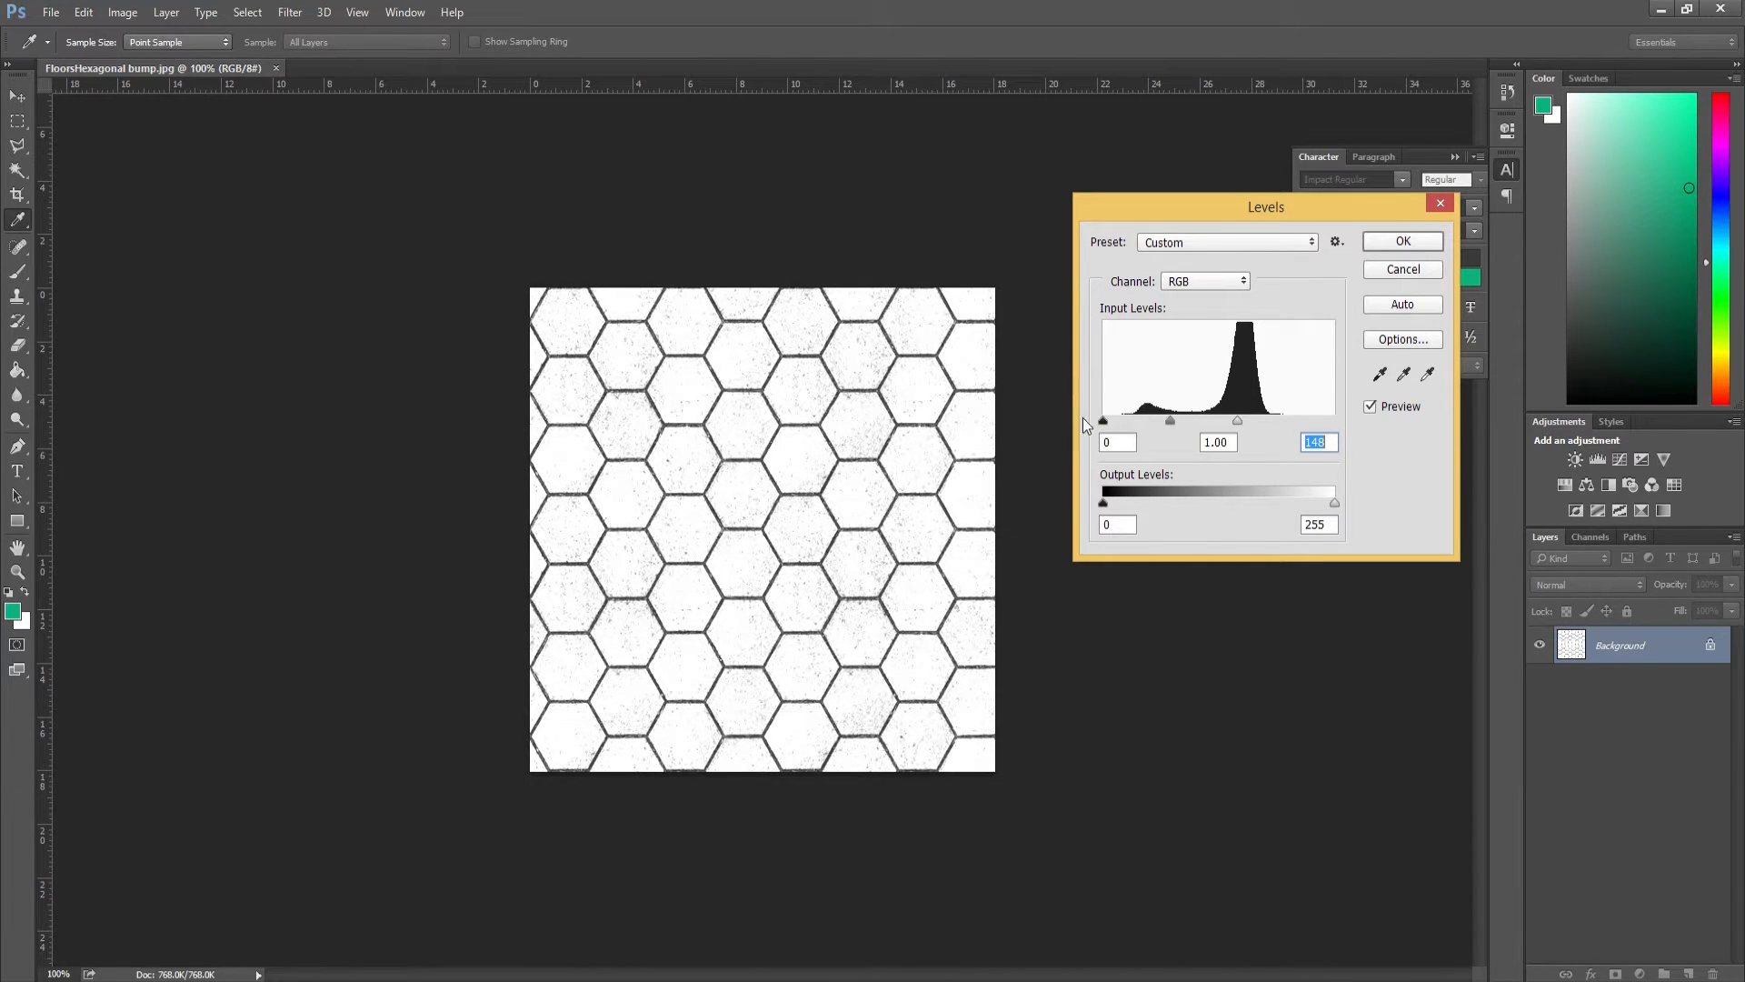
left_click_drag(1102, 421, 1140, 421)
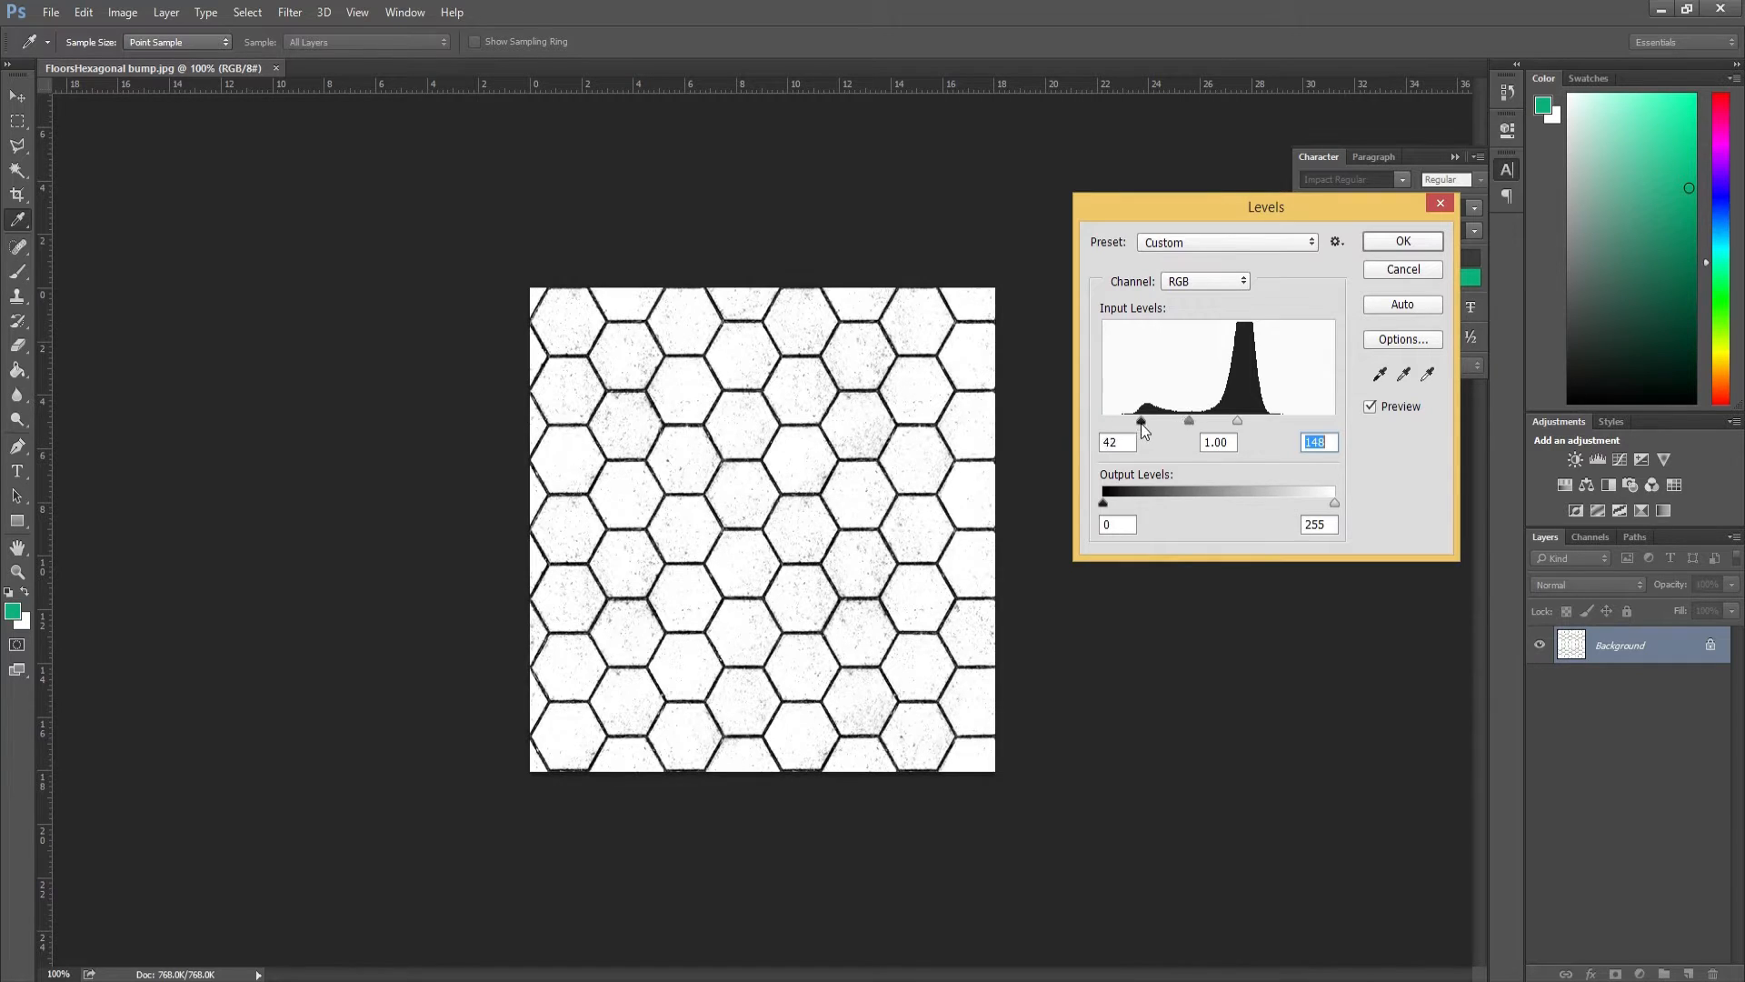
left_click_drag(1141, 422, 1138, 422)
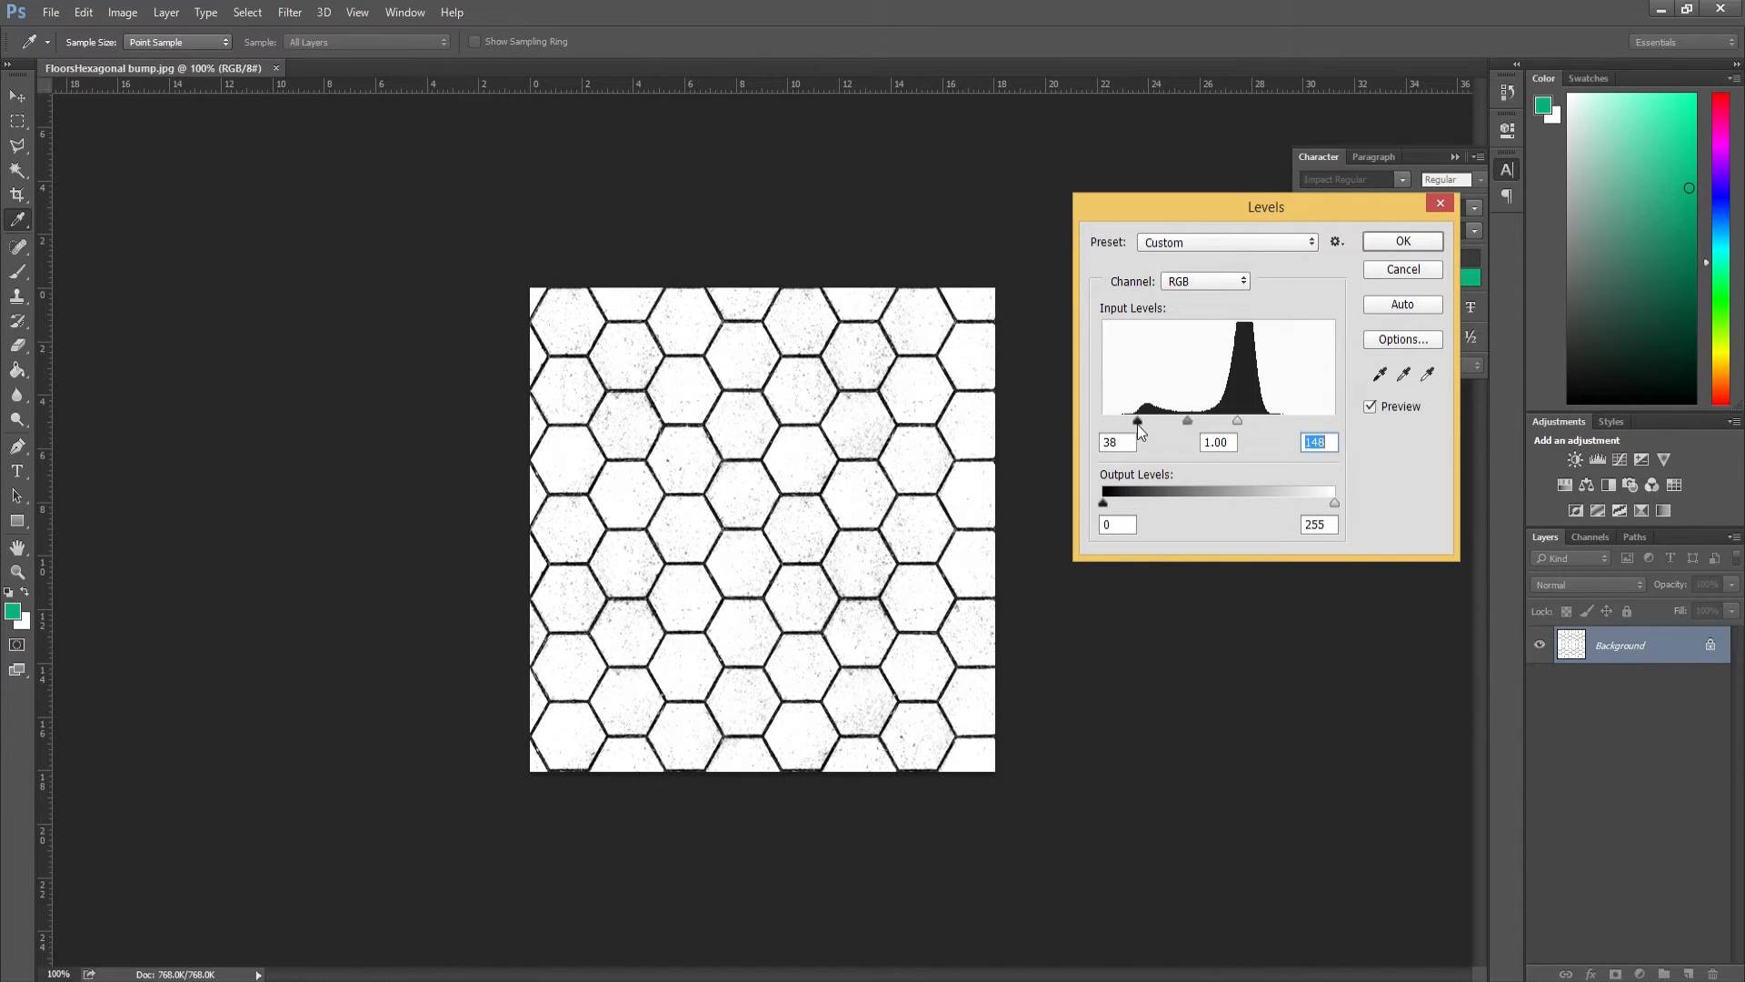
left_click_drag(1138, 422, 1186, 422)
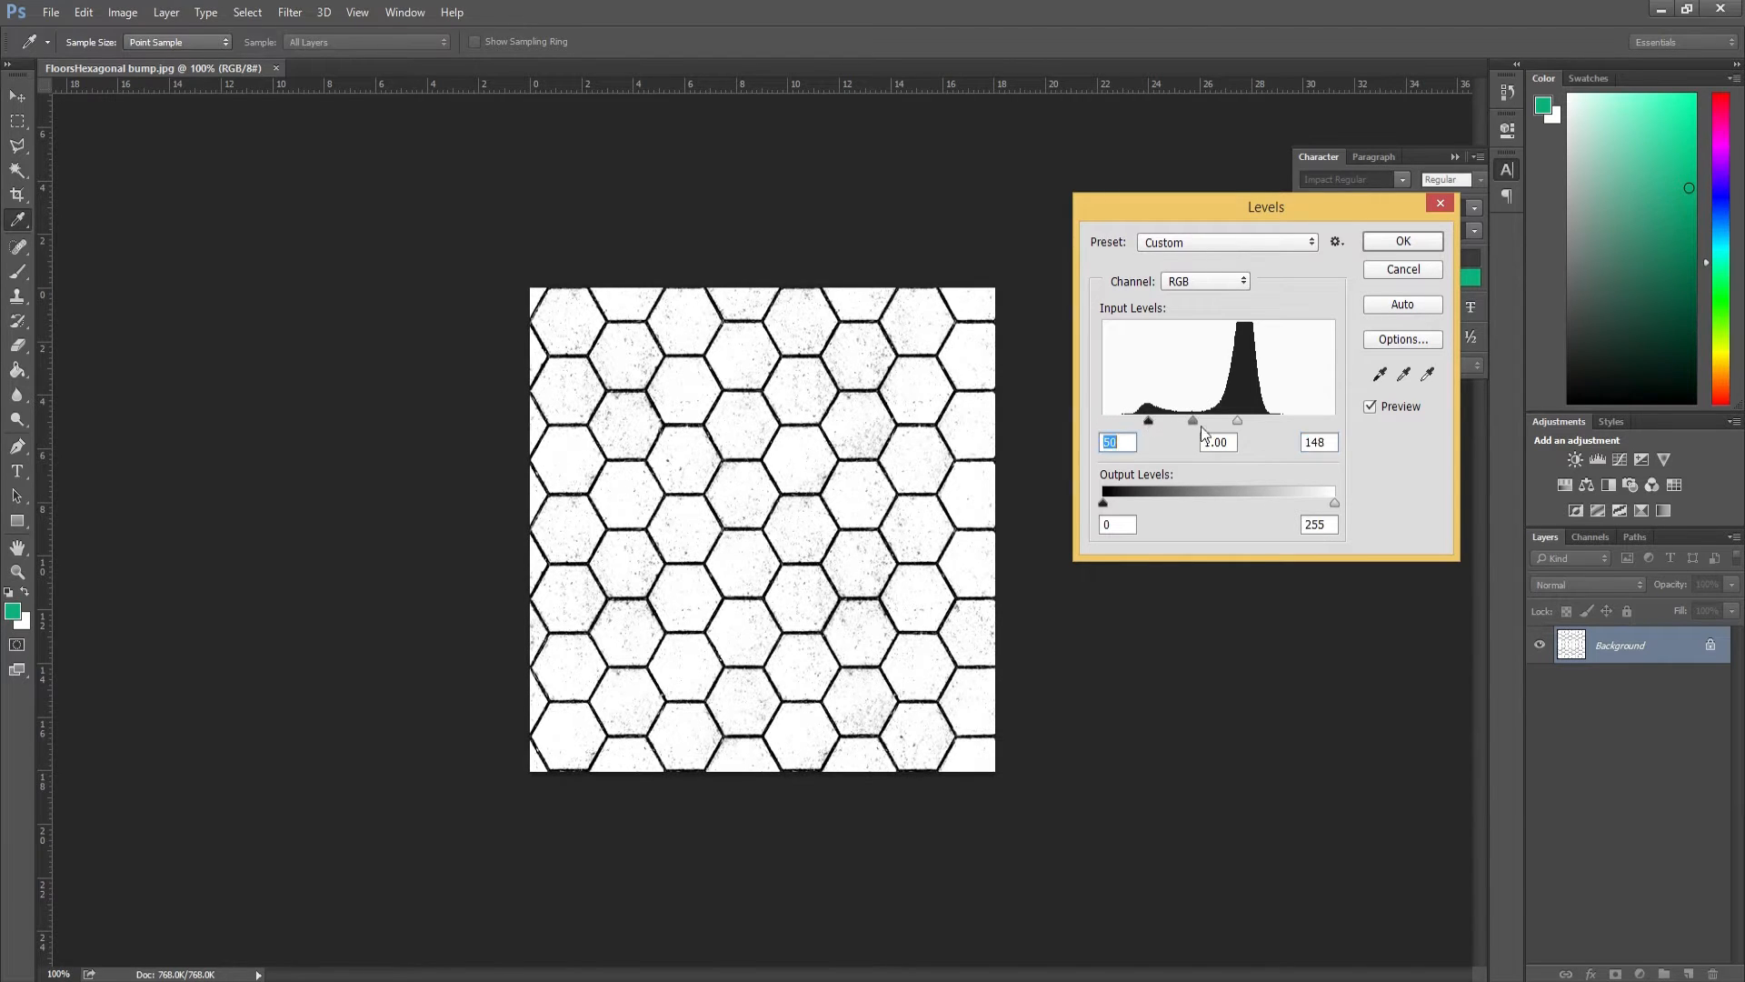
Set the Levels white input to 130 so the tiles turn pure white.
left_click_drag(1236, 420, 1206, 421)
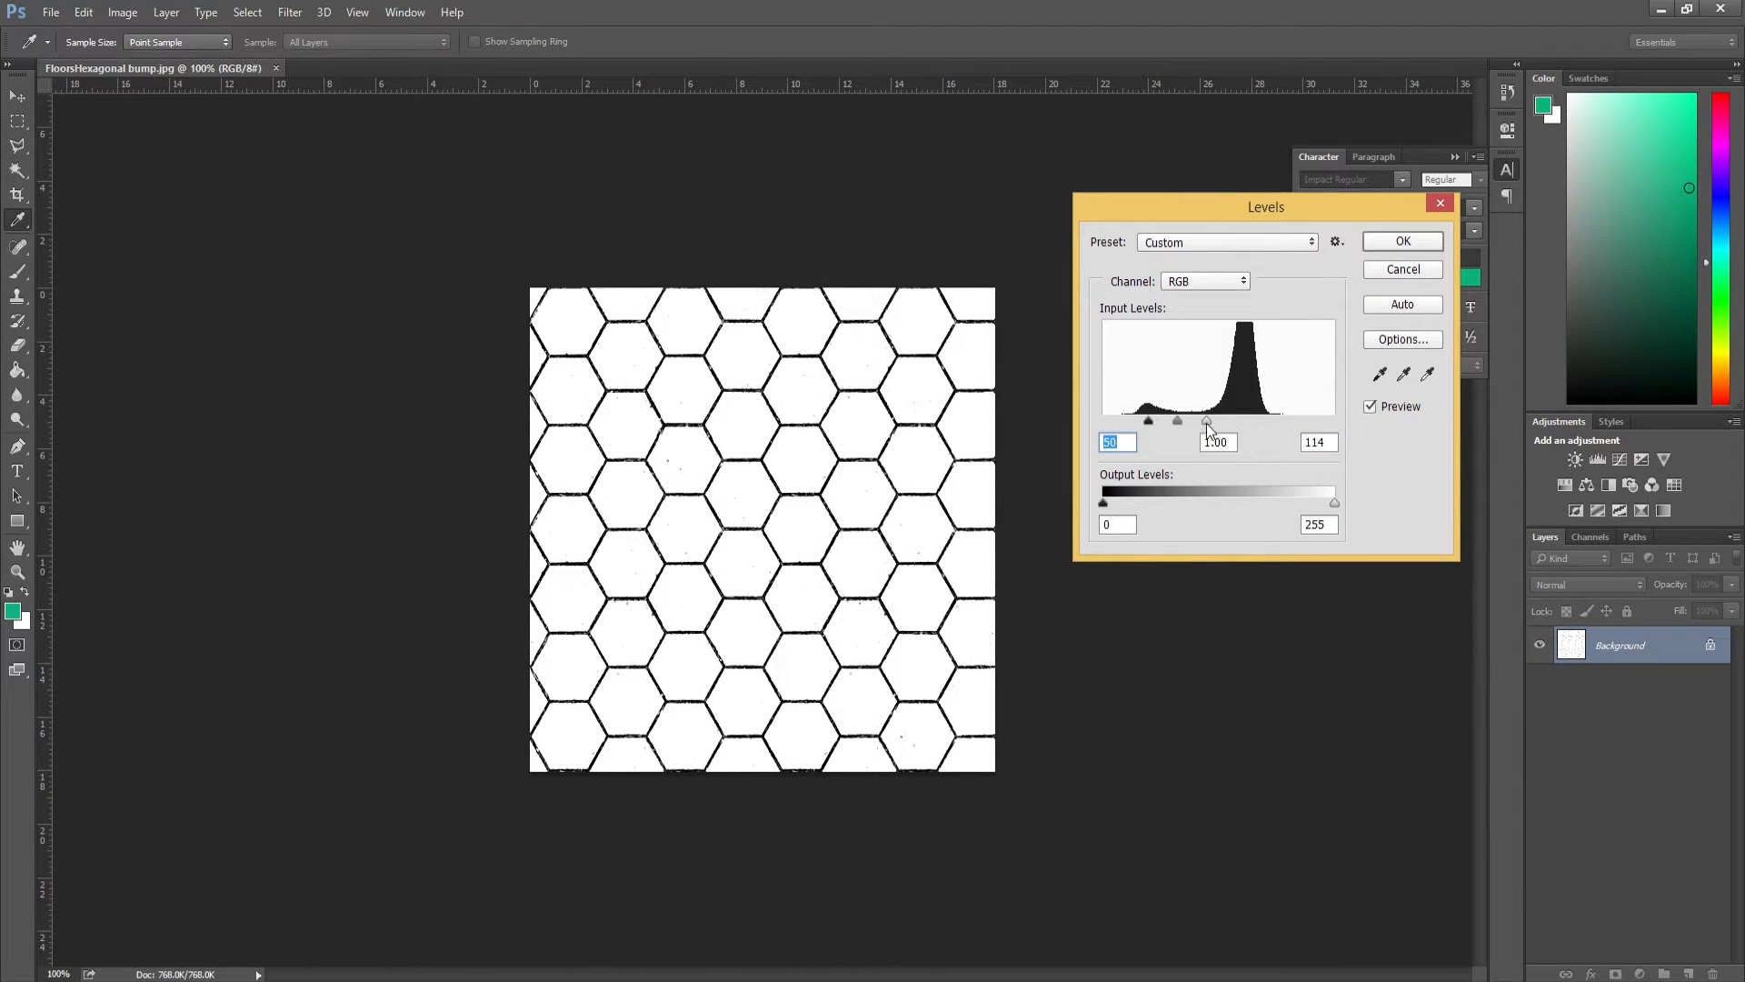
left_click_drag(1204, 421, 1220, 421)
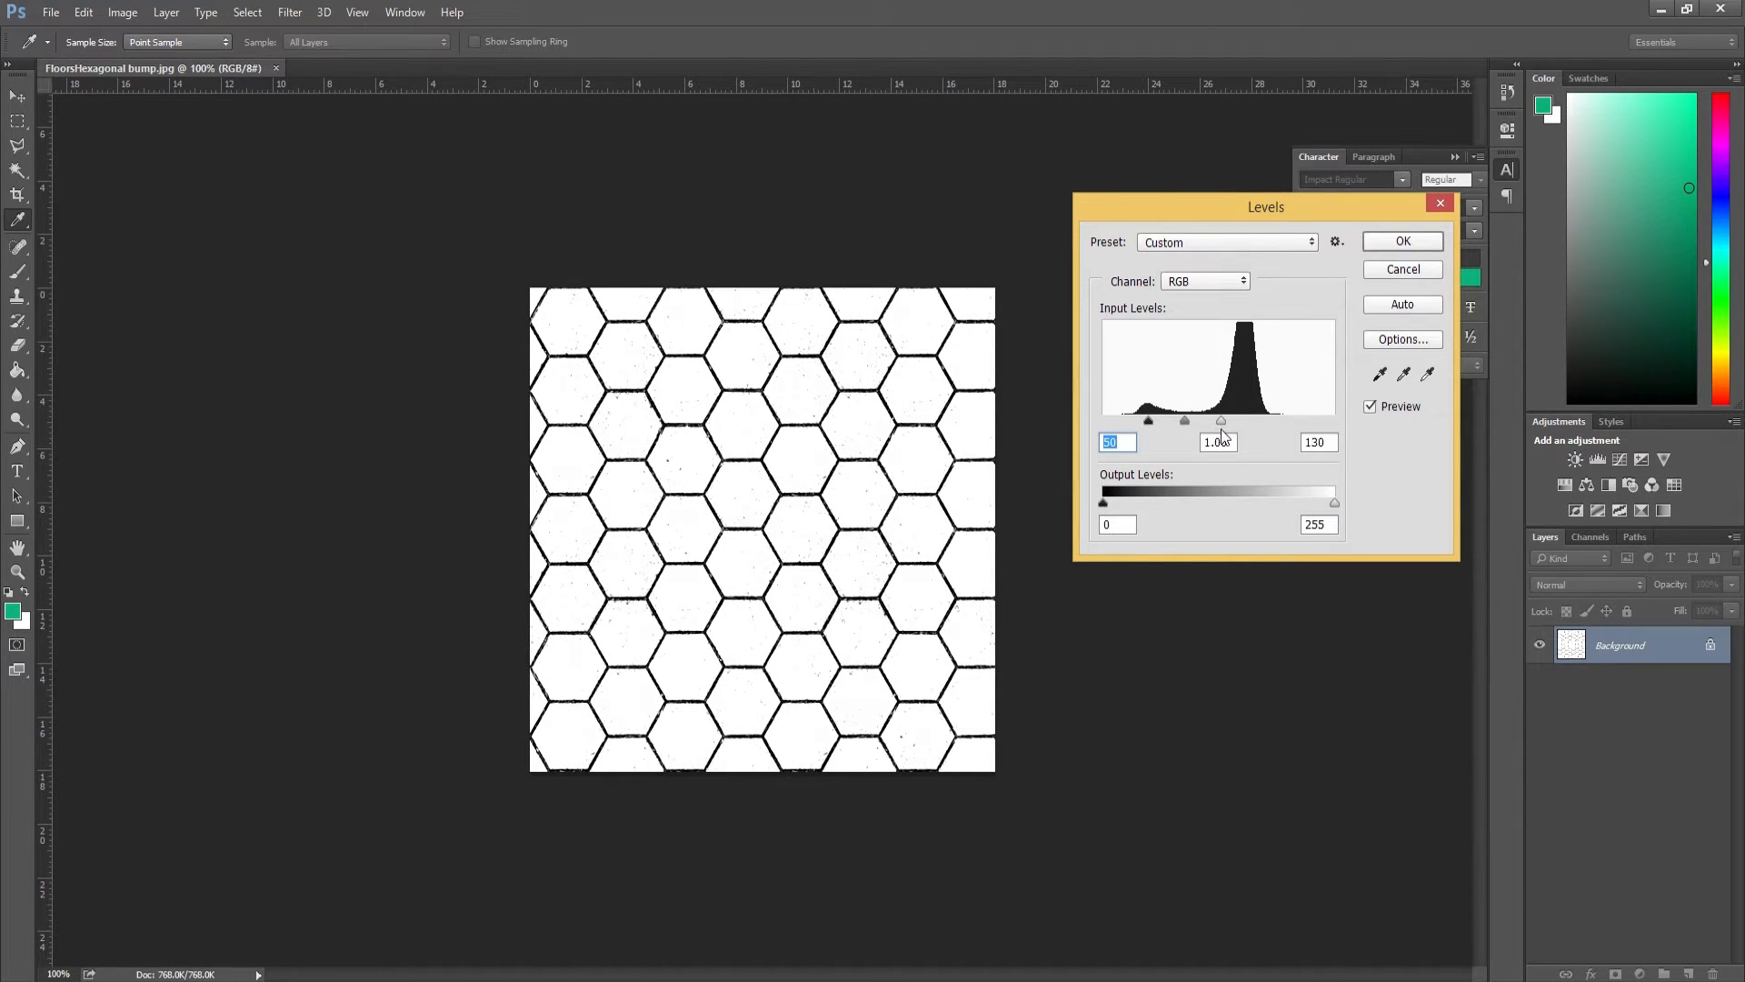
left_click(1317, 442)
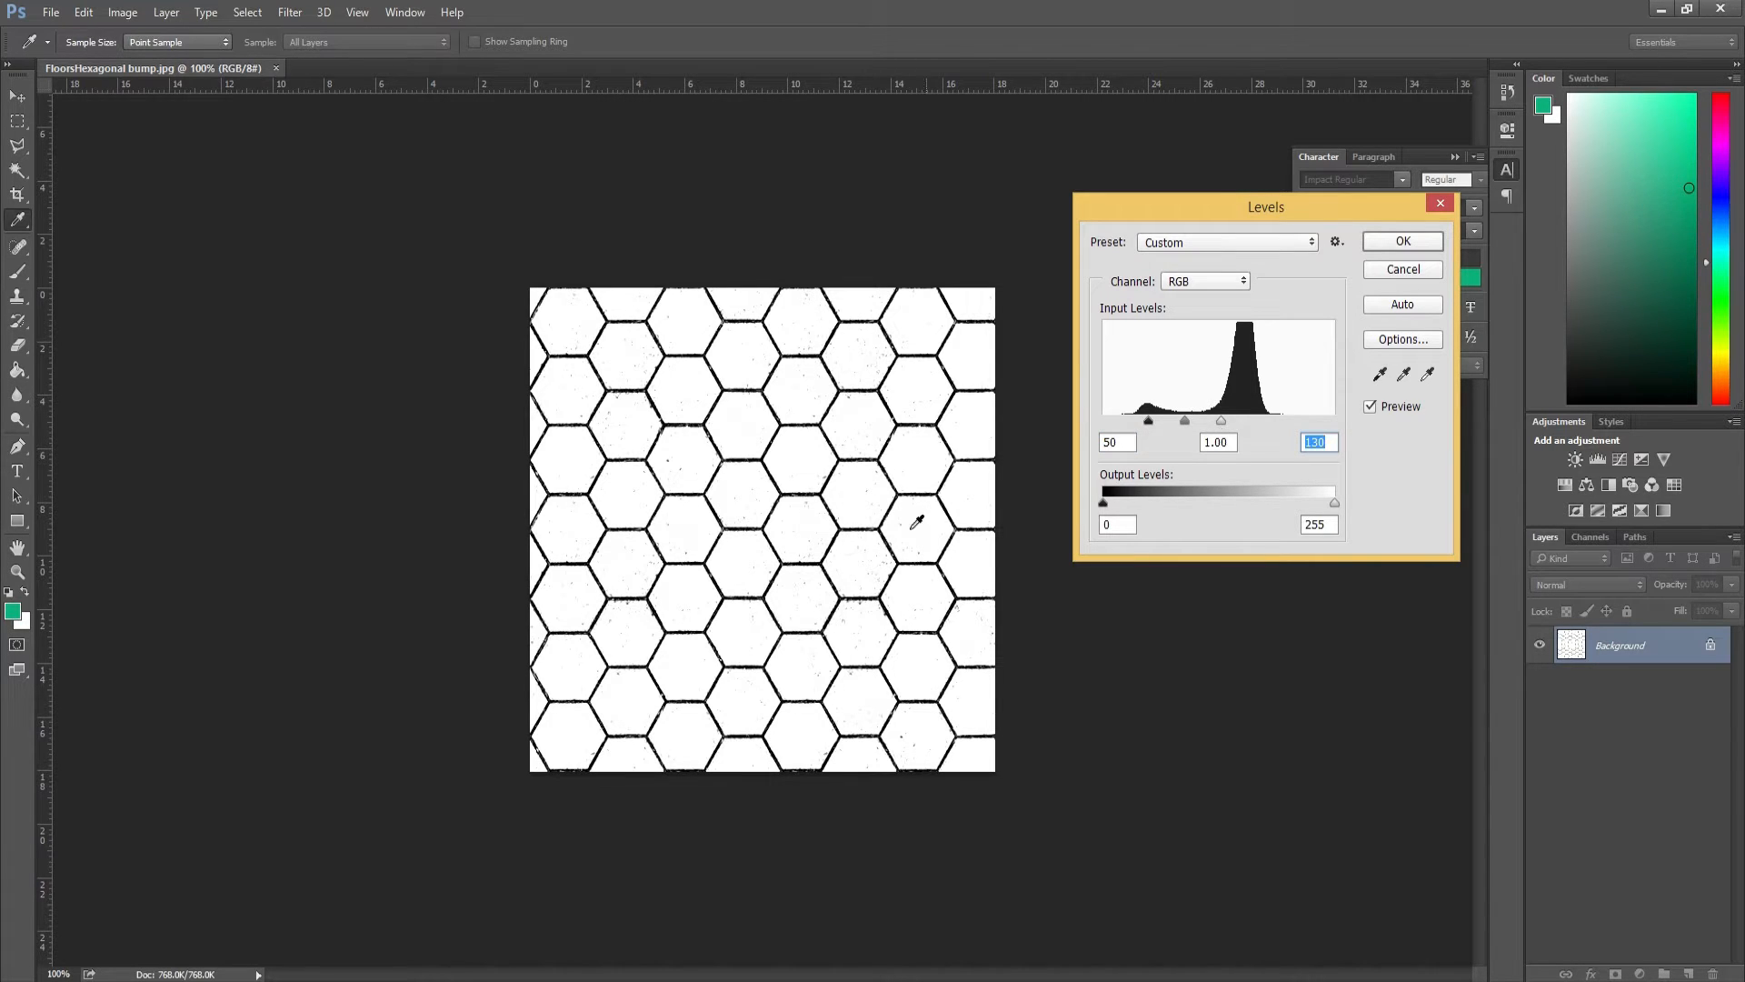
mouse_move(1402, 241)
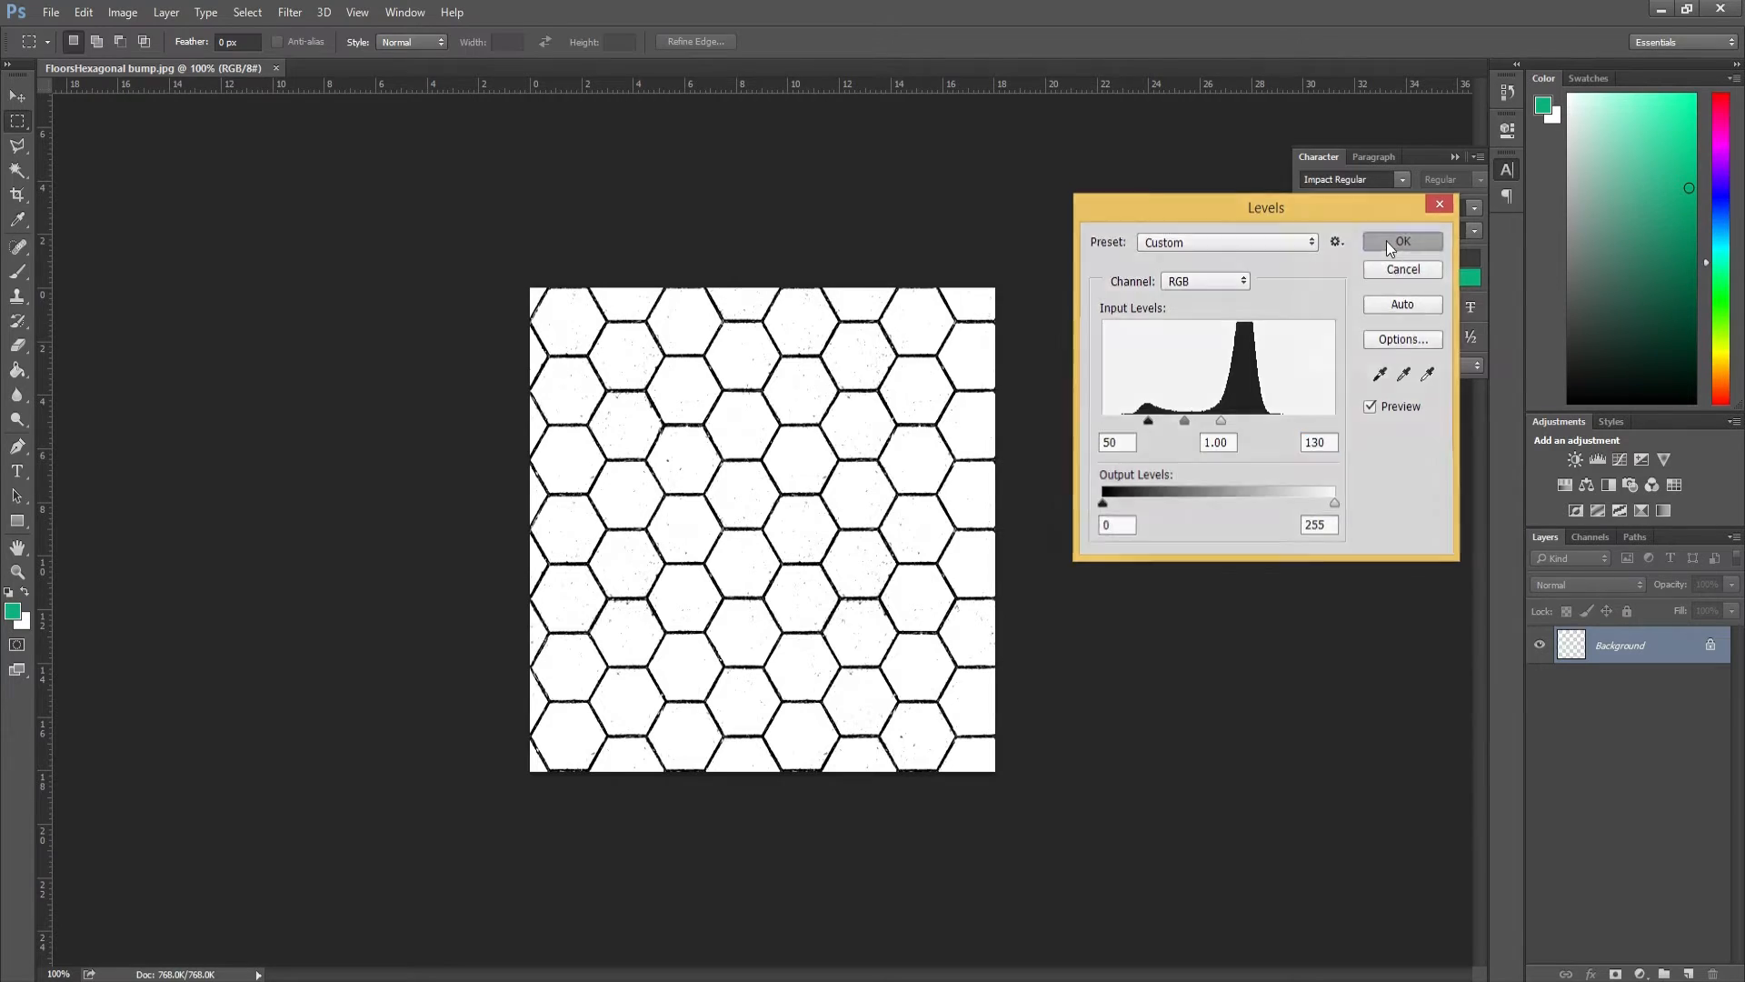
Apply the Levels adjustment and save the texture as FloorsHexagonal bump.jpg.
left_click(1402, 241)
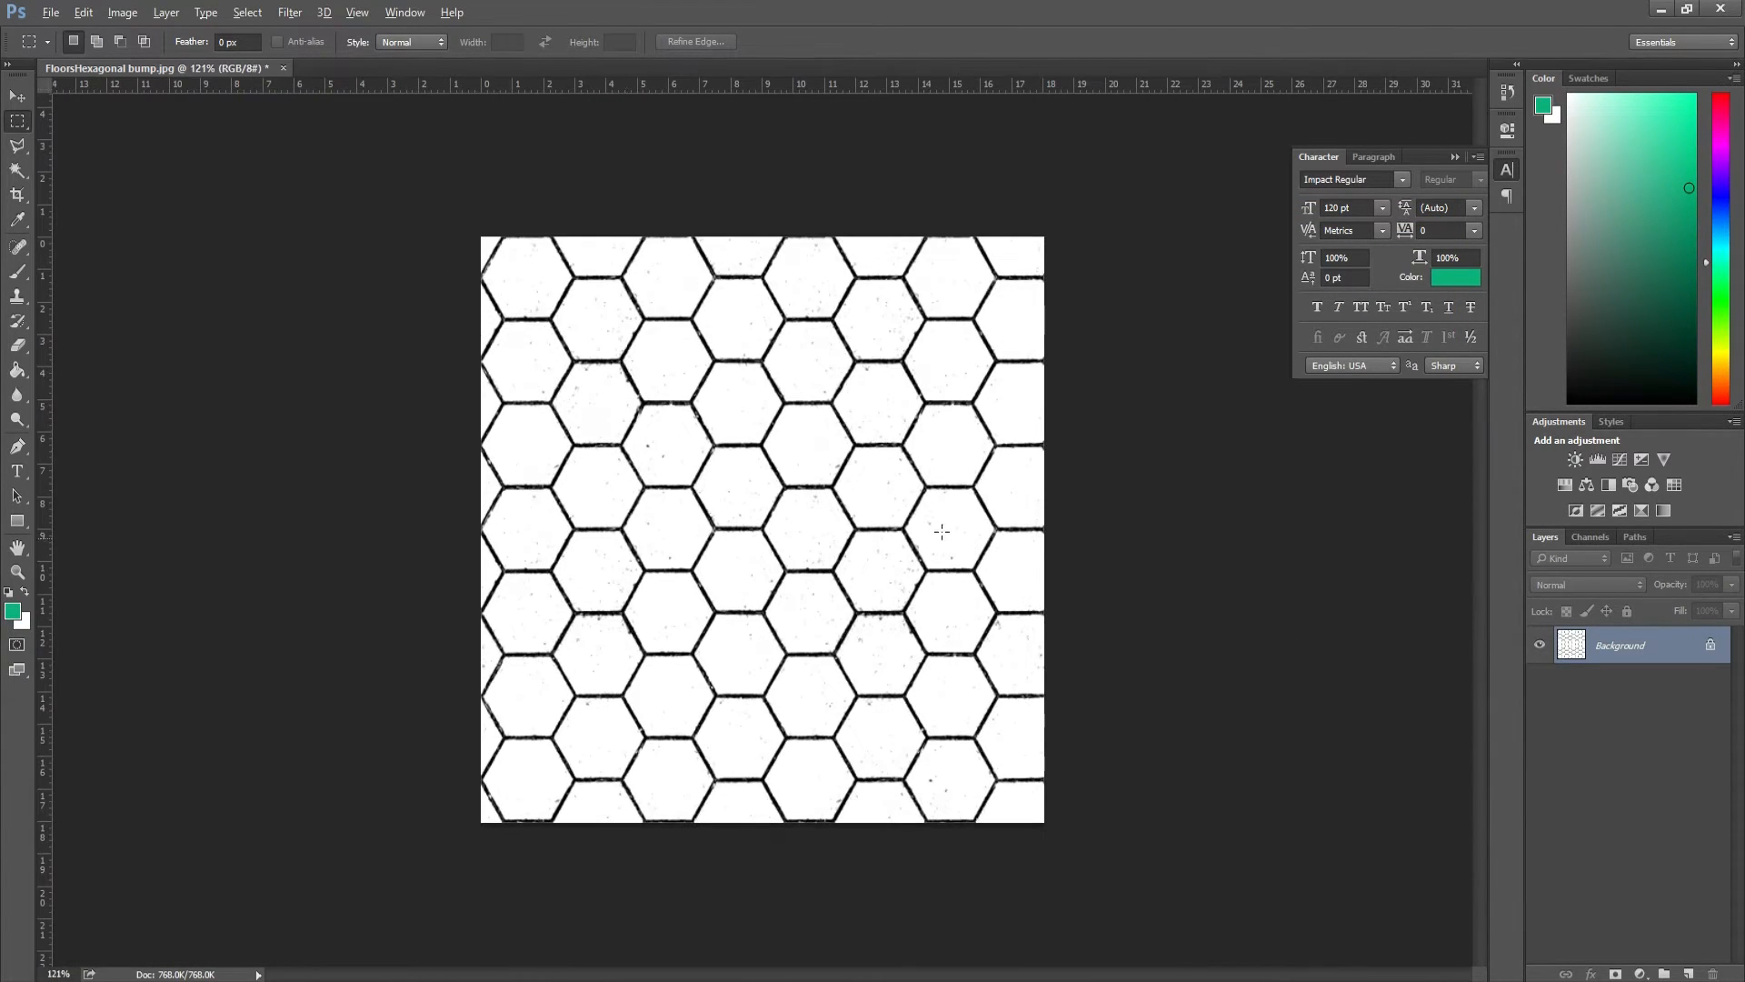
left_click(59, 13)
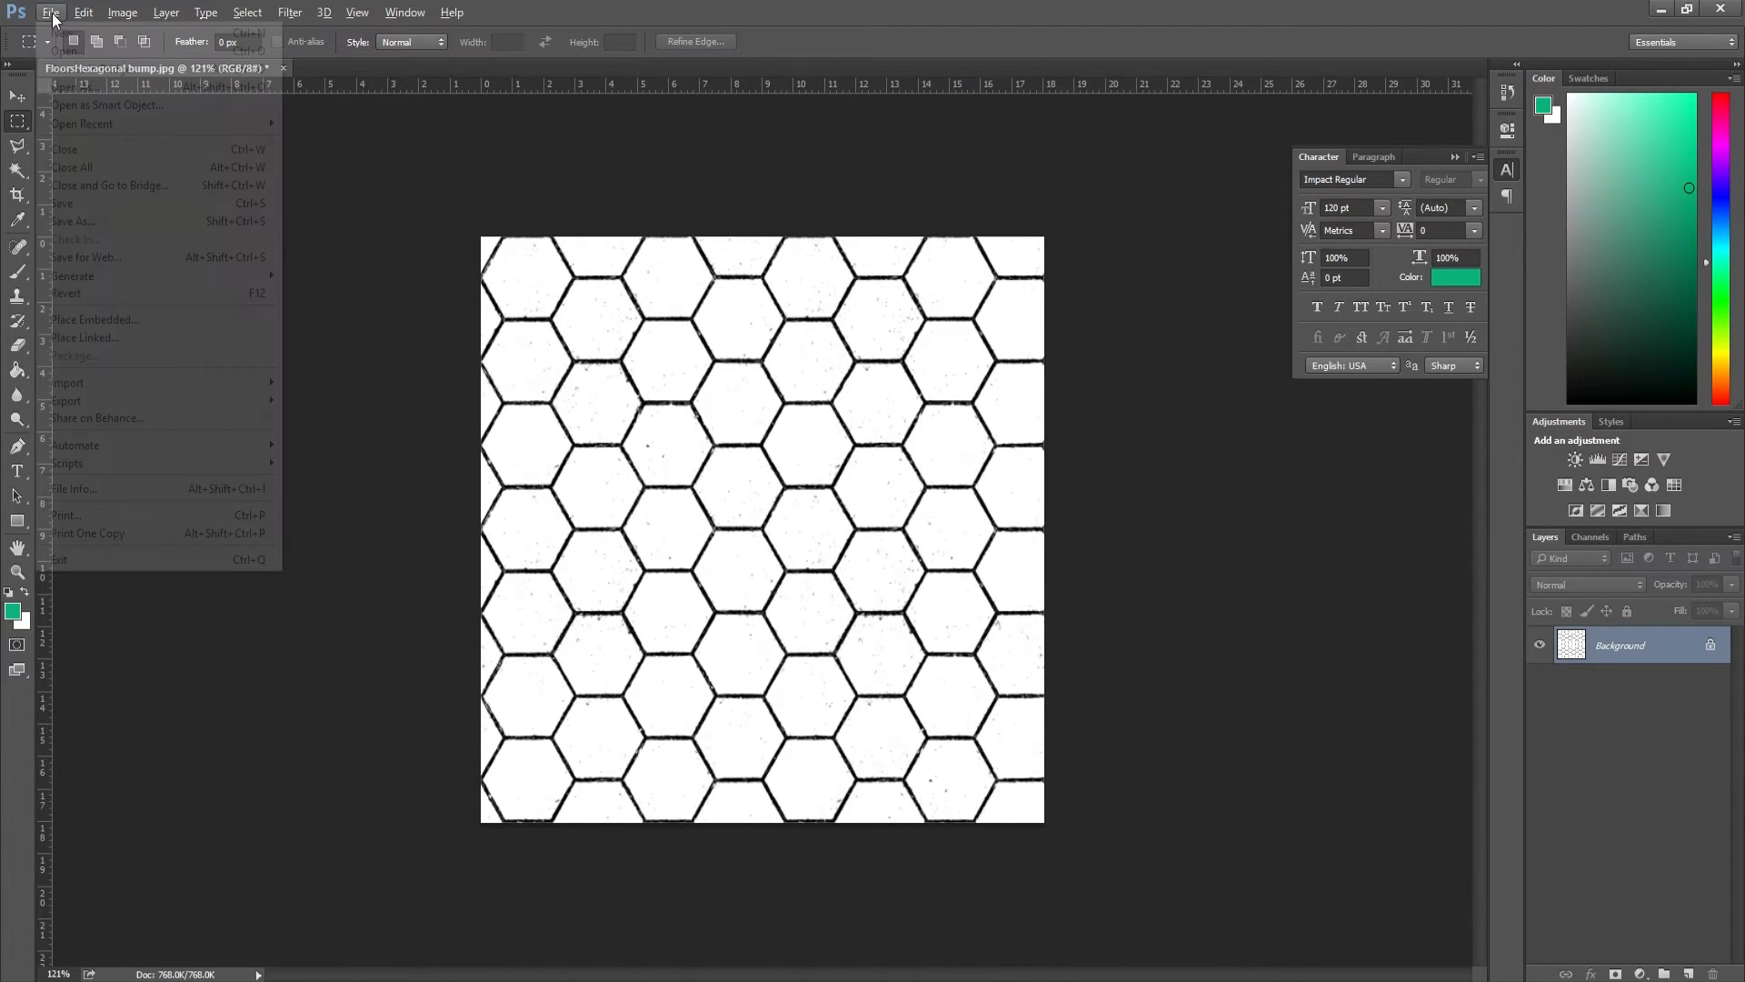
left_click(70, 221)
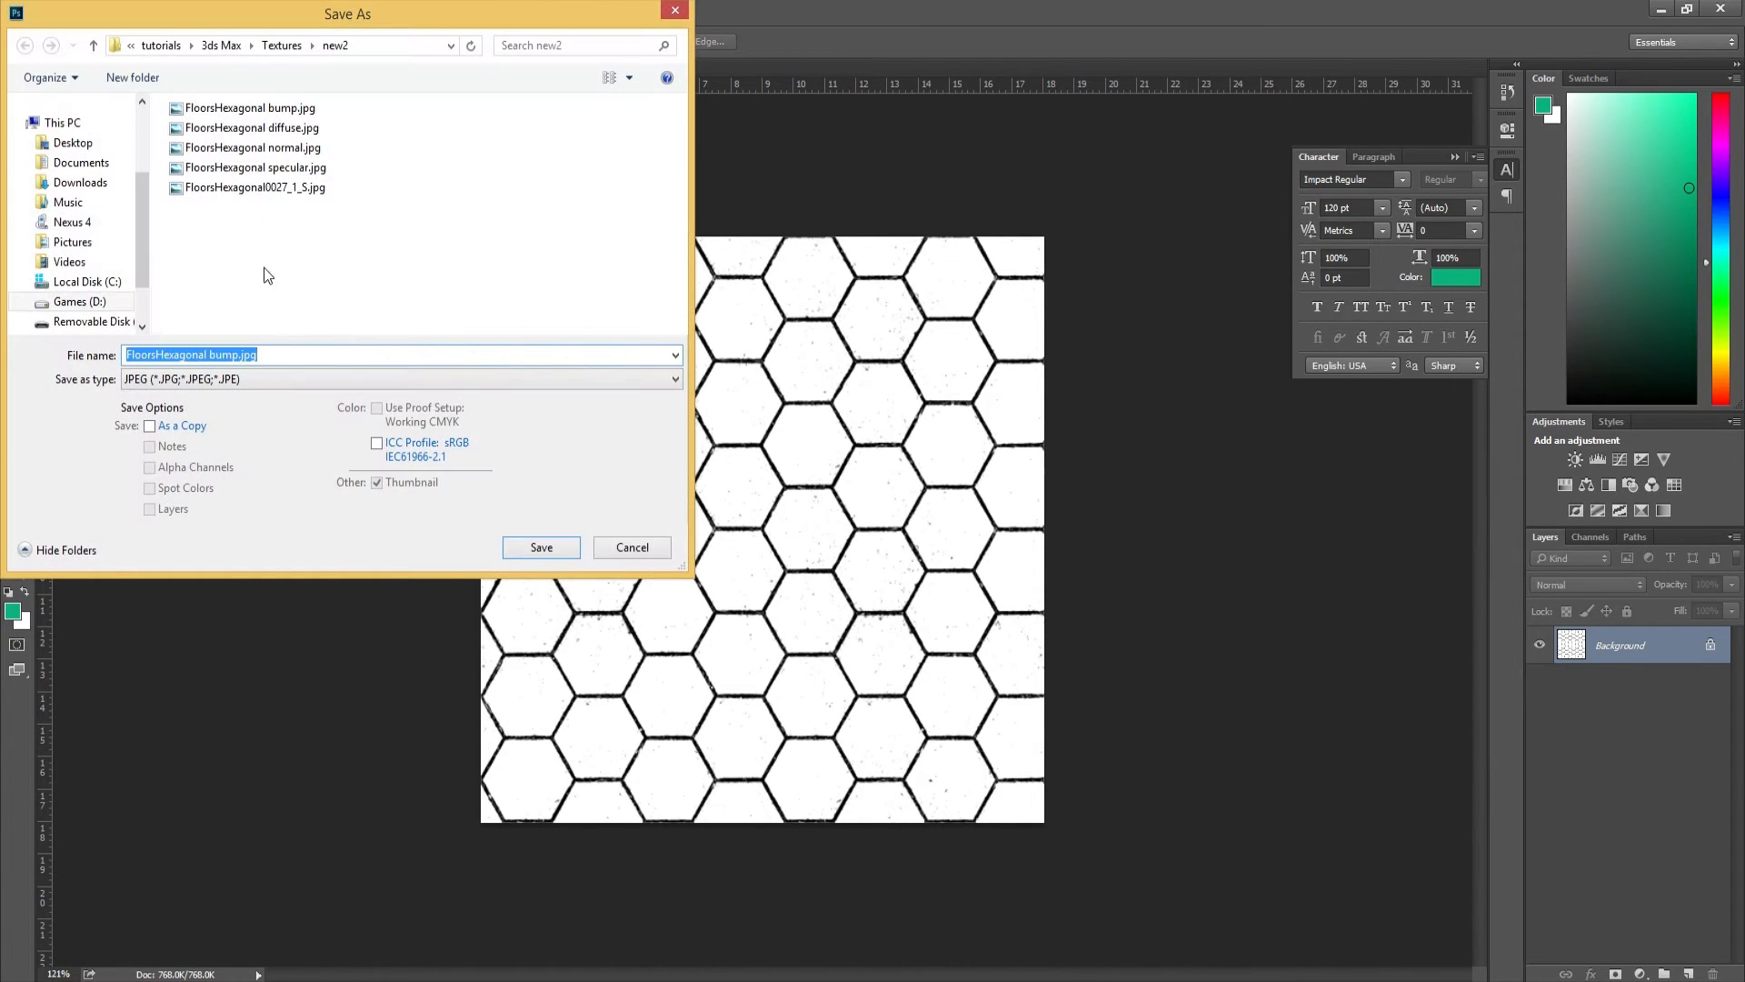
left_click(541, 547)
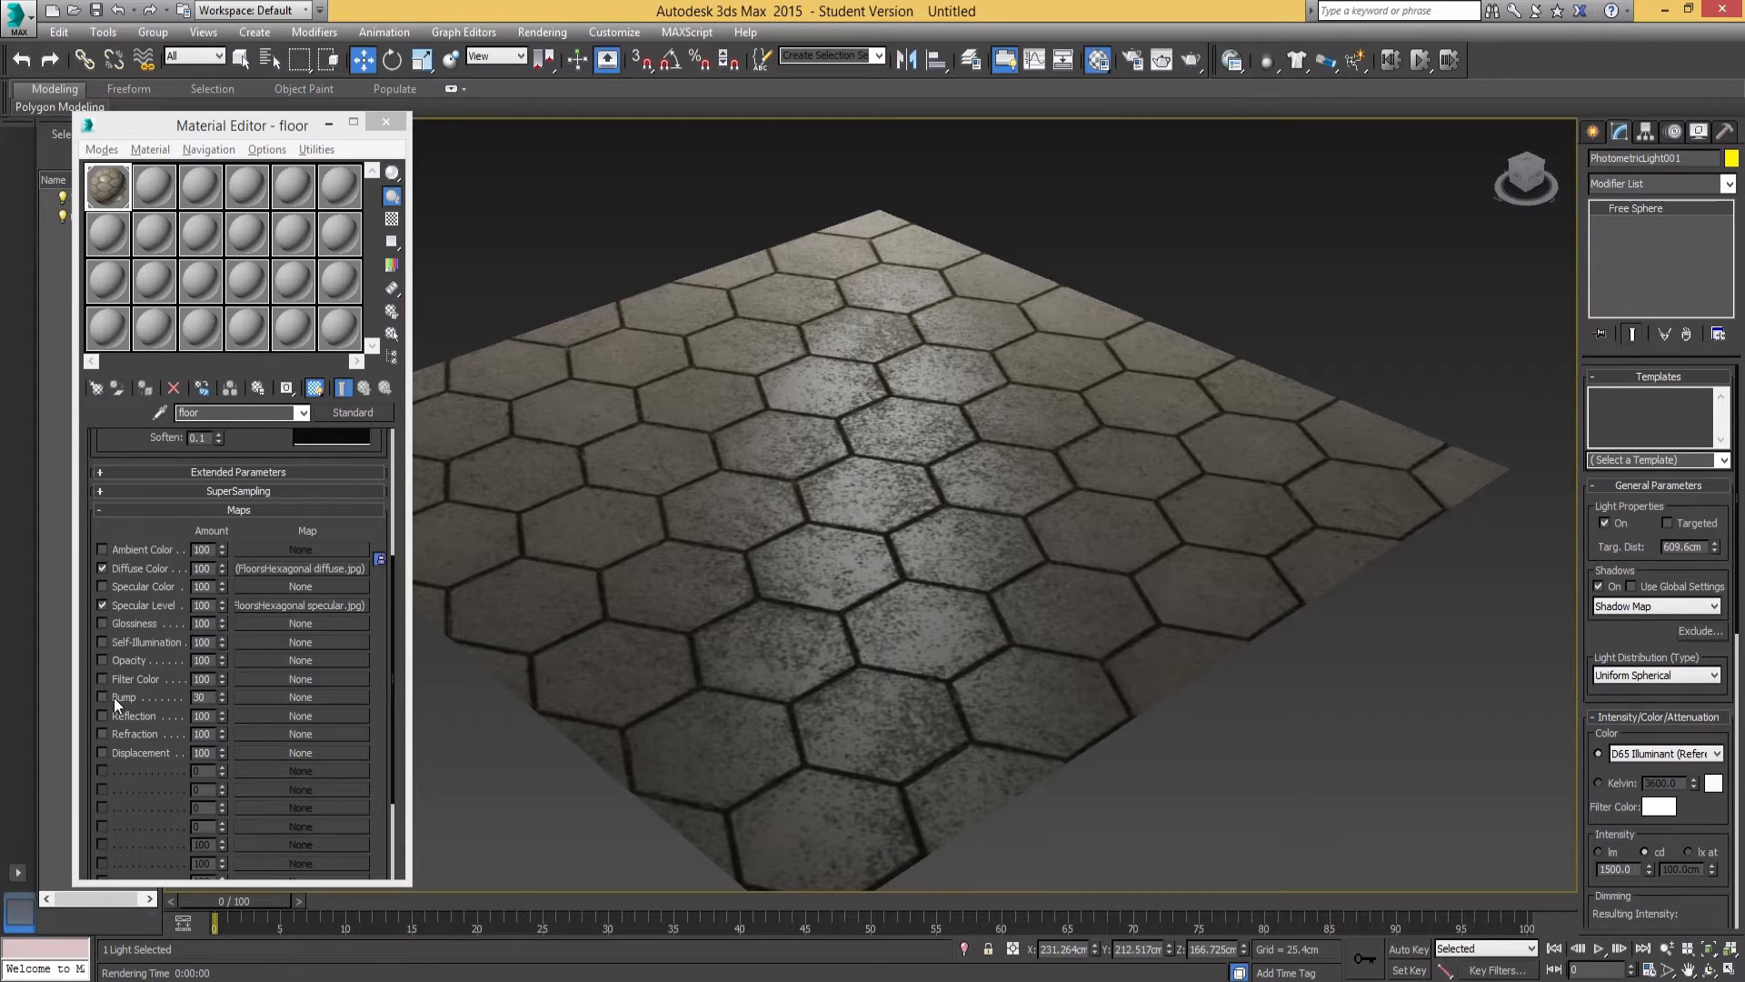
Assign a Bitmap of FloorsHexagonal bump.jpg to the material's Bump slot.
left_click(300, 697)
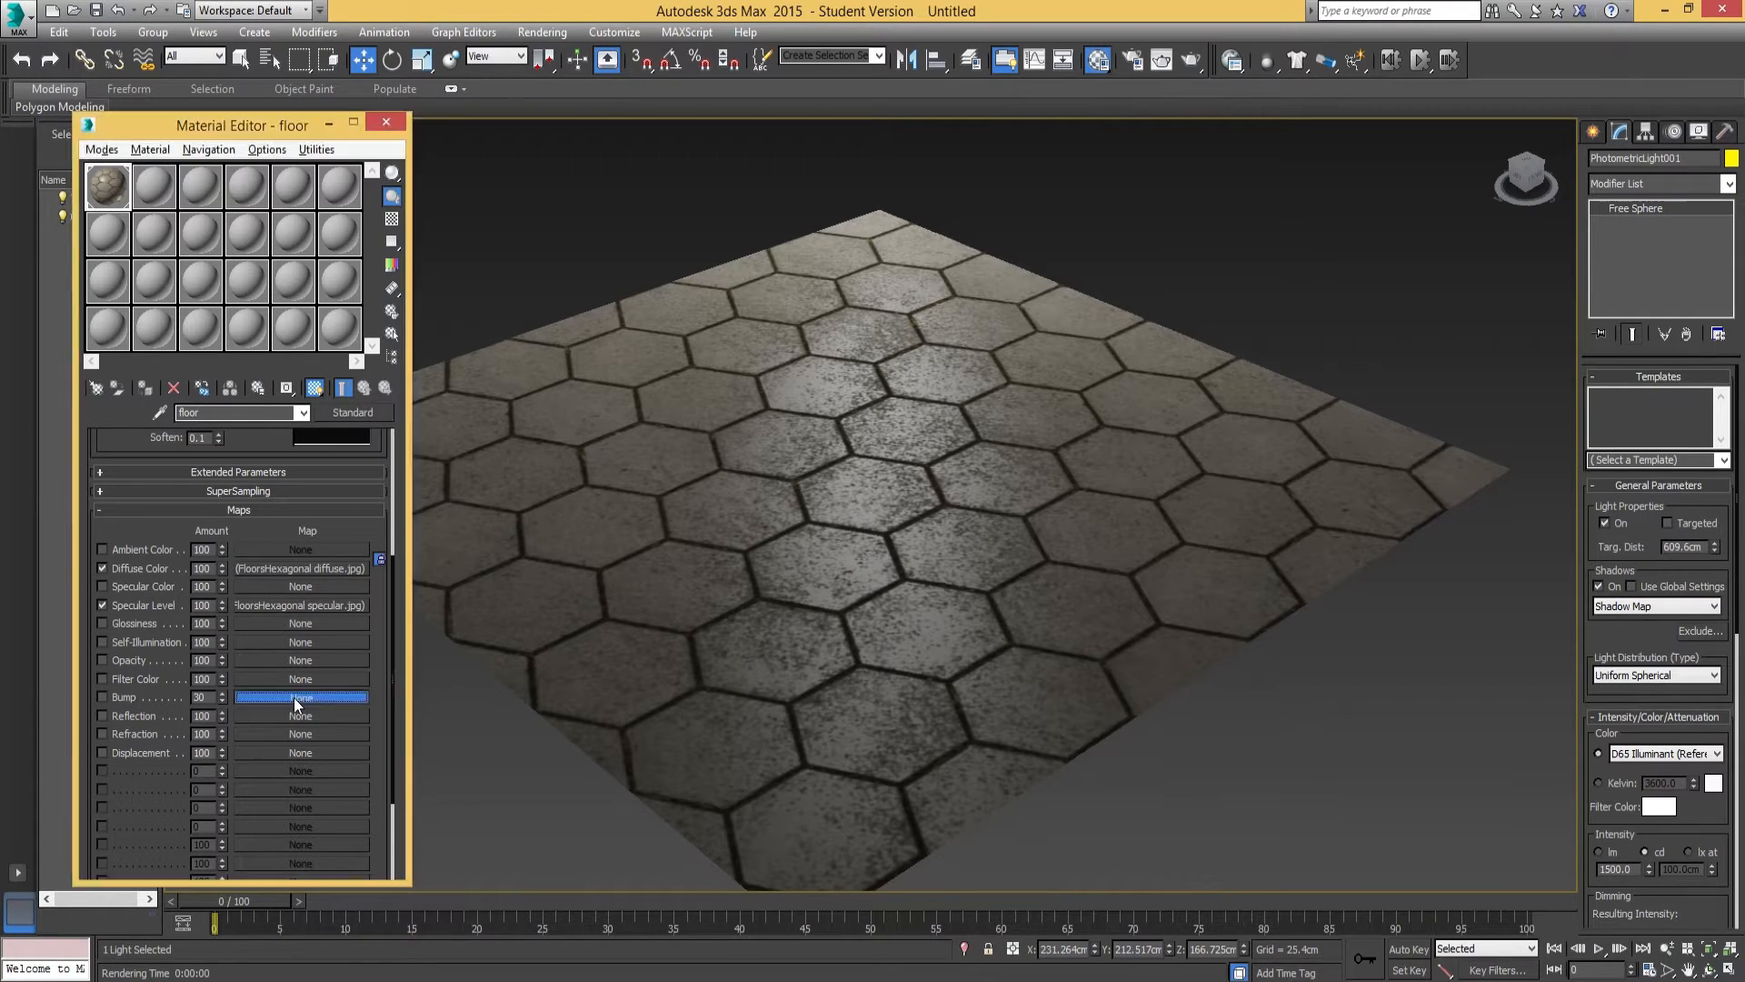
left_click(300, 697)
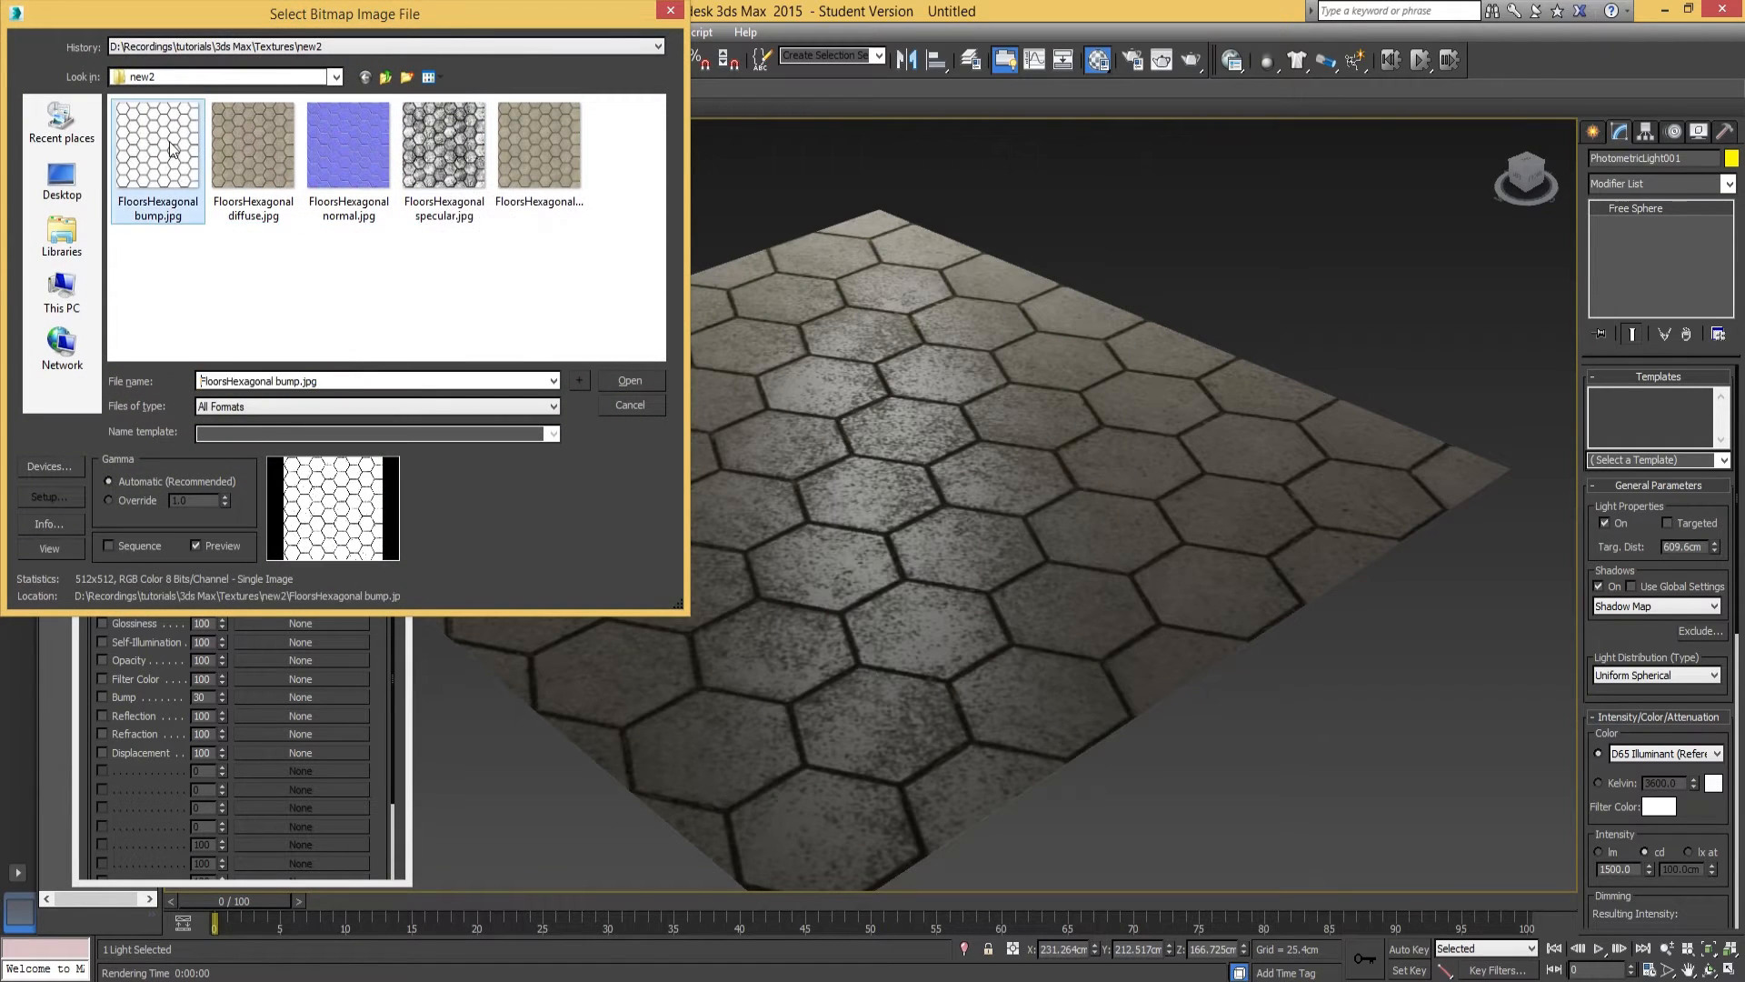
left_click(630, 380)
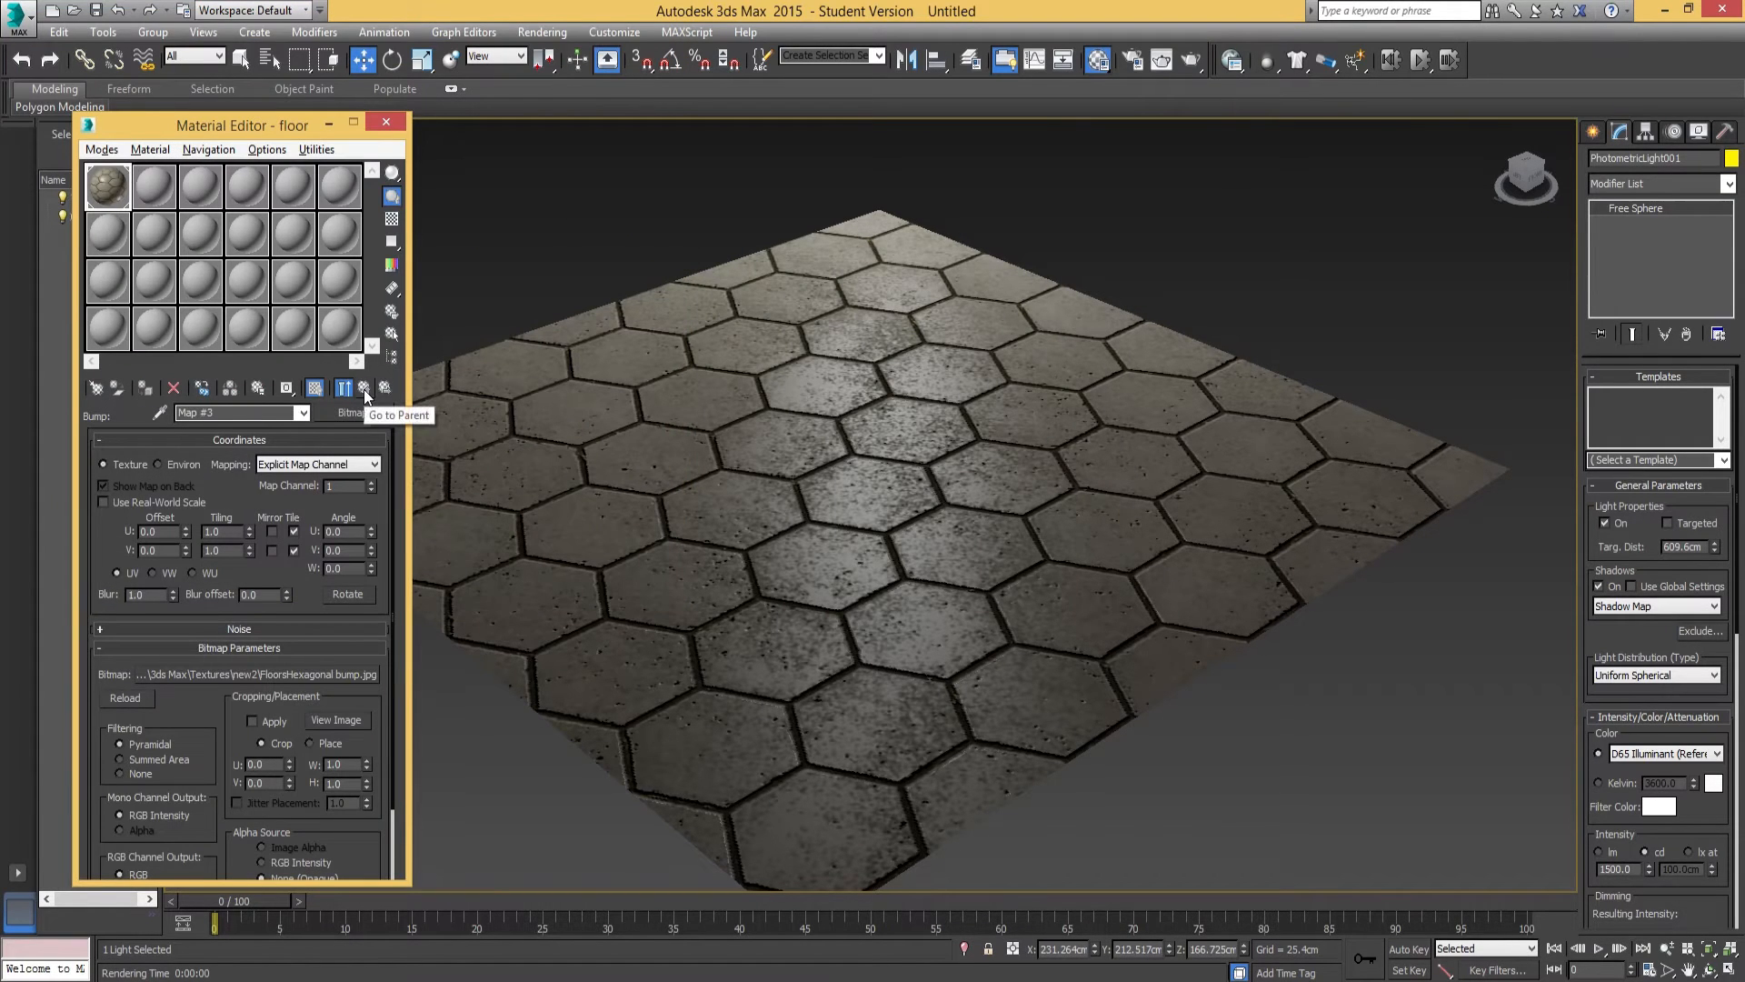
left_click(364, 388)
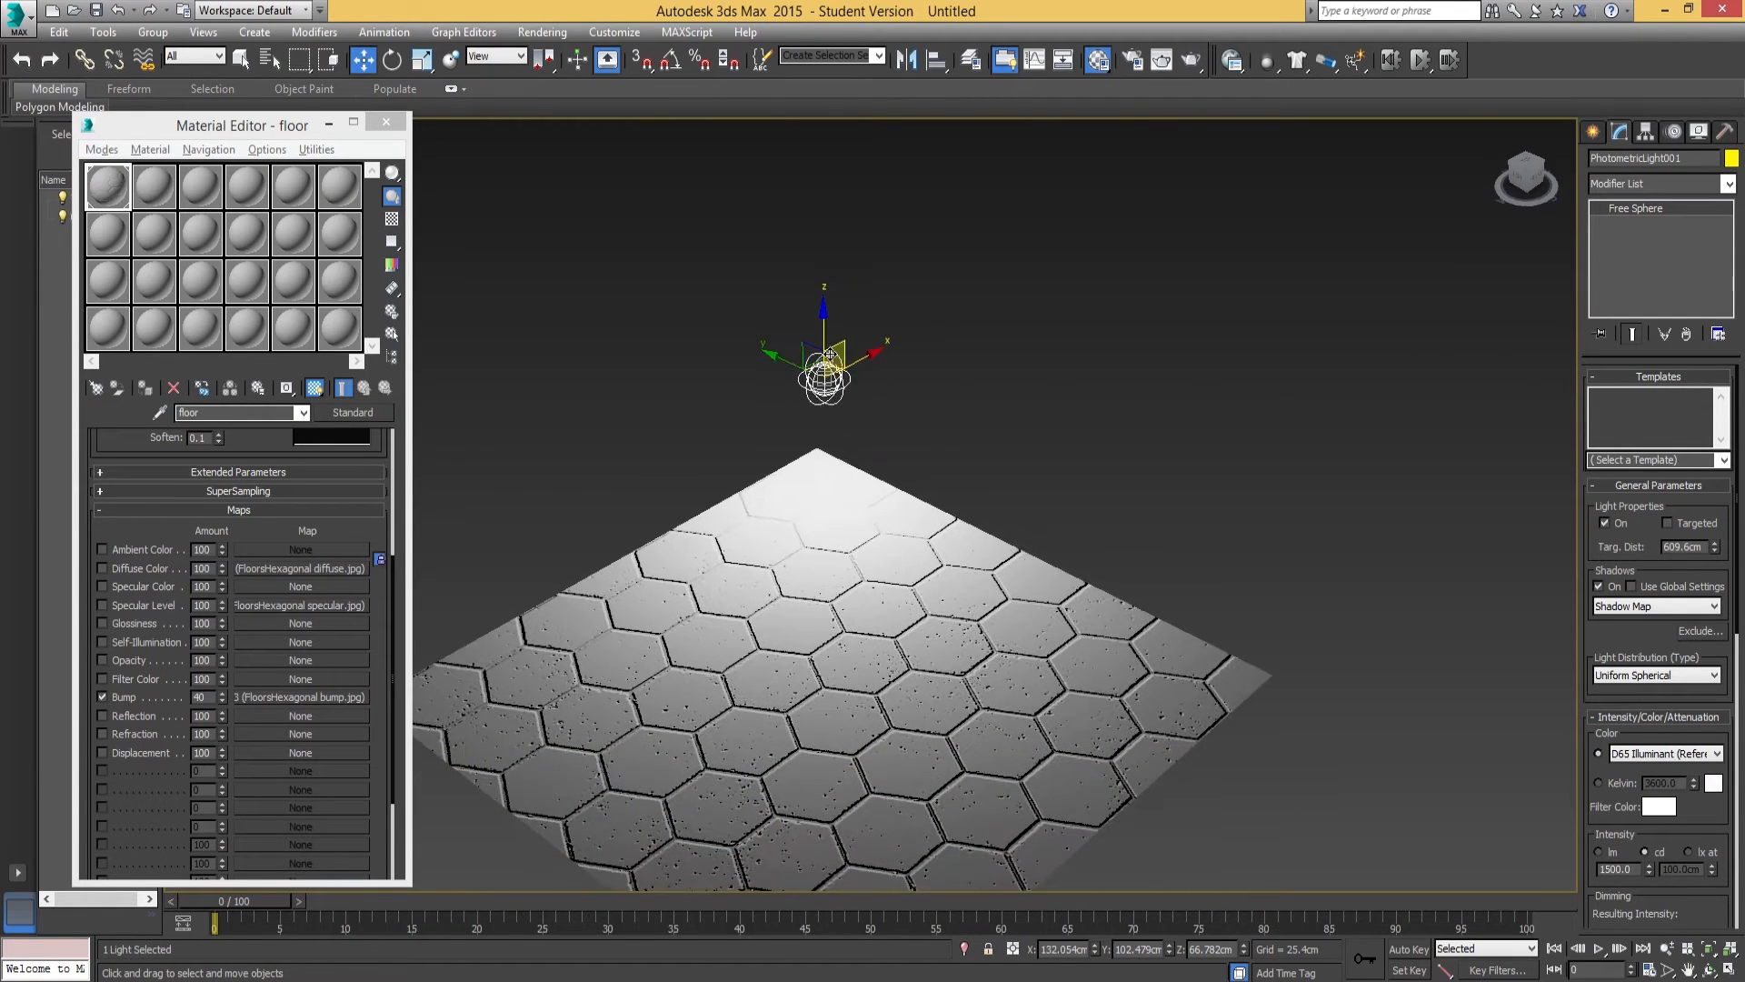
Move the photometric light to new positions above the floor and zoom out.
left_click_drag(824, 367, 823, 273)
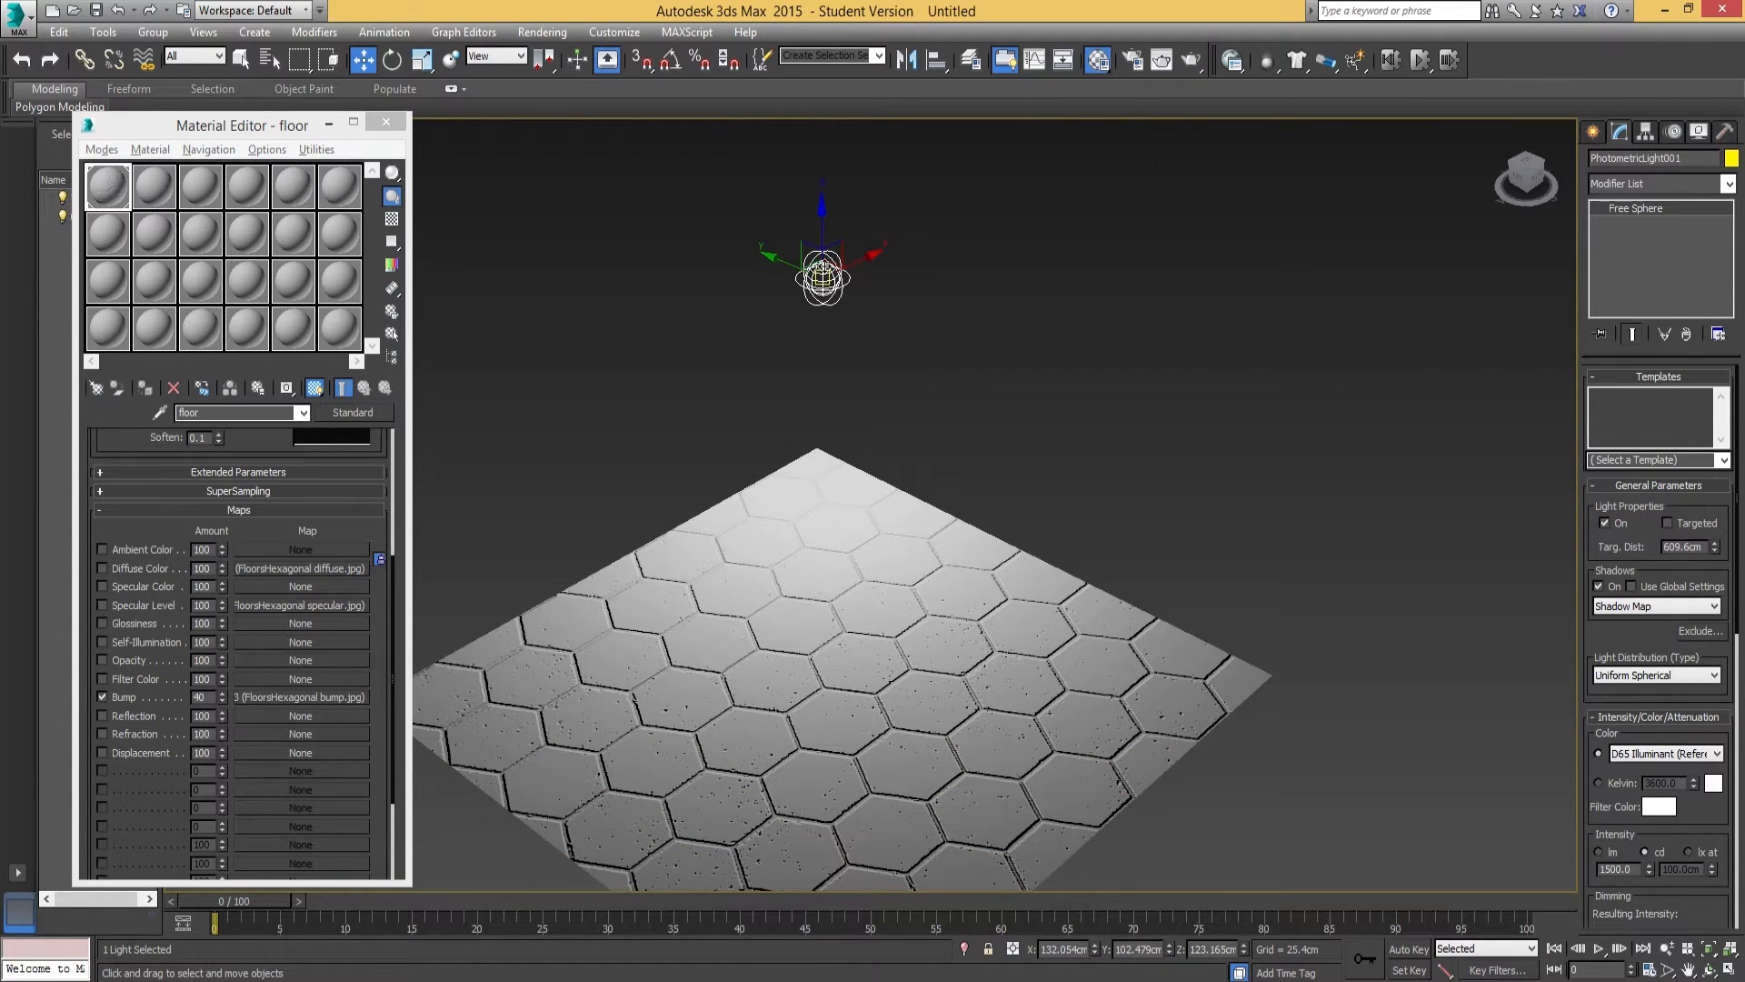
left_click_drag(821, 272, 1380, 584)
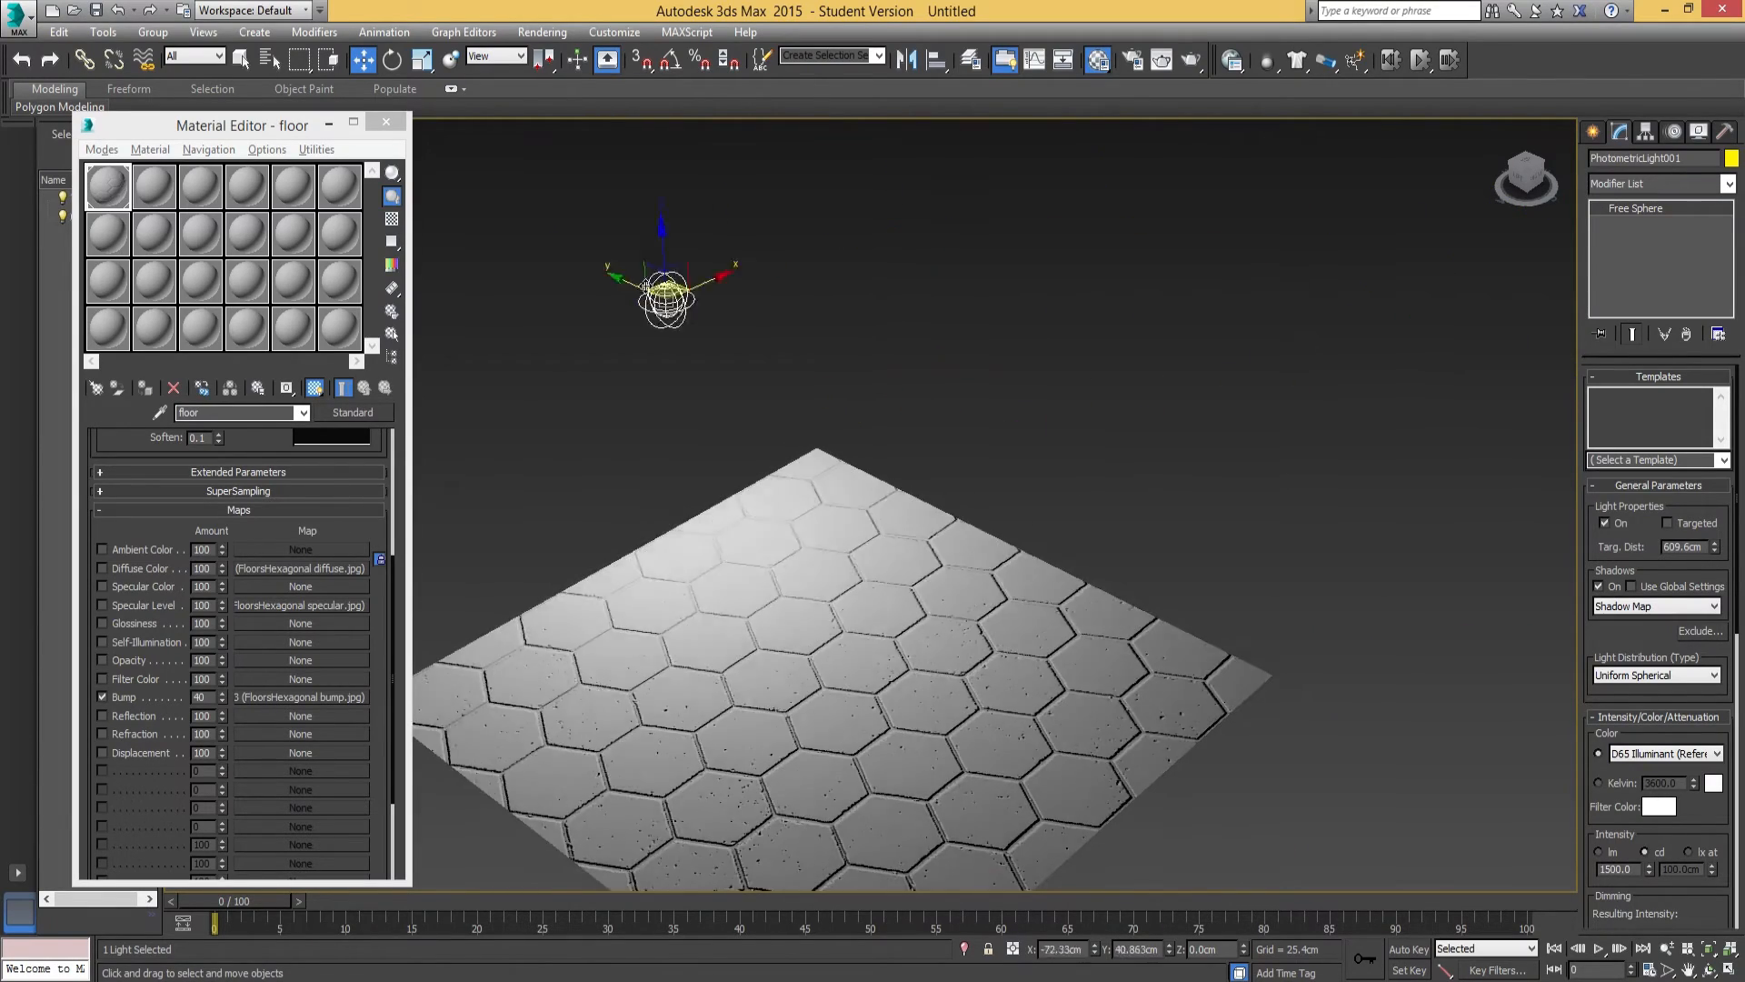
left_click_drag(668, 289, 1285, 846)
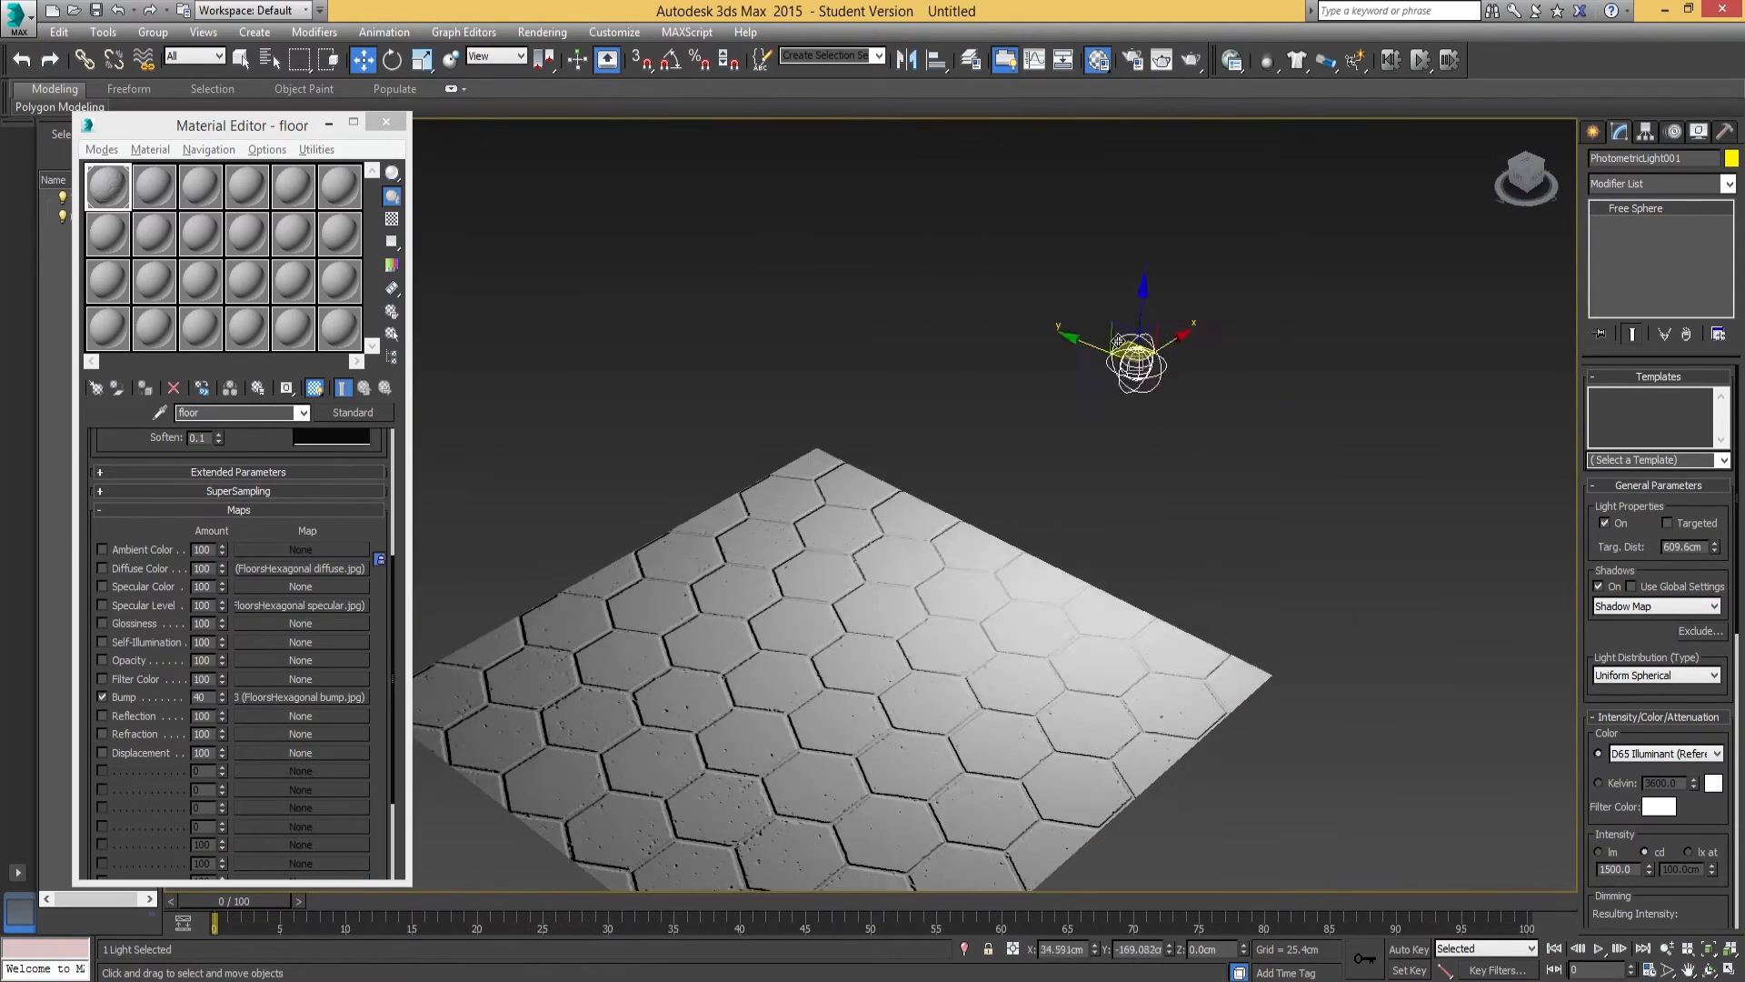
left_click_drag(1130, 350, 1342, 607)
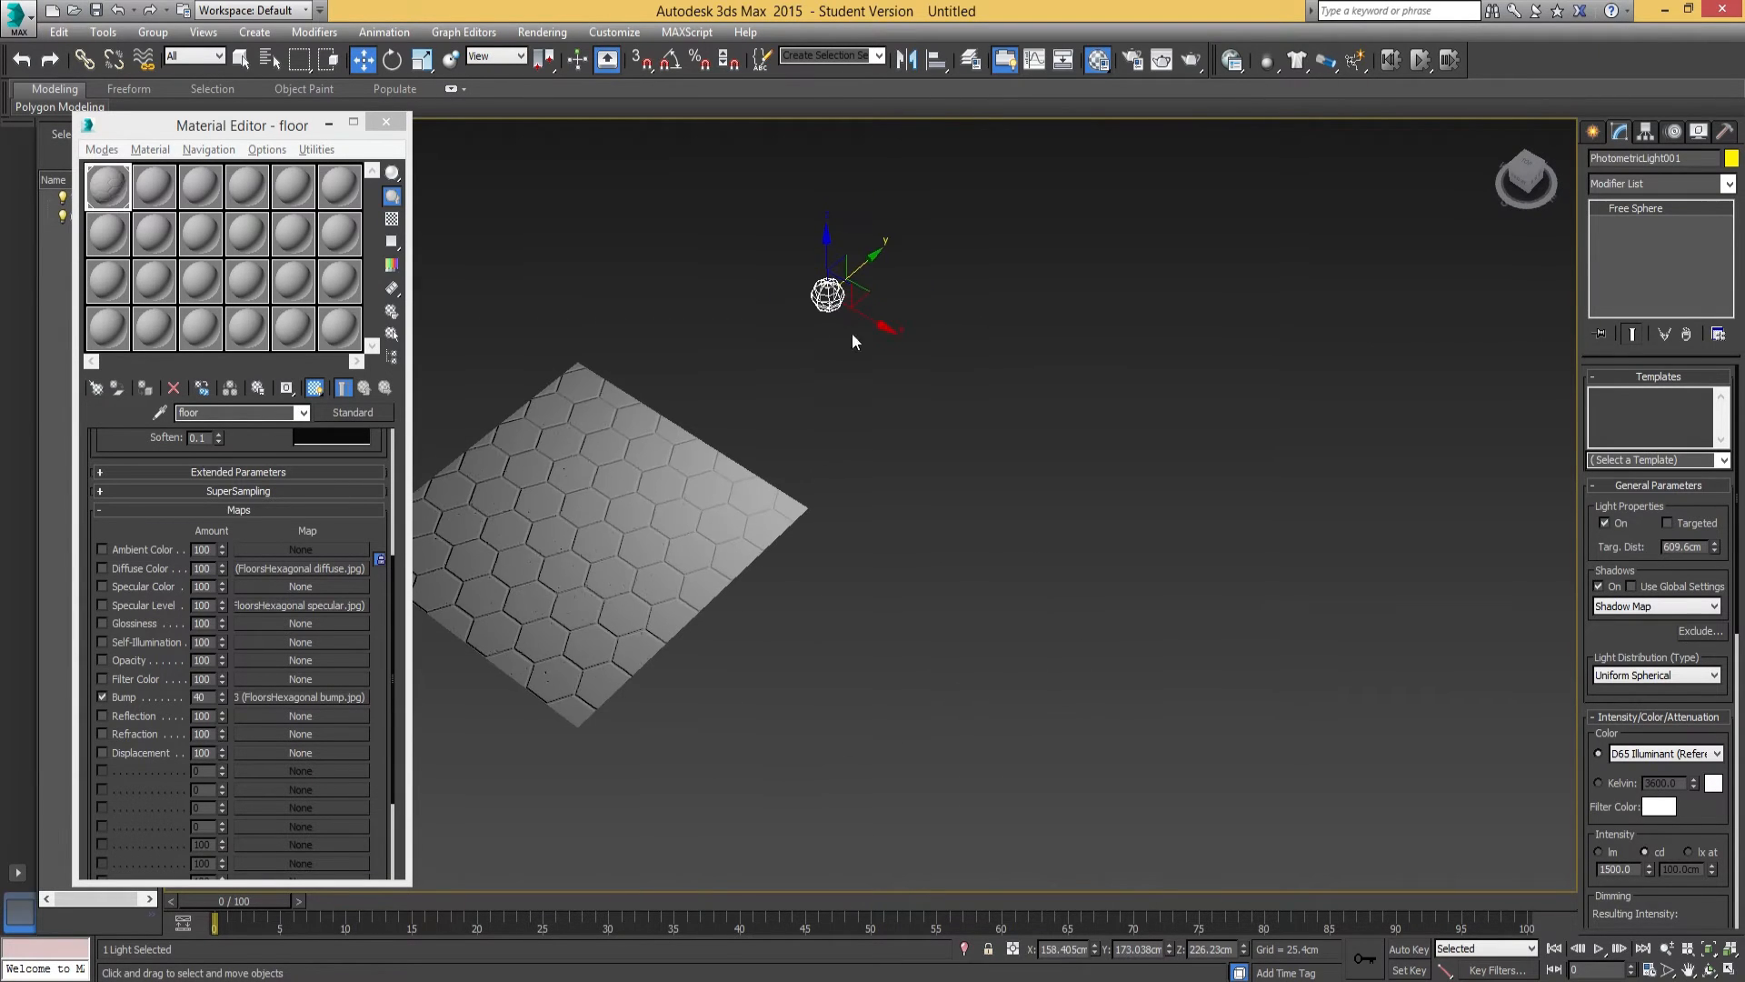
left_click_drag(828, 293, 1001, 375)
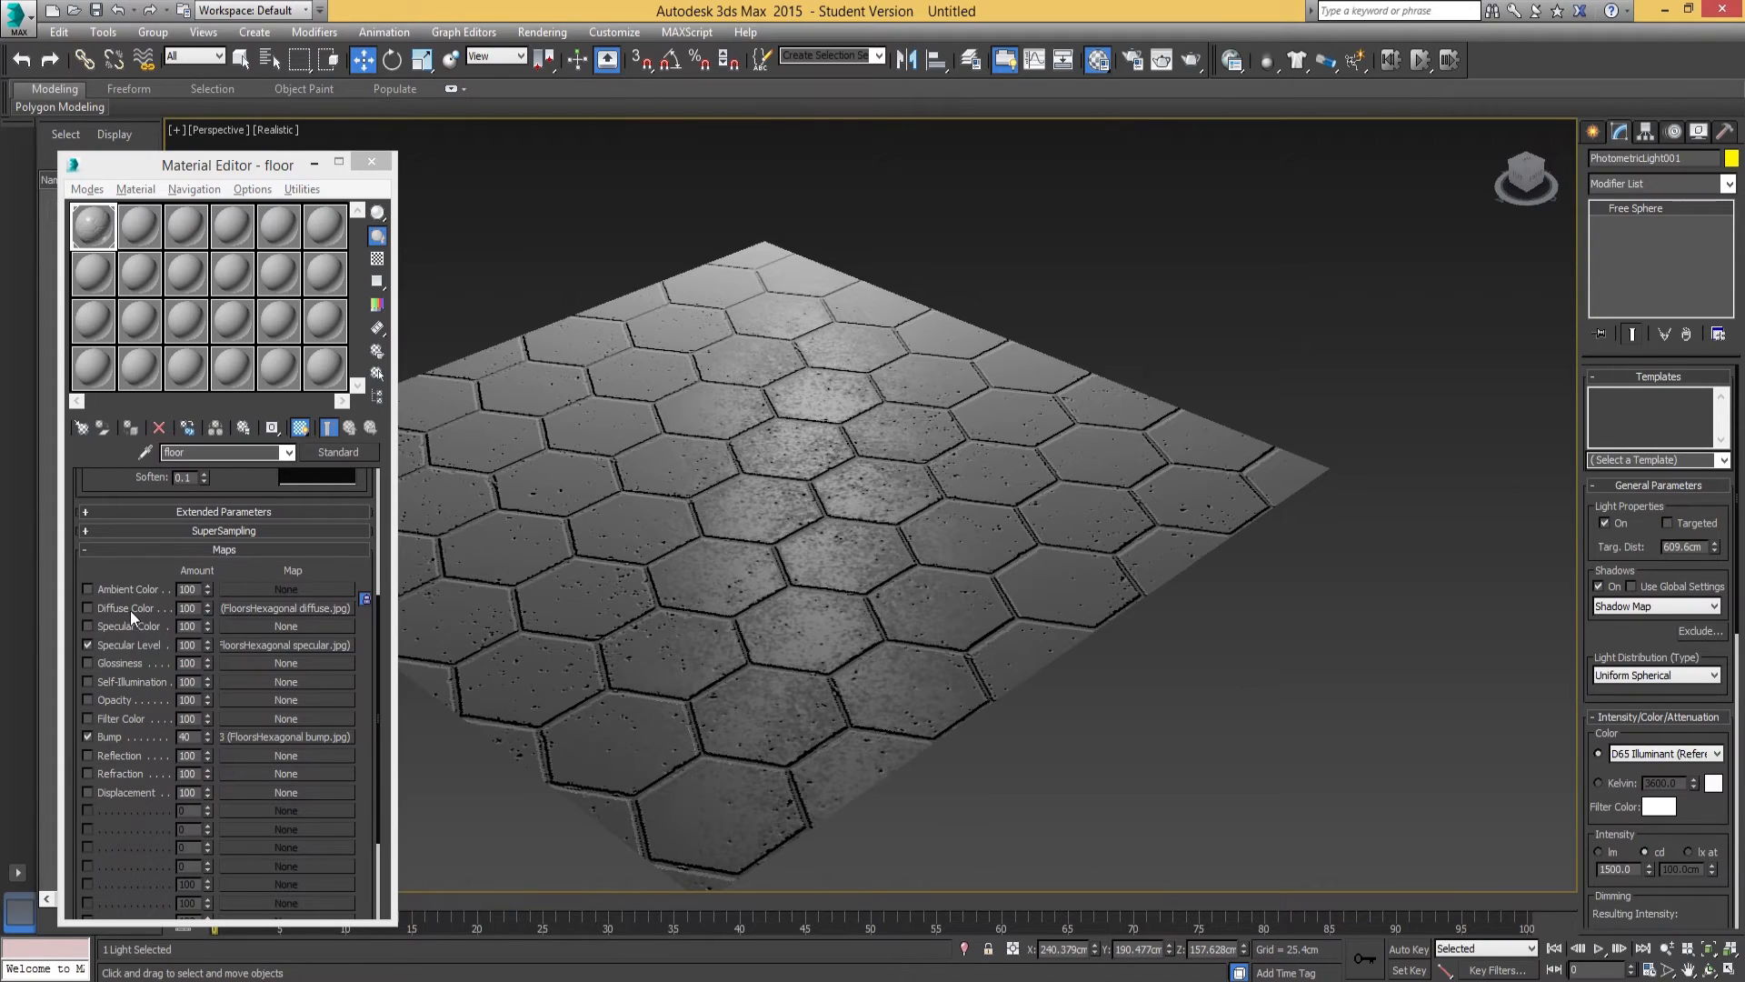
Re-enable the Diffuse Color map and orbit the viewport.
left_click(87, 609)
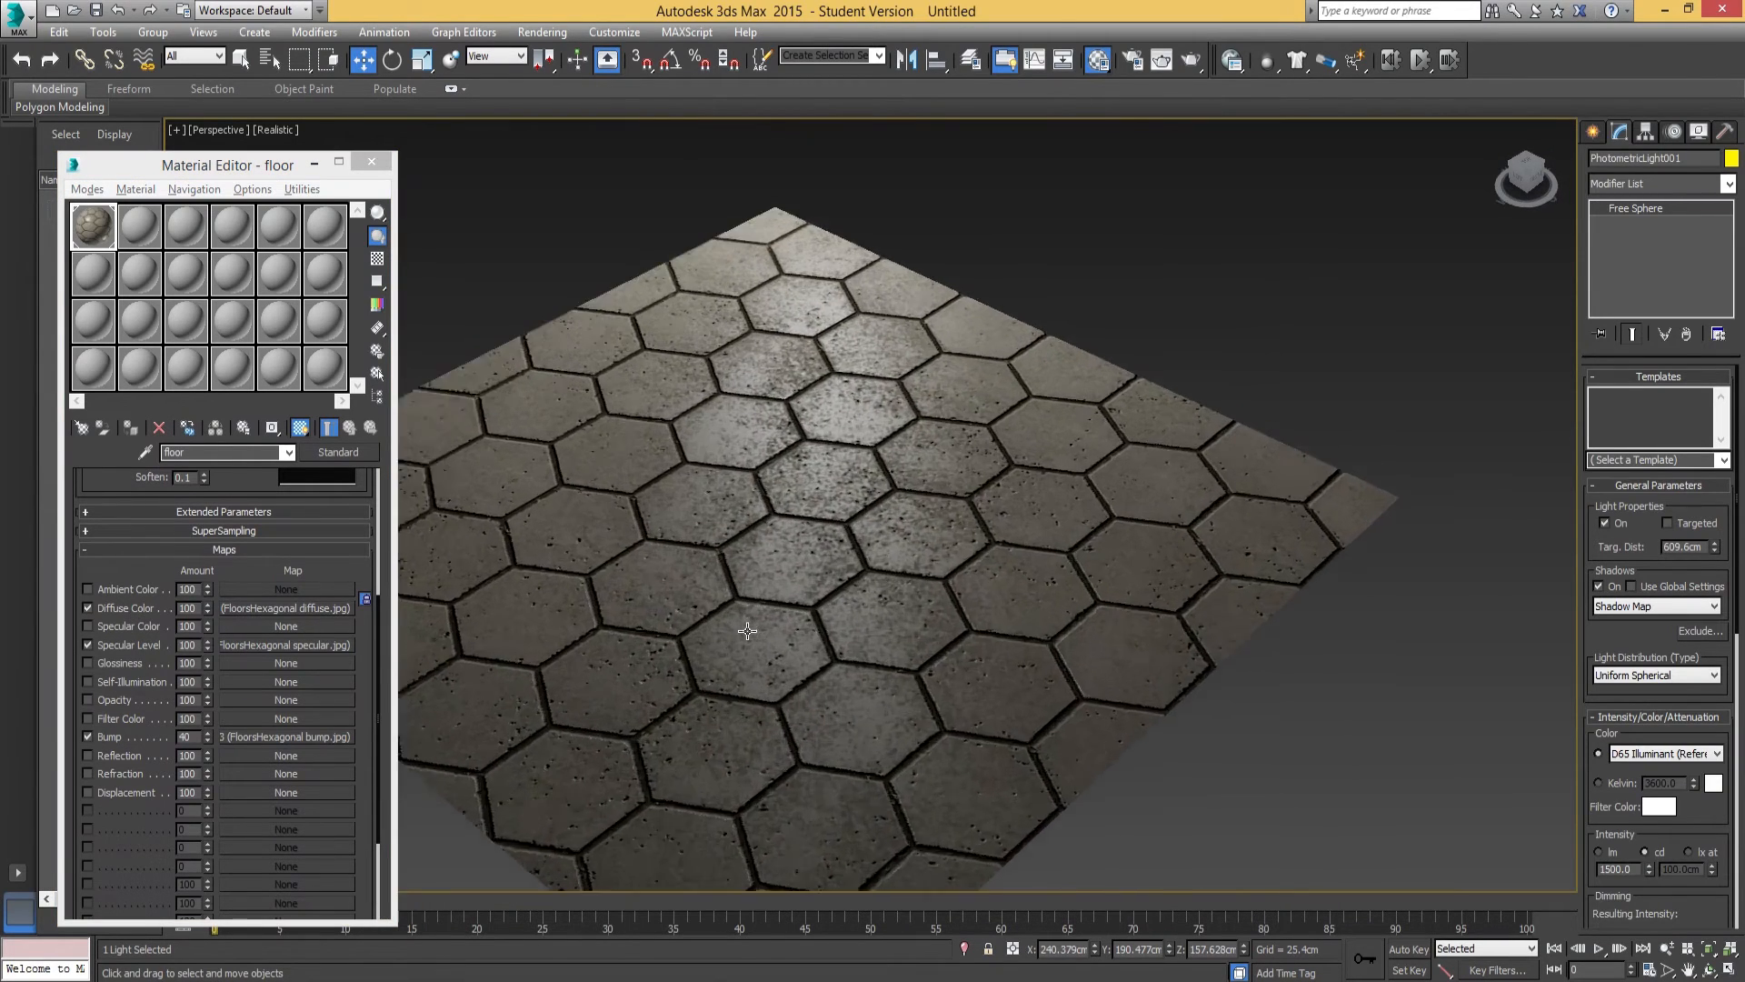
left_click_drag(745, 631, 891, 505)
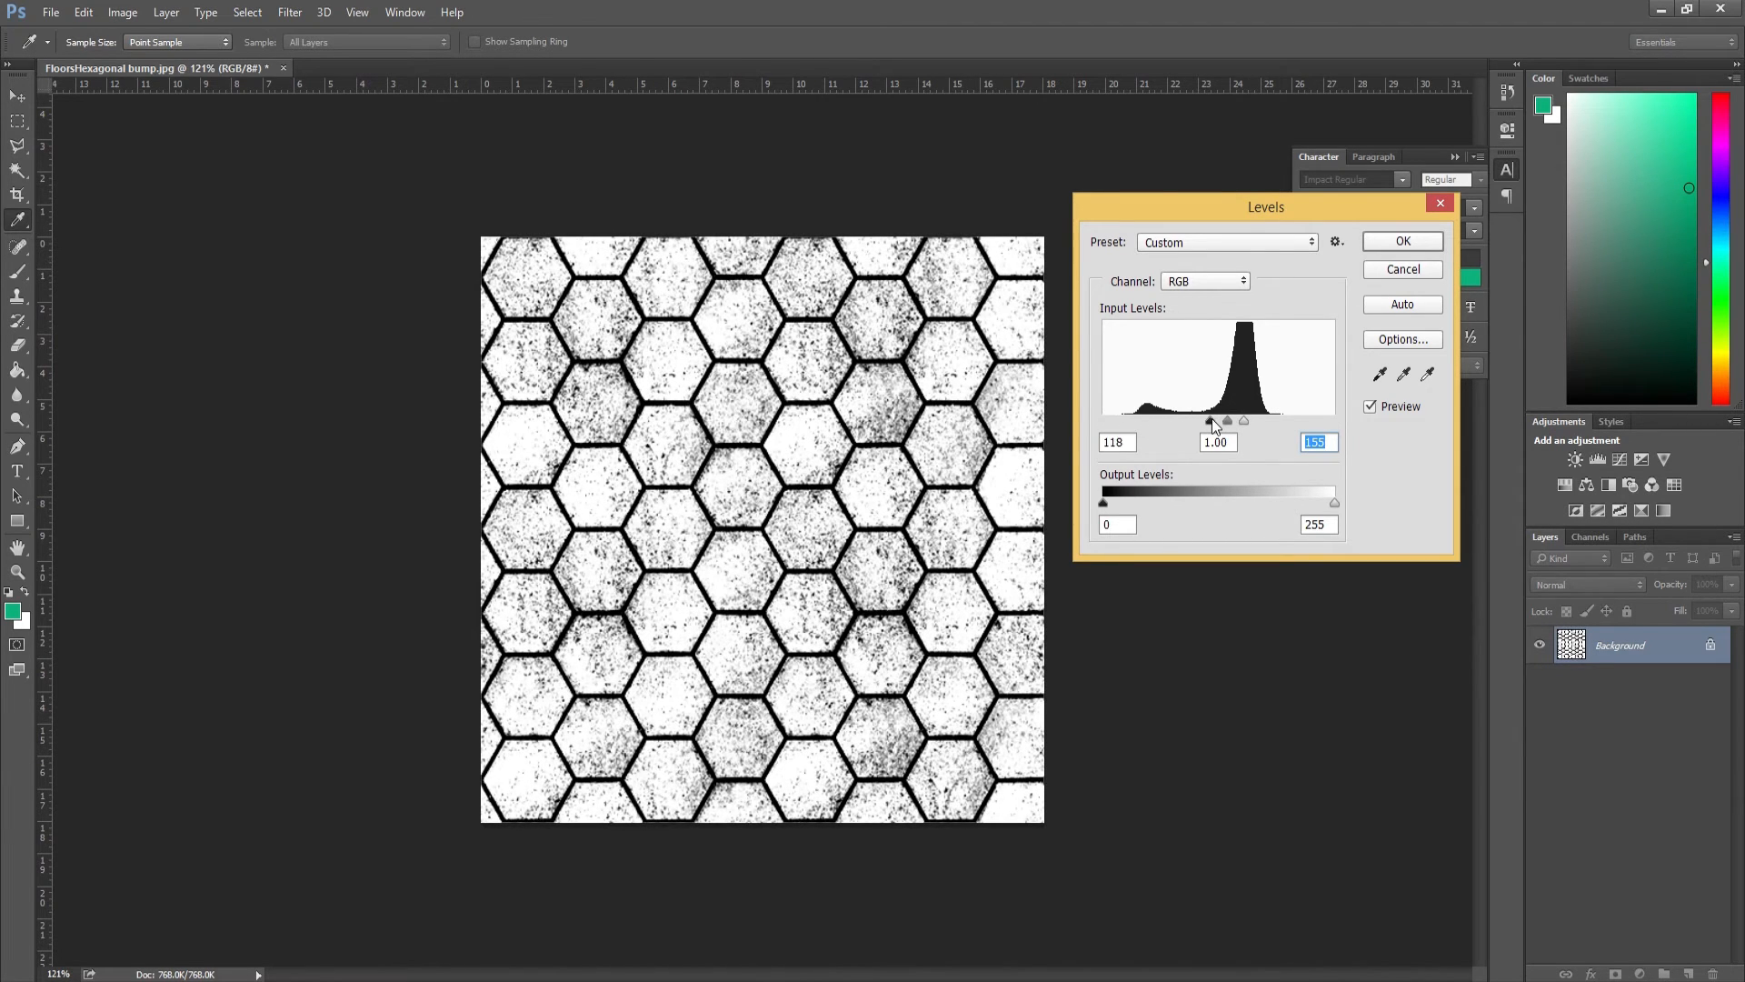
left_click_drag(1244, 421, 1236, 420)
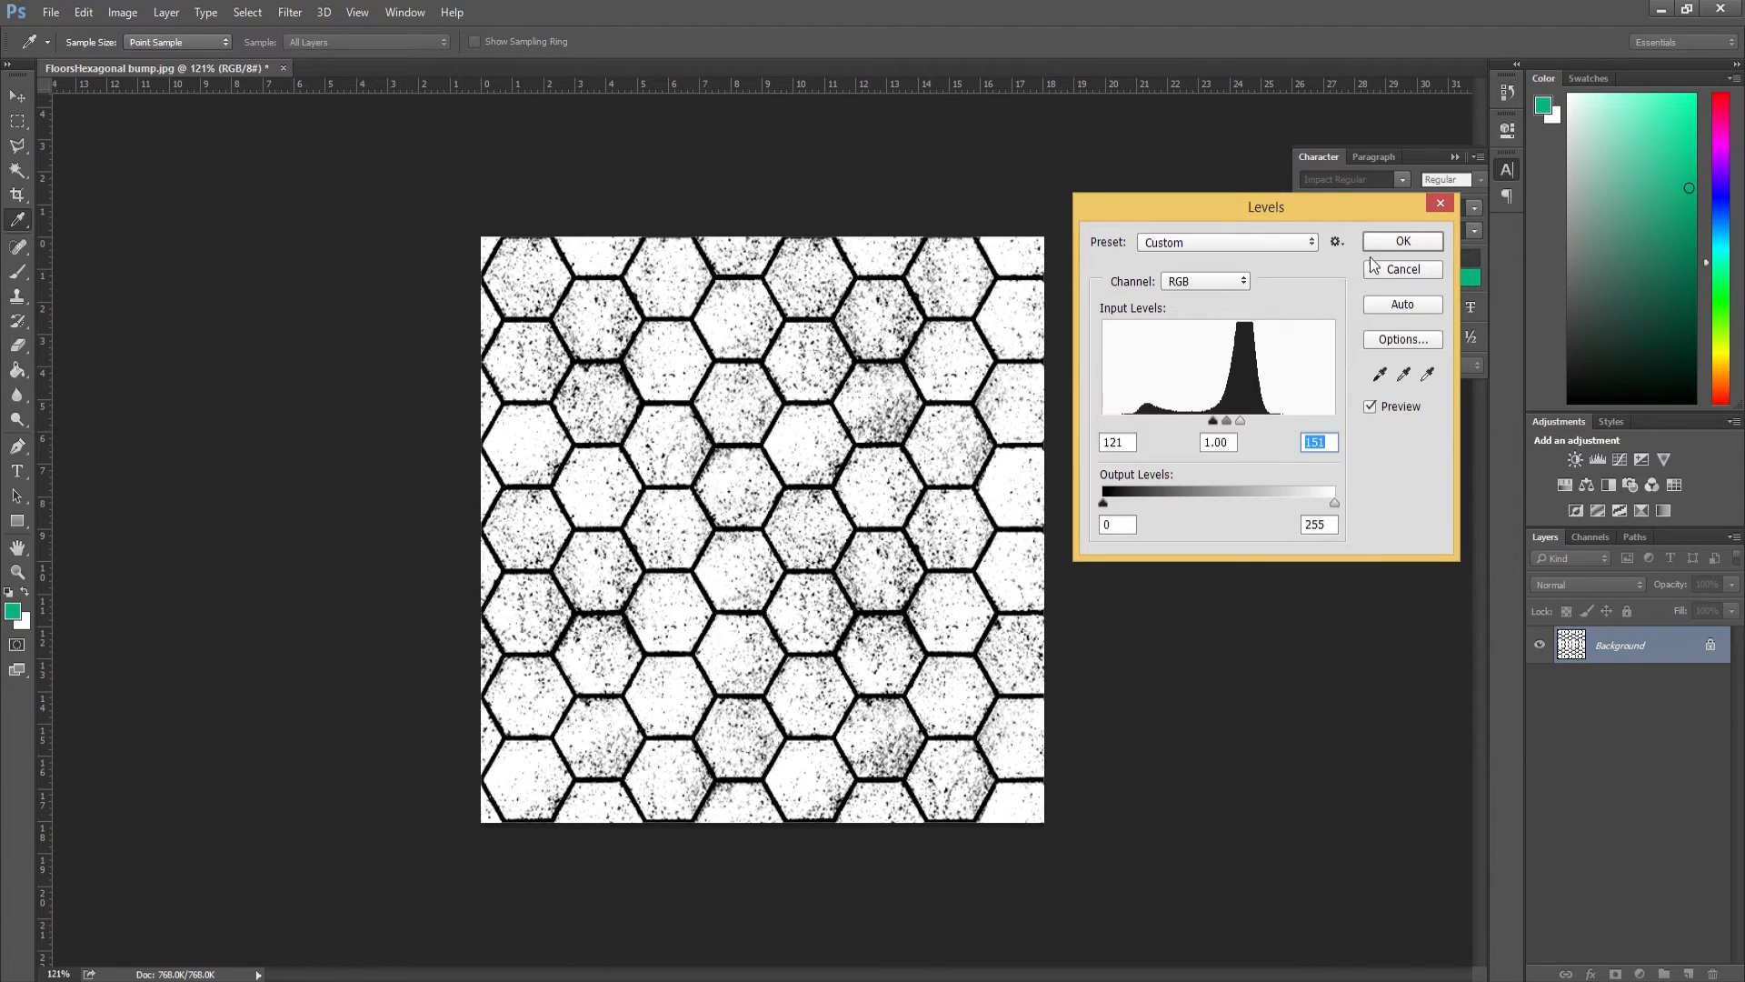
left_click(1402, 241)
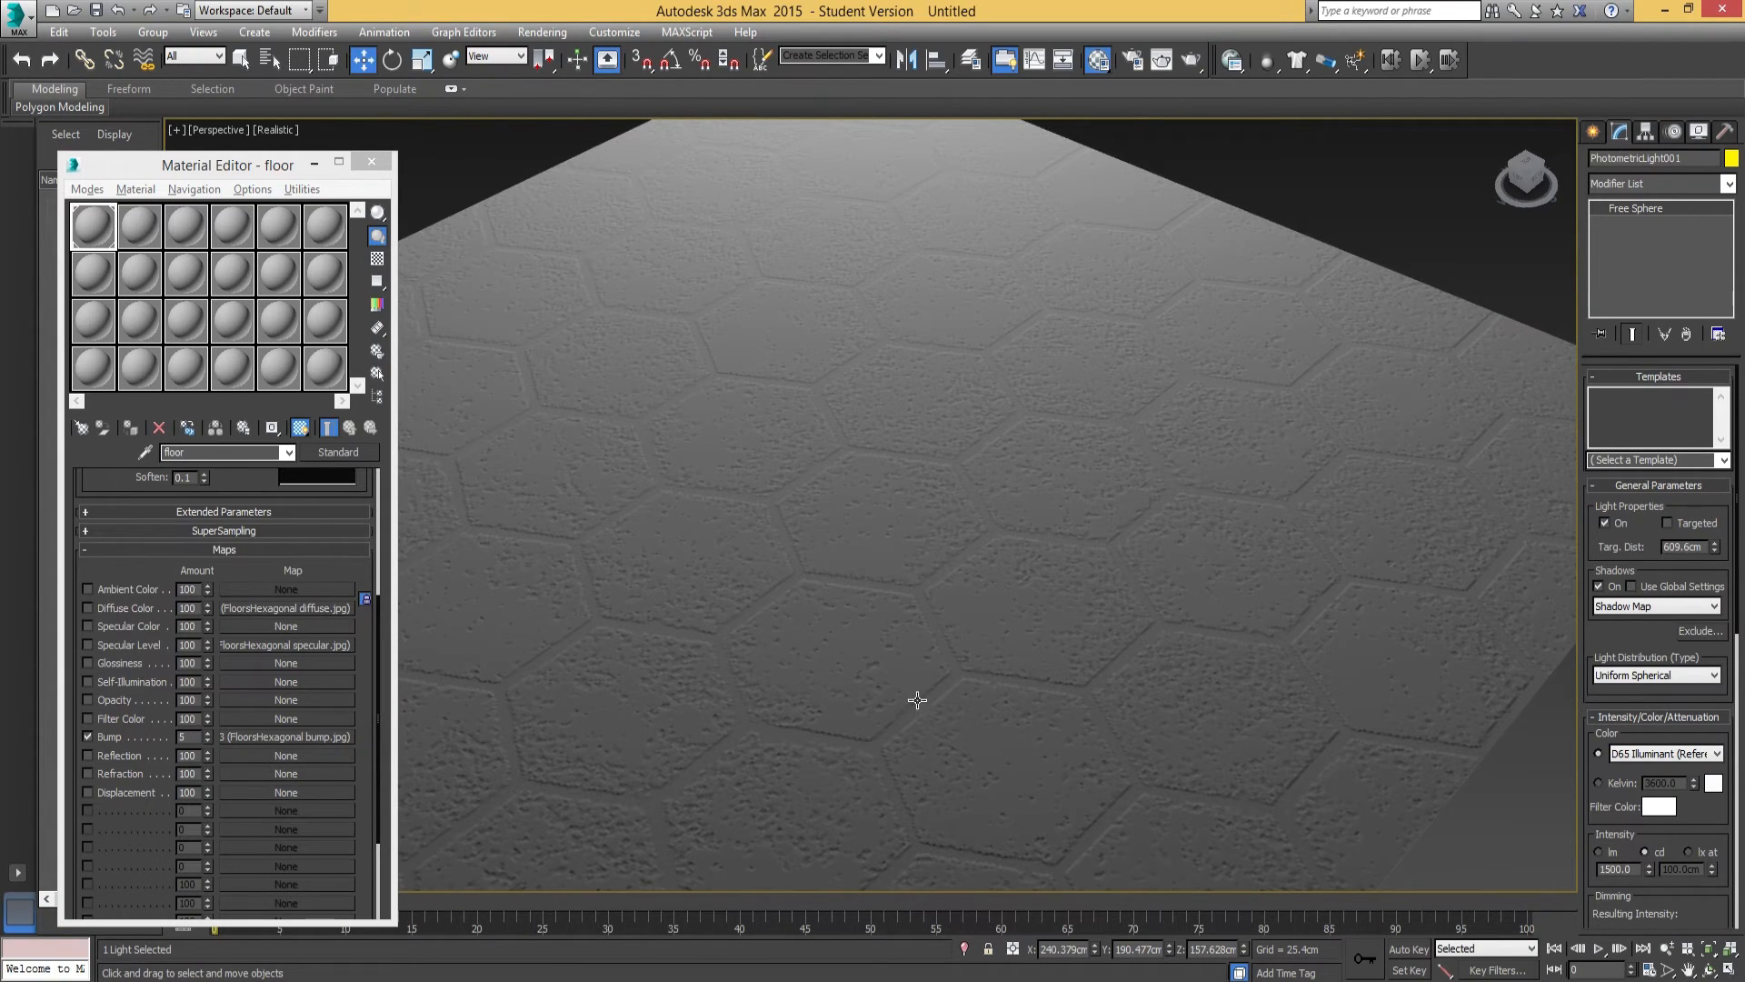
Zoom the viewport onto the floor to inspect the faint bump relief.
scroll("down", 3)
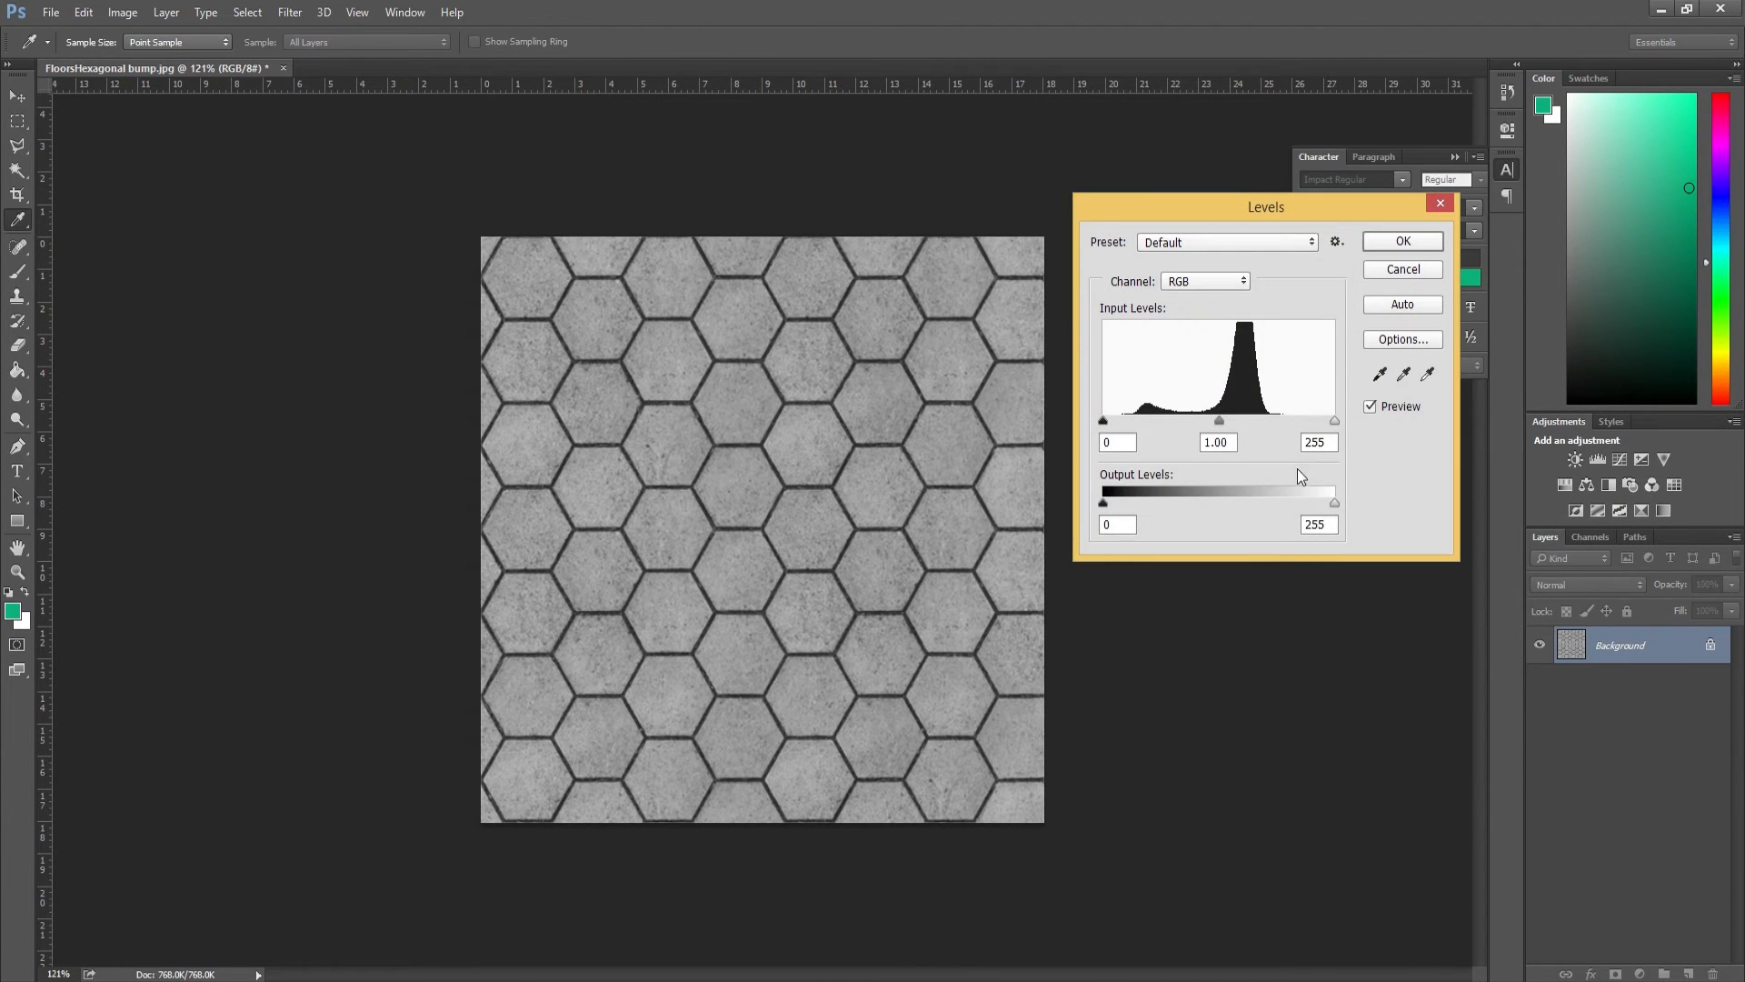
Set Levels input black to 54 and white to 132, then apply.
left_click_drag(1331, 421, 1225, 421)
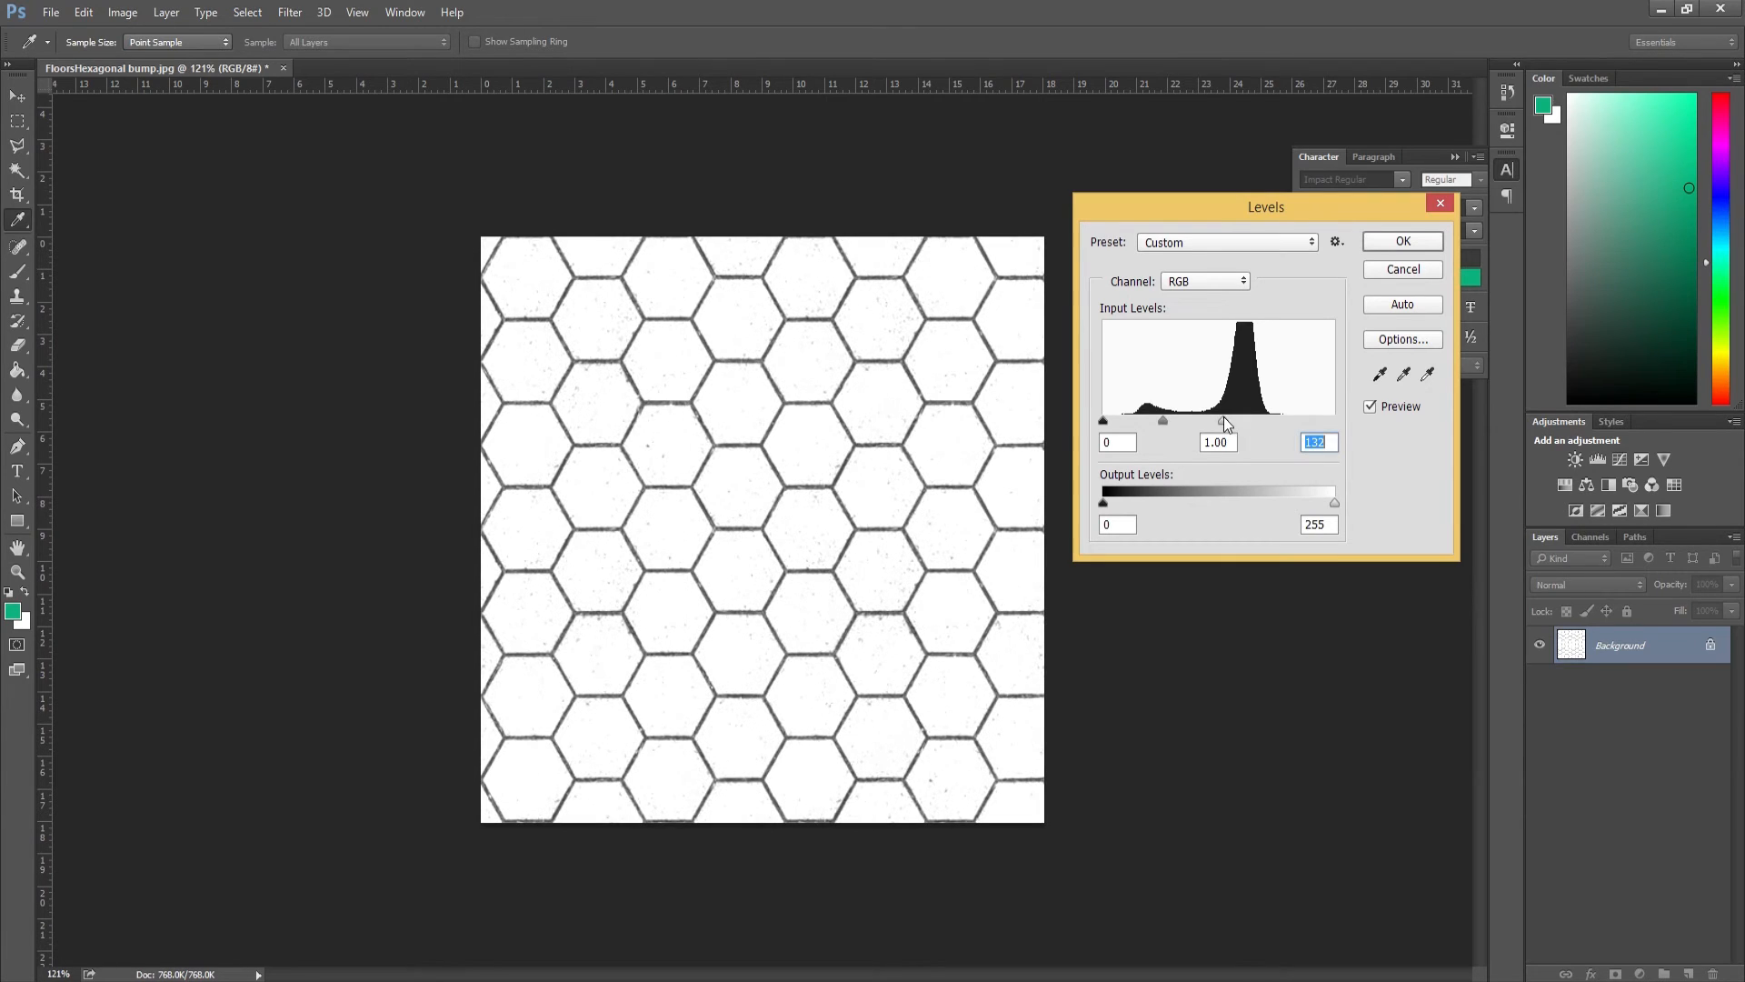
left_click_drag(1102, 421, 1145, 420)
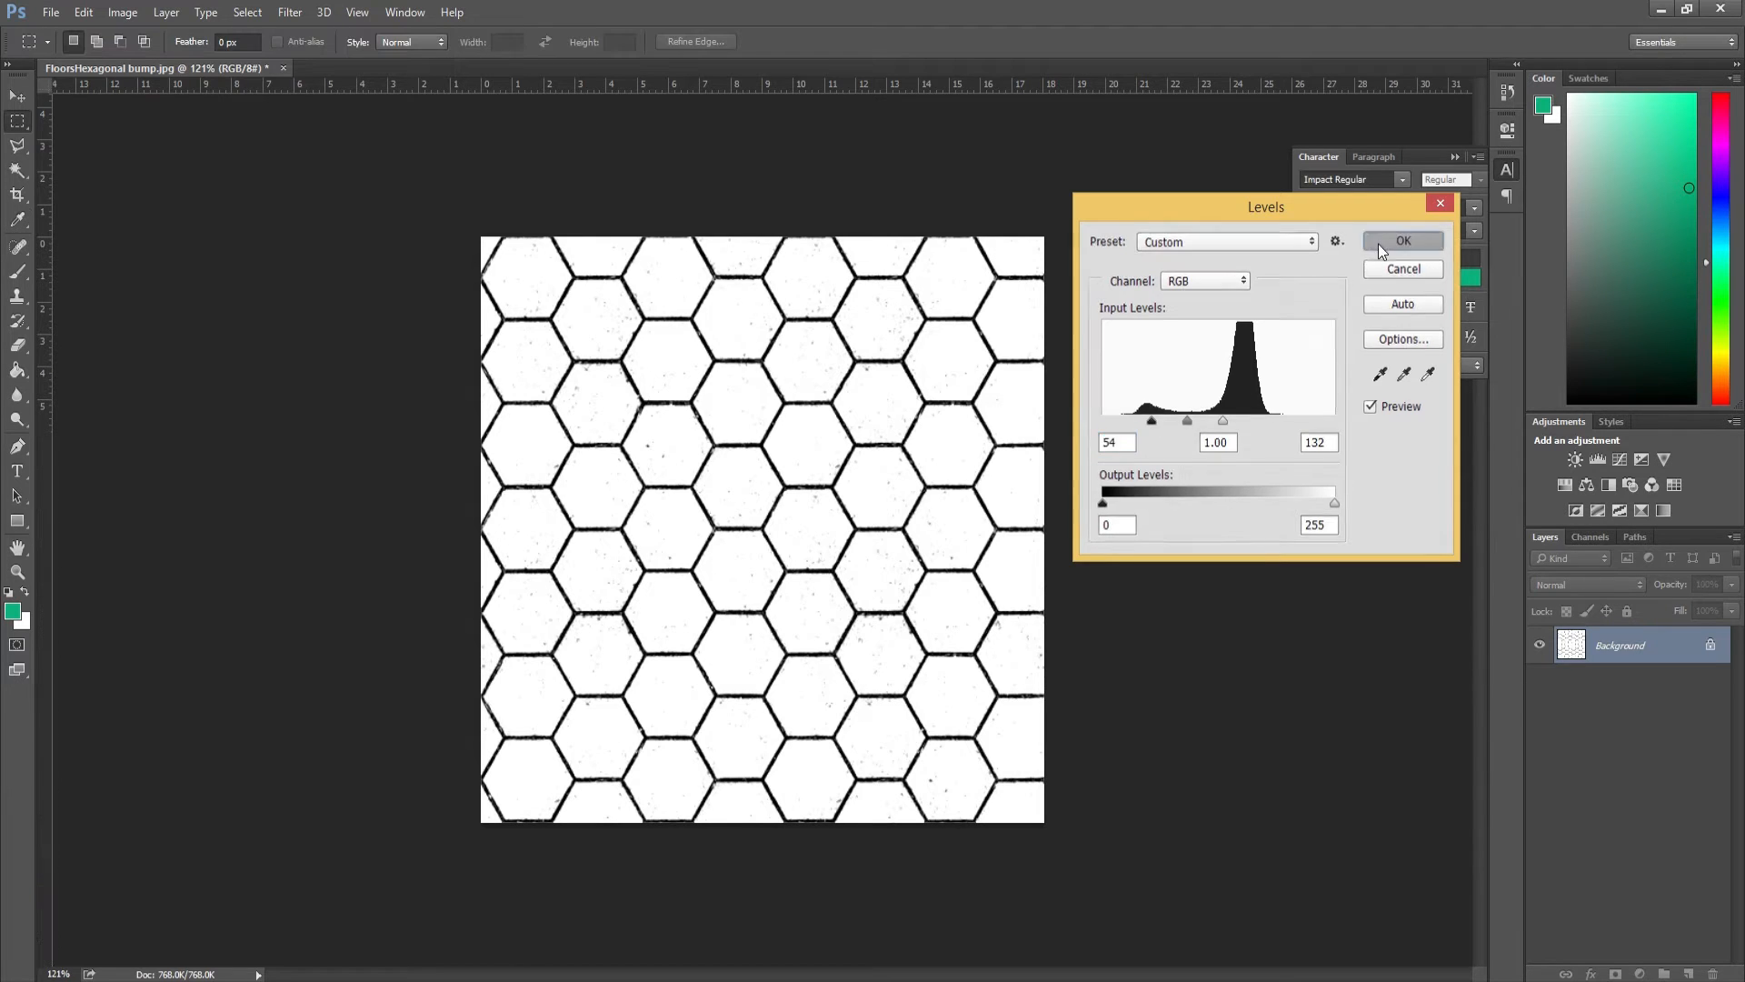
left_click(1403, 240)
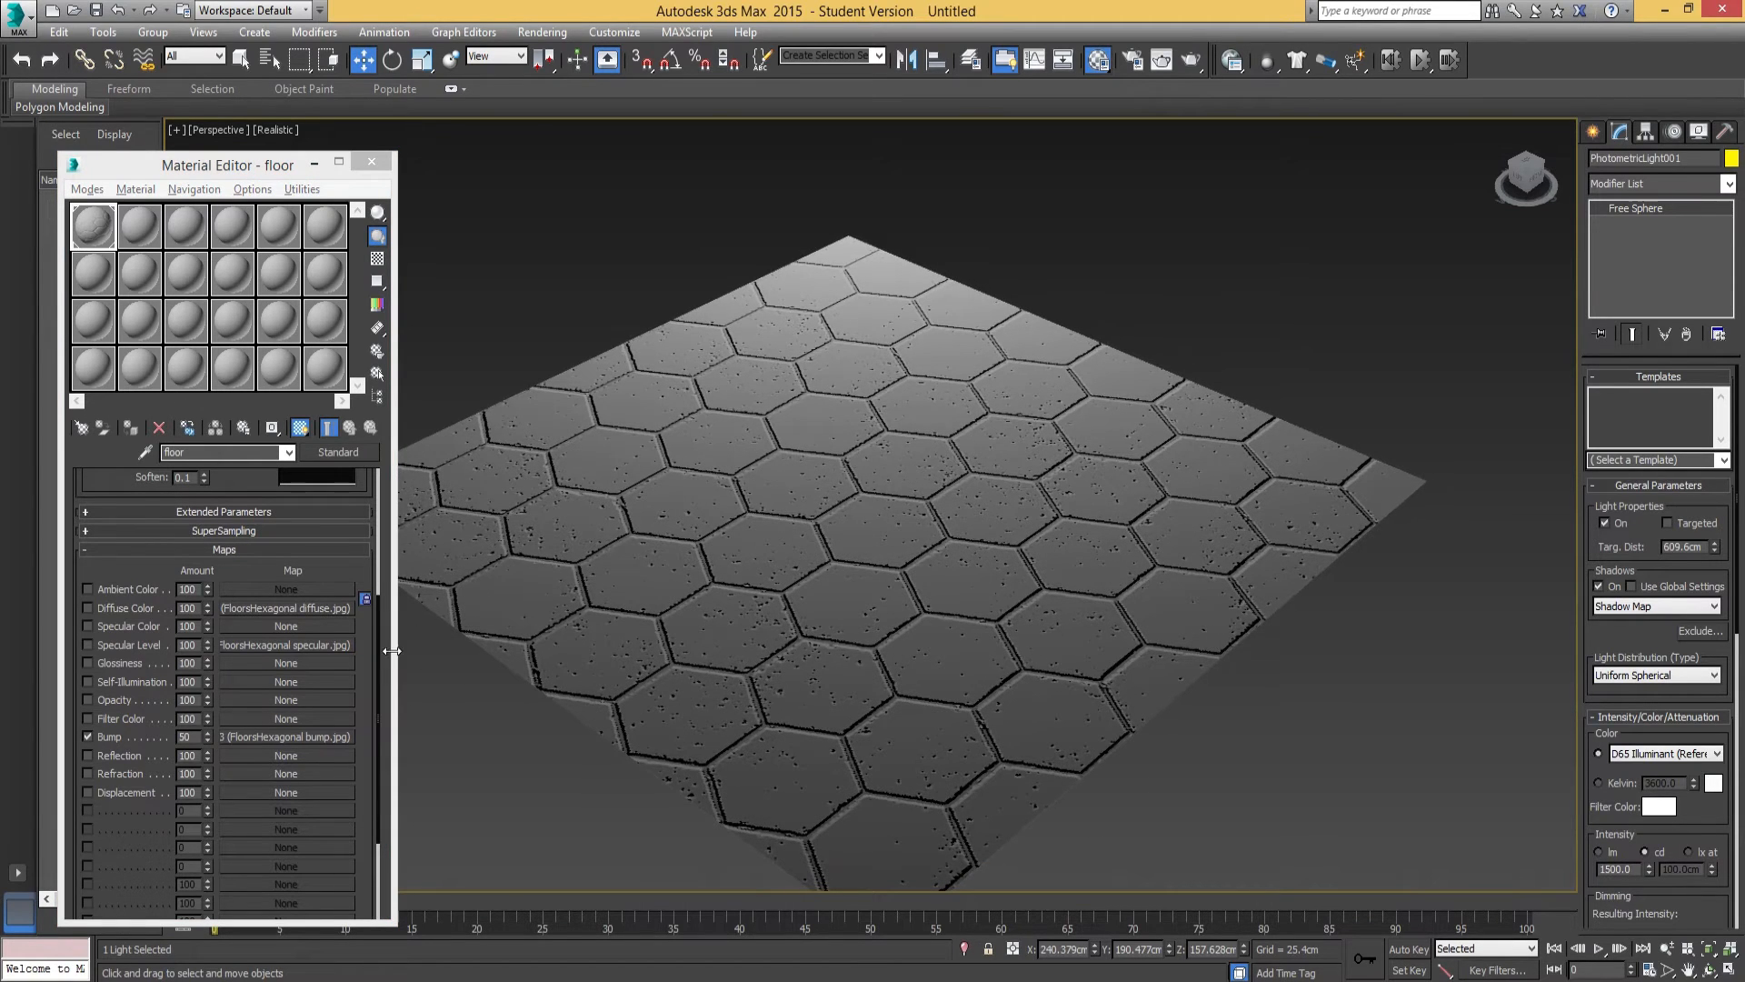
Toggle the diffuse map checkbox in the Maps rollout to compare.
left_click(87, 608)
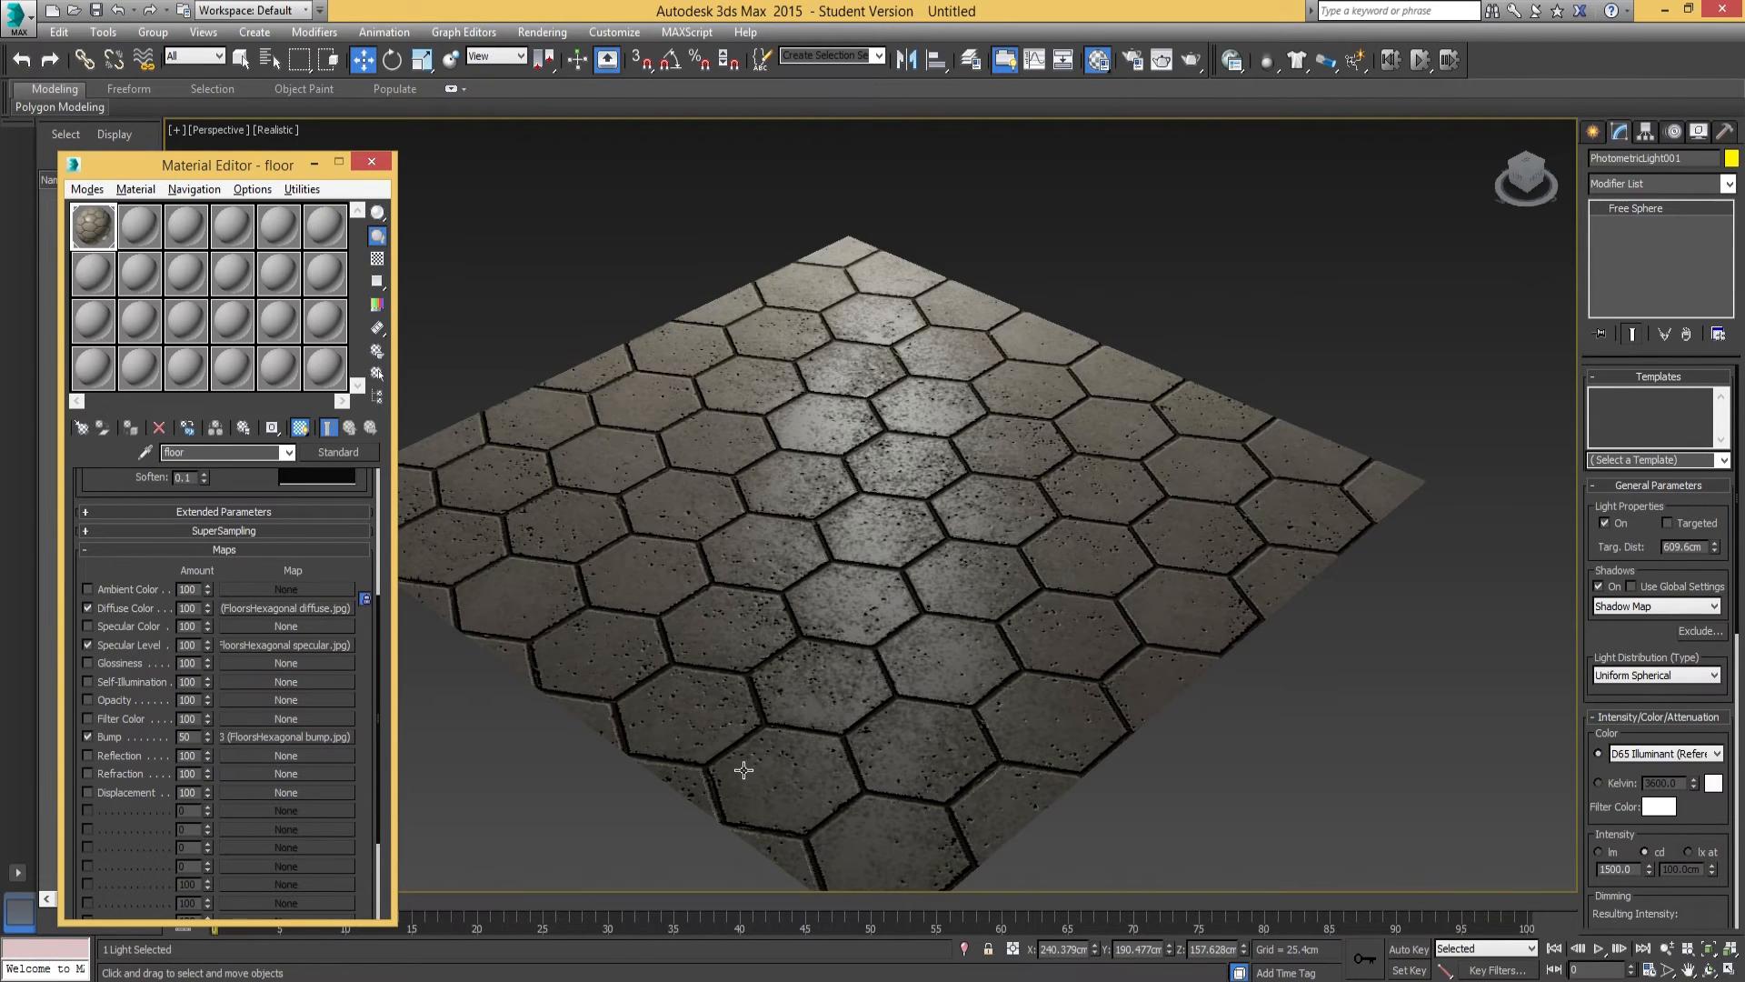
mouse_move(949, 956)
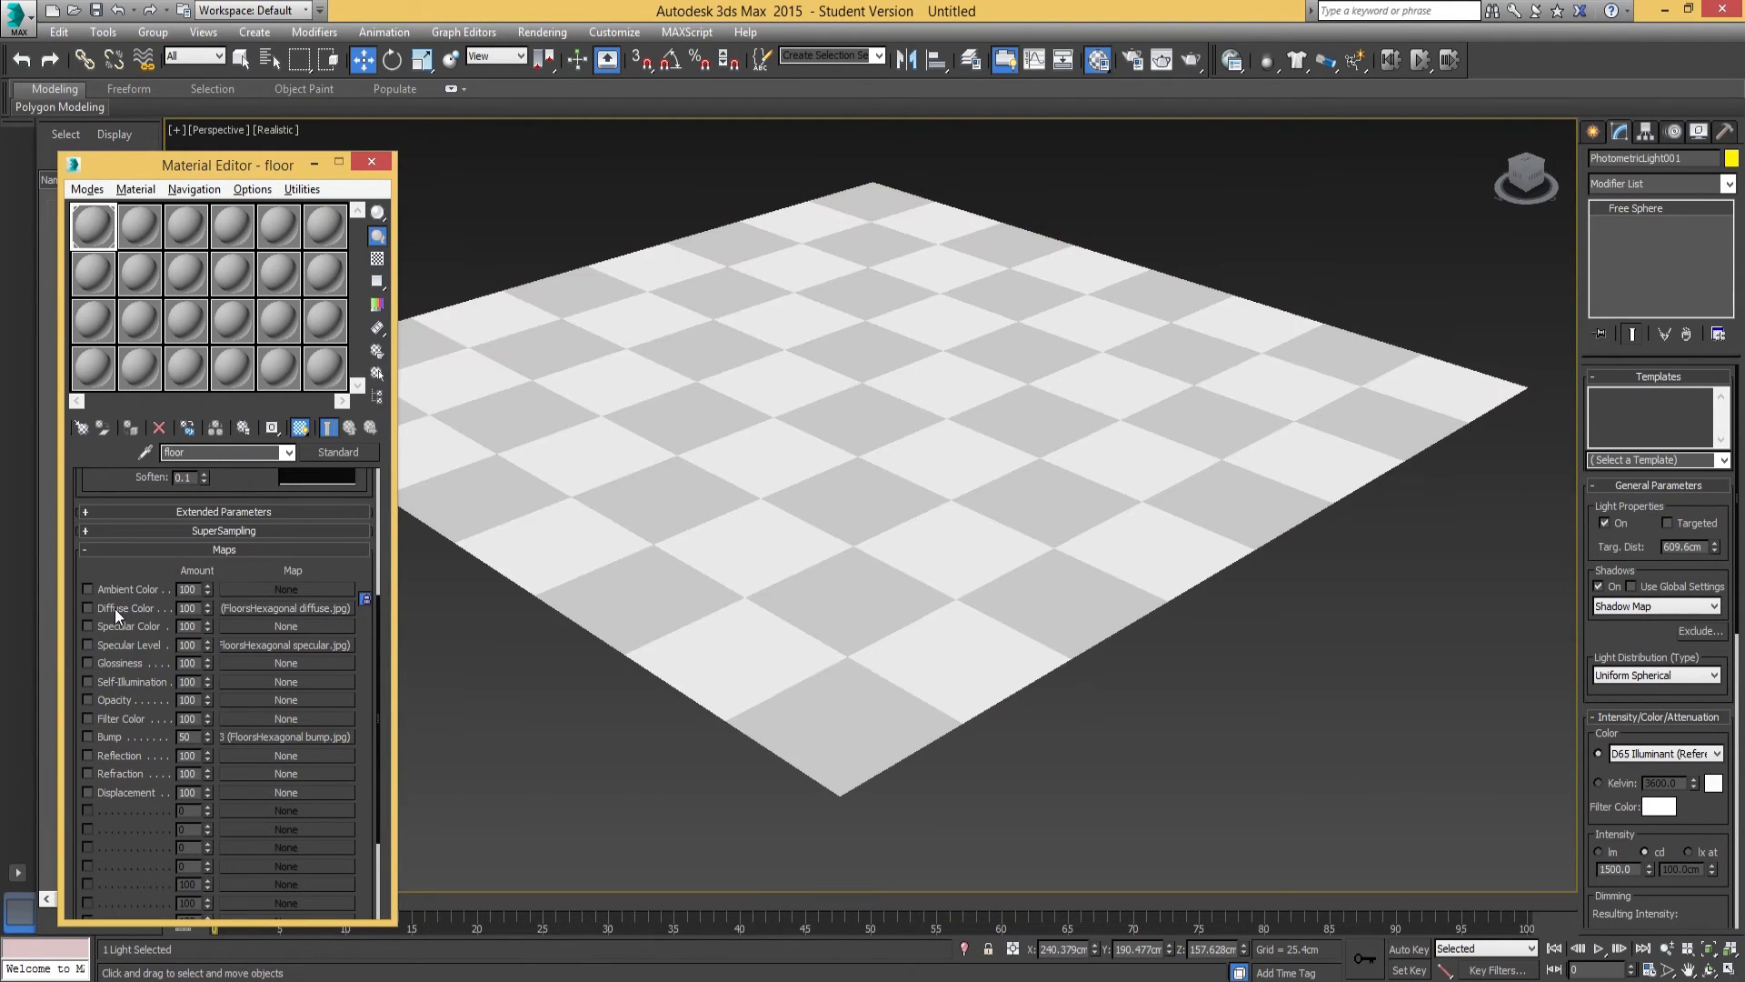
Re-enable the Diffuse Color and Bump maps so the hexagonal tiles appear textured and raised.
left_click(87, 608)
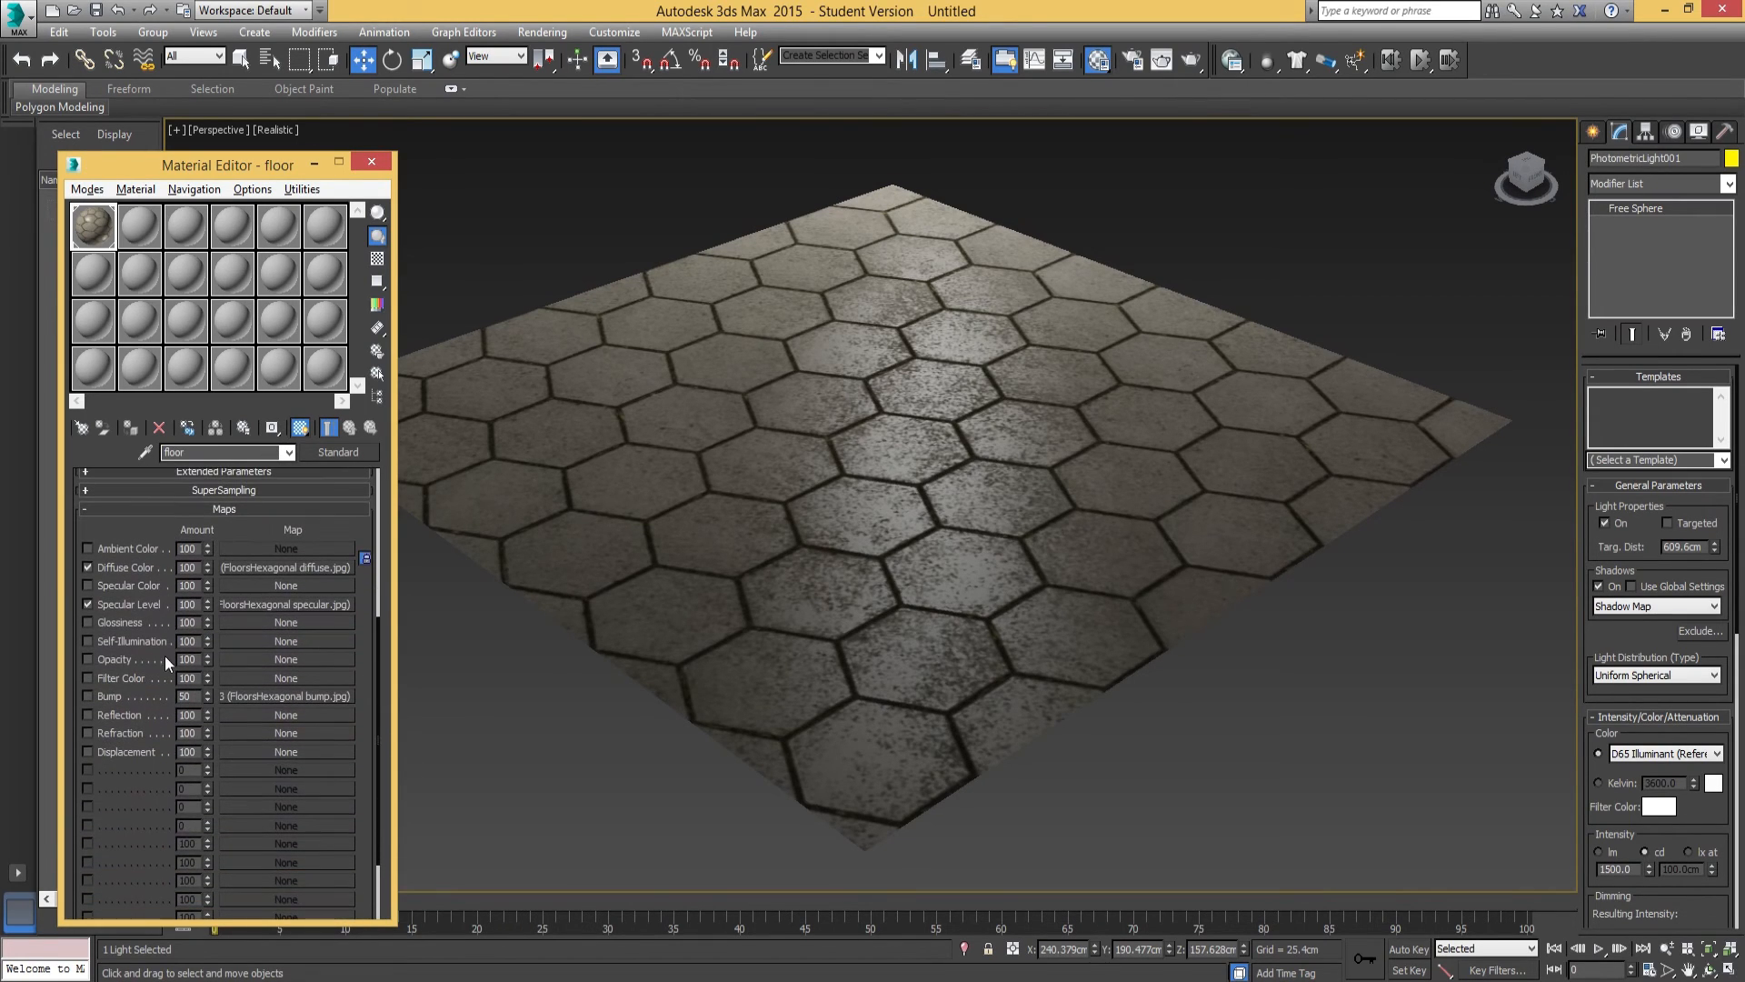
left_click(86, 696)
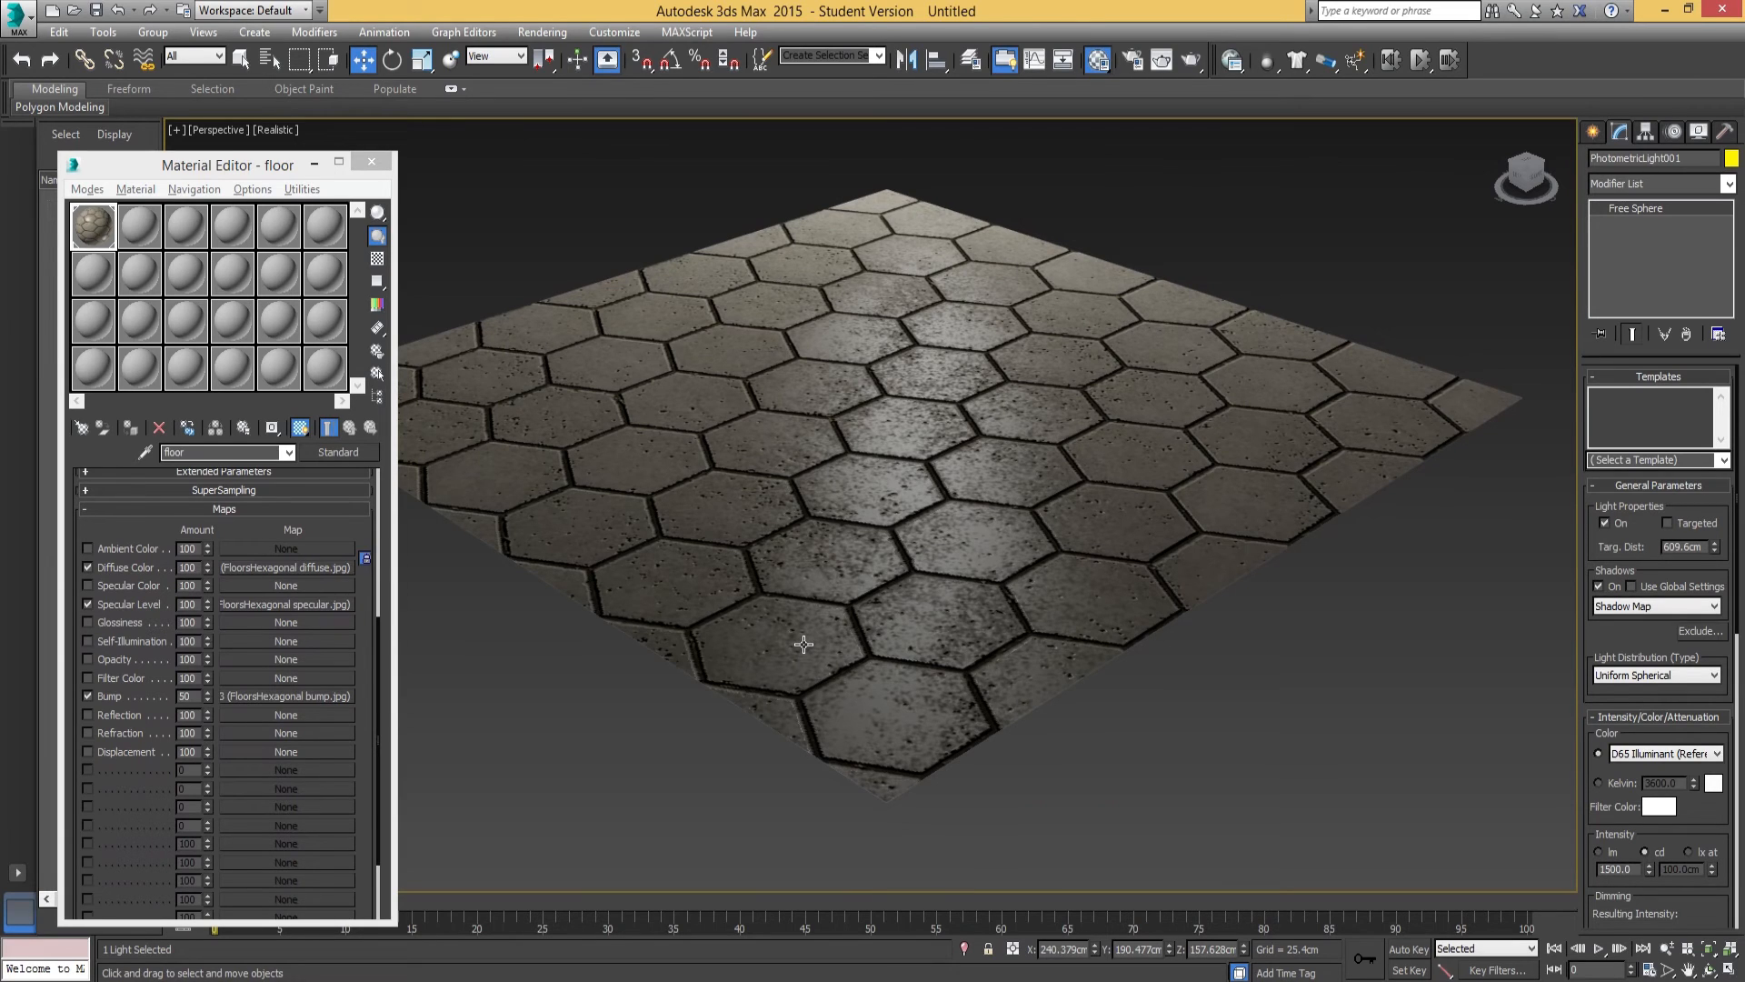
mouse_move(889, 563)
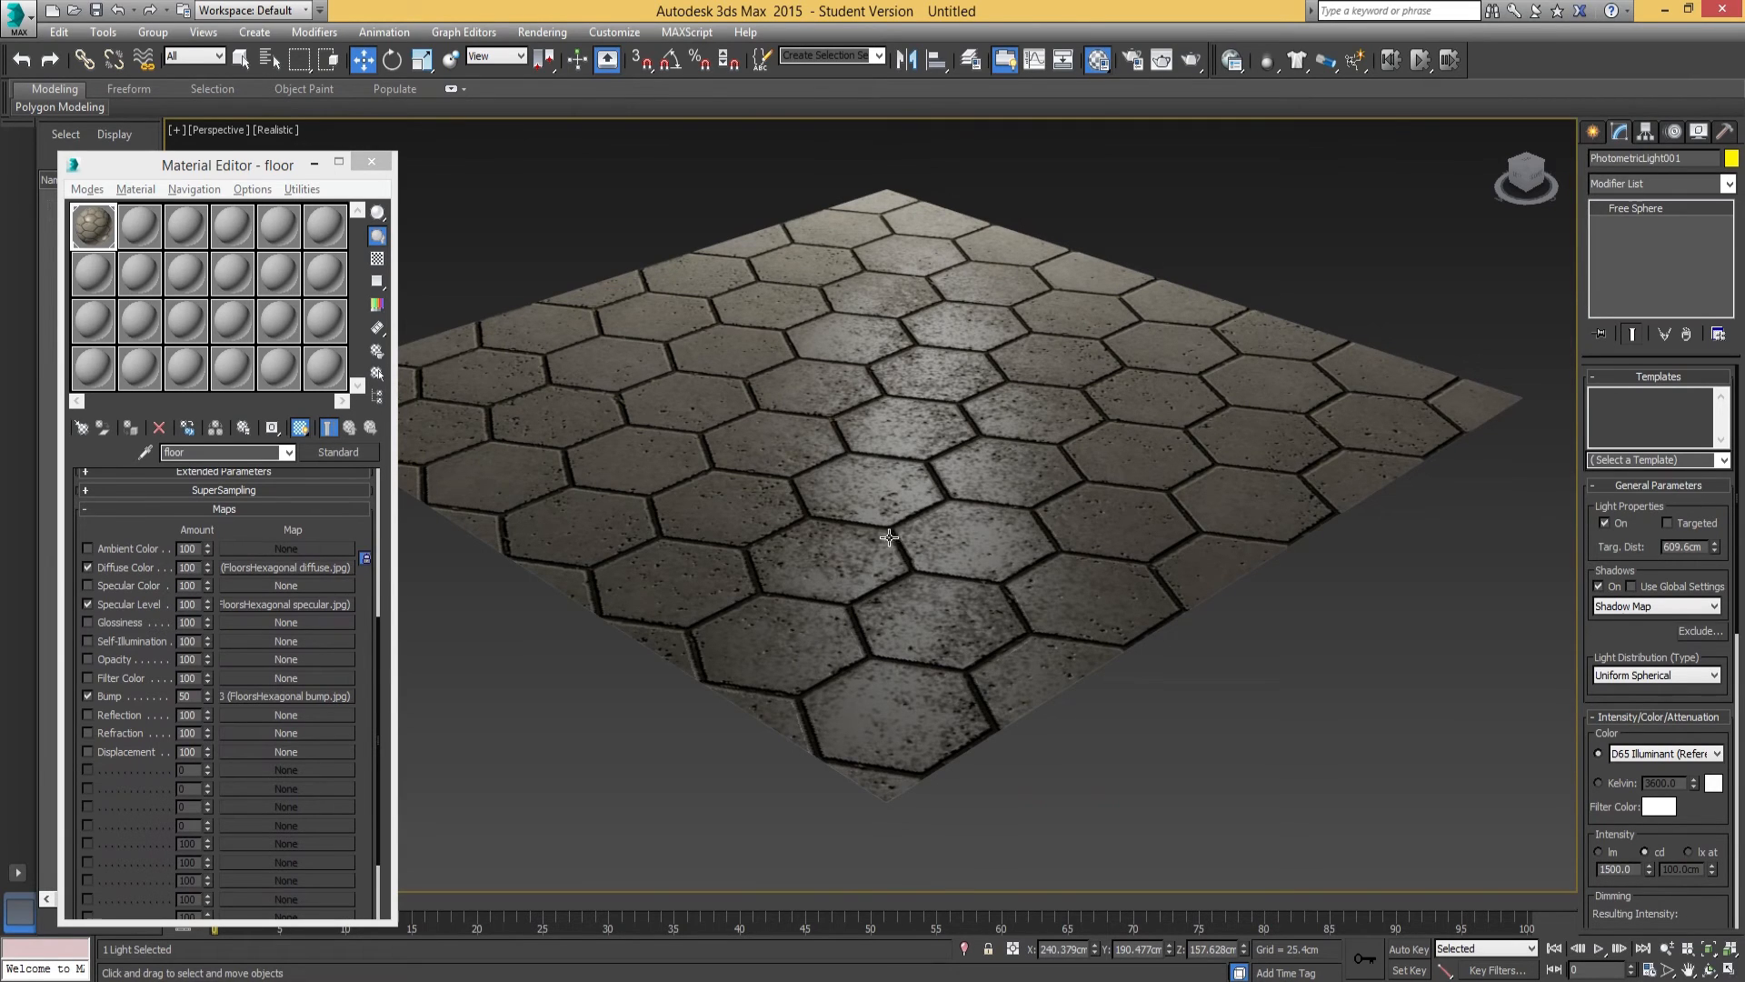